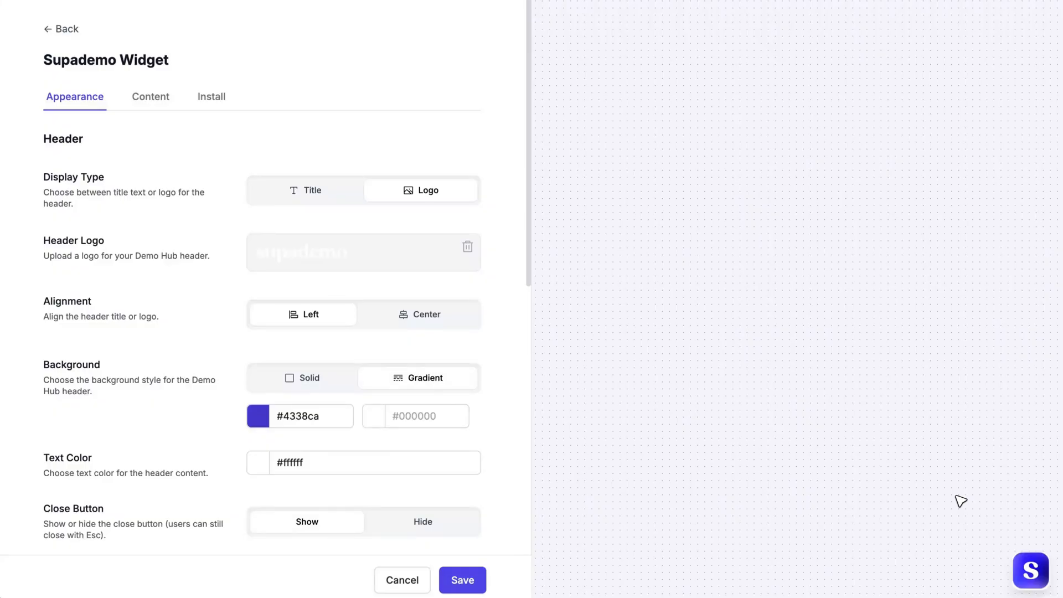
# Step: Preview the widget, browse HTML & Sandbox and Quick Start Guide, then launch the Explore Product Tour
pyautogui.click(1030, 569)
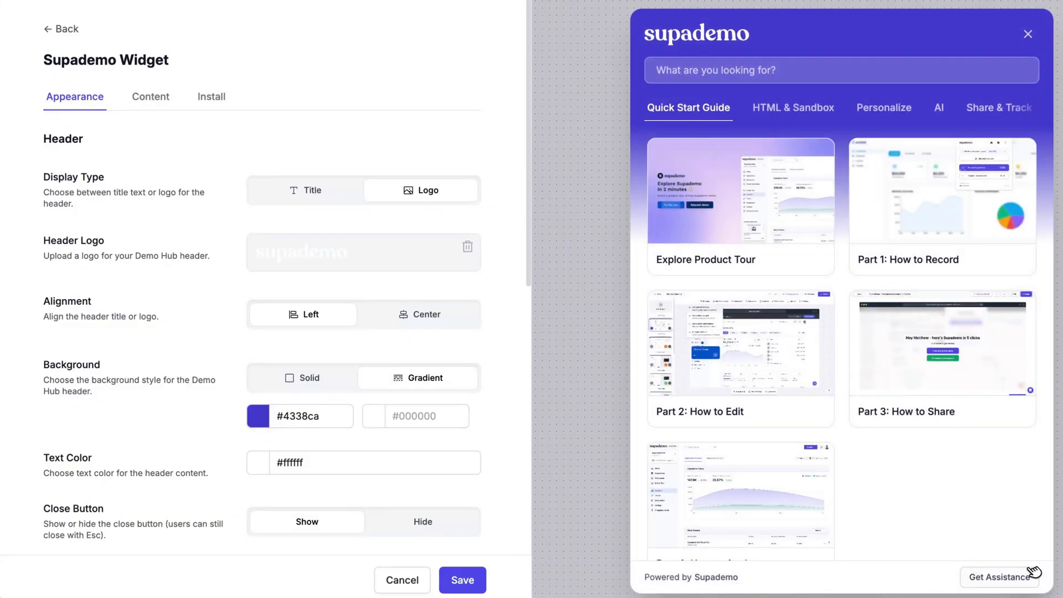
pyautogui.click(793, 107)
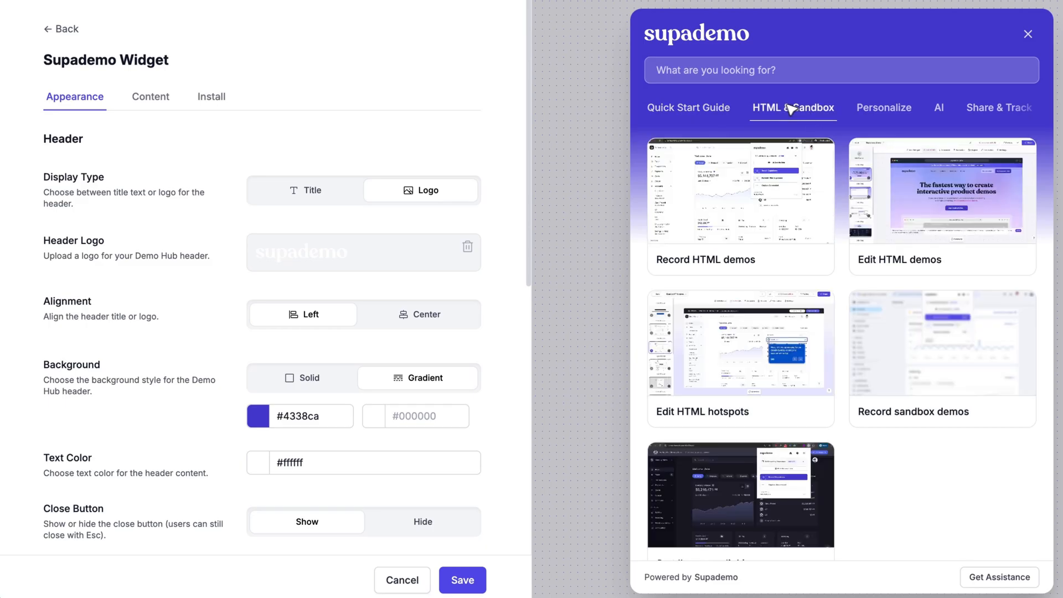
pyautogui.click(688, 108)
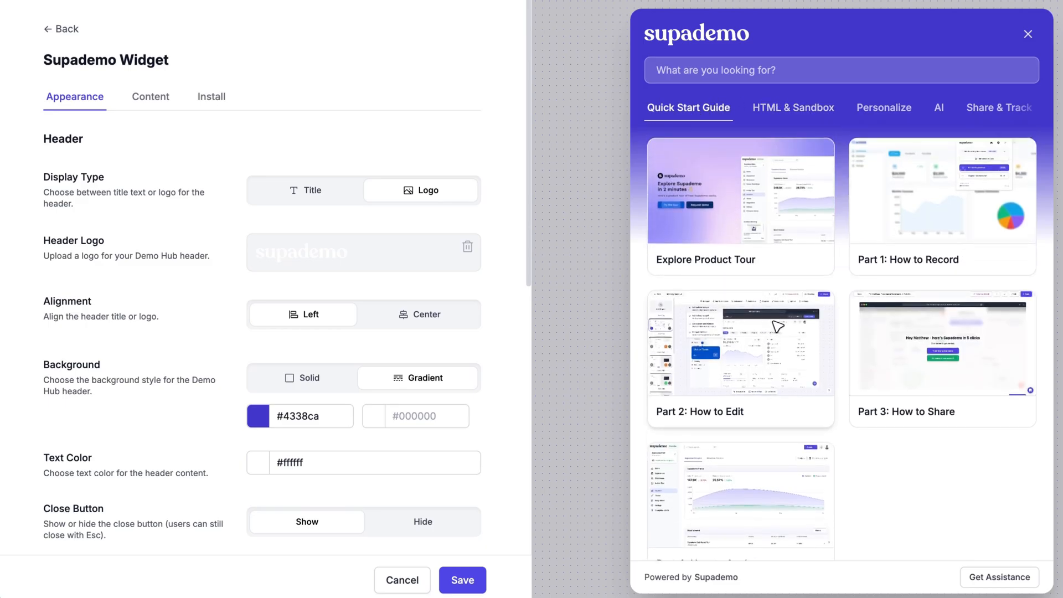
pyautogui.click(740, 204)
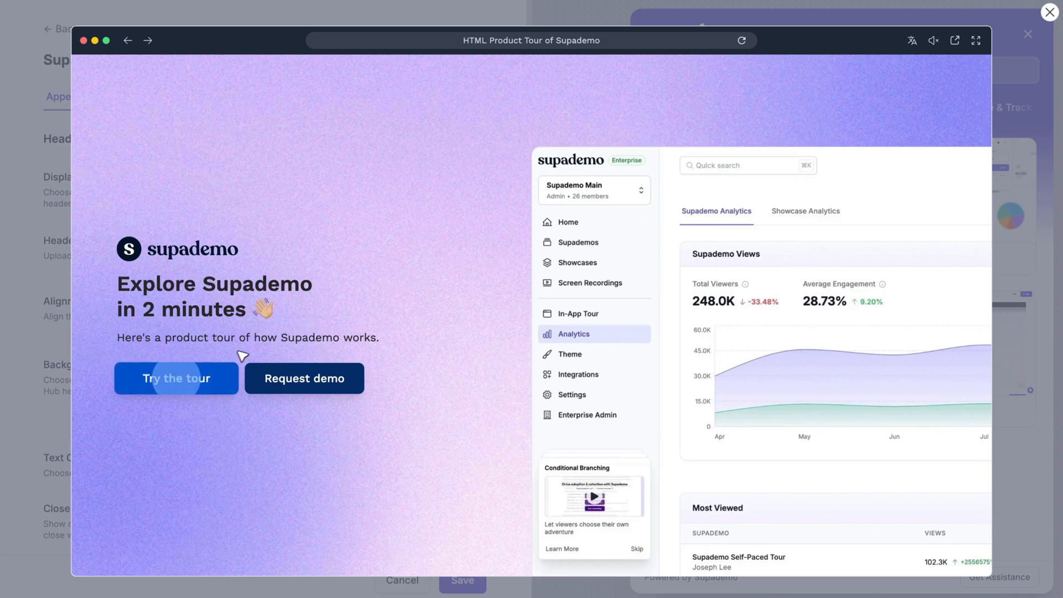
pyautogui.click(176, 379)
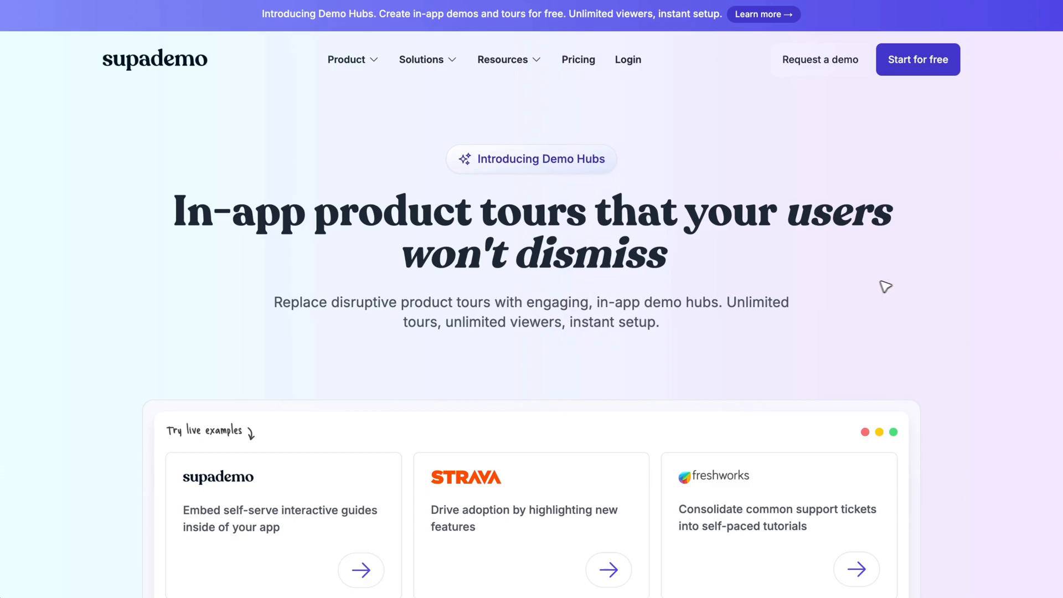
# Step: Bring the Try live examples grid of six Demo Hub cards into view
pyautogui.scroll(-3)
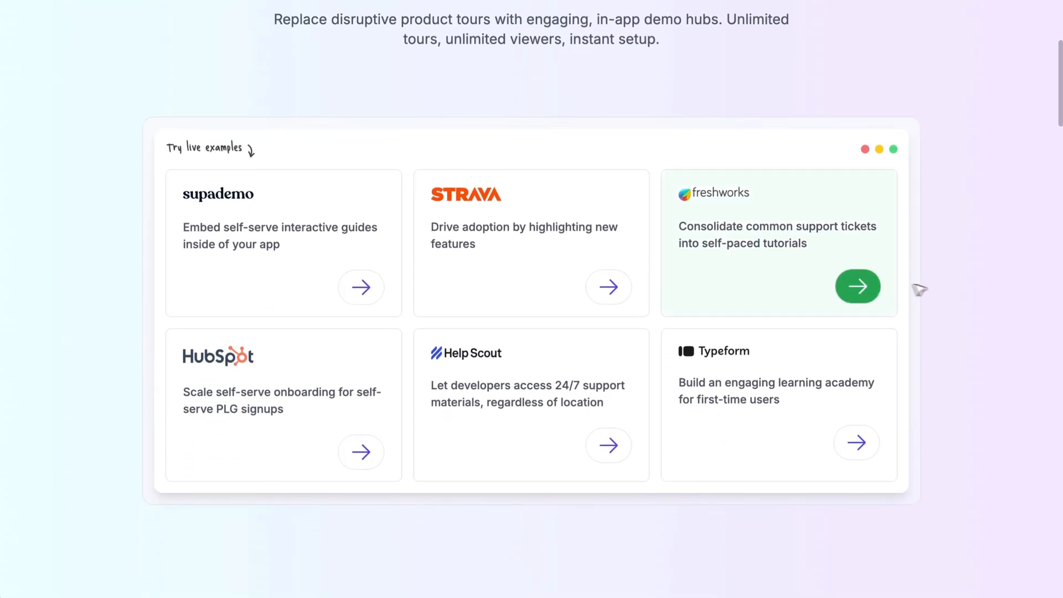
pyautogui.click(608, 285)
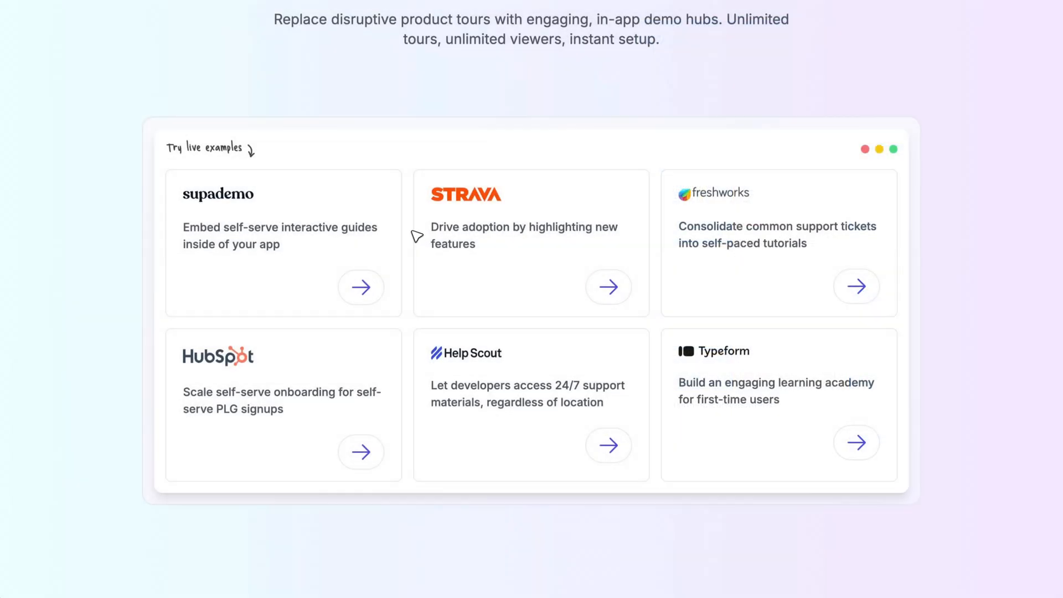
# Step: Launch a live example and start its HubSpot Gmail extension walkthrough
pyautogui.click(361, 452)
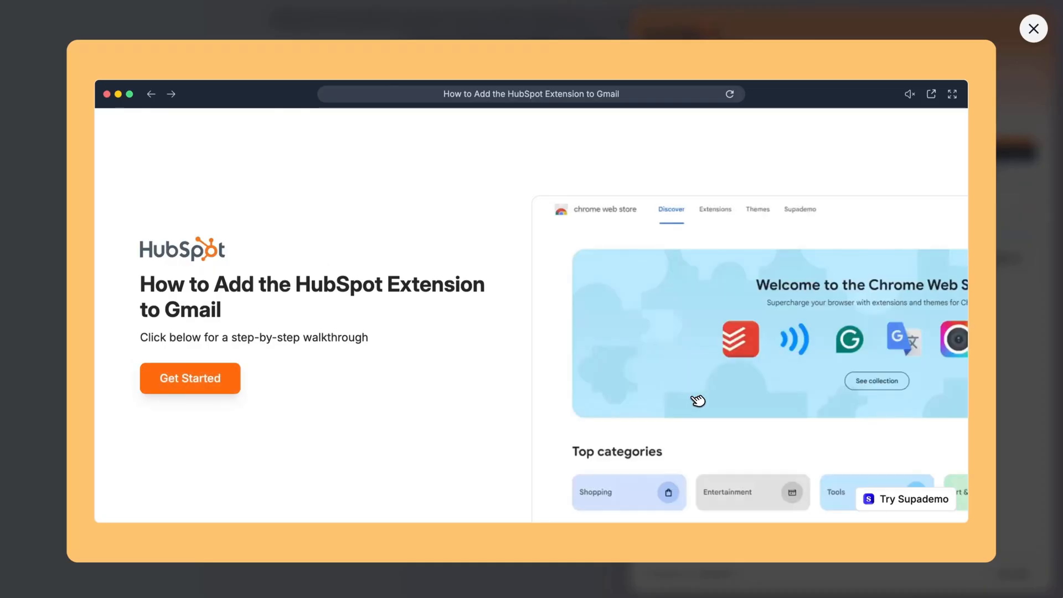
pyautogui.click(189, 378)
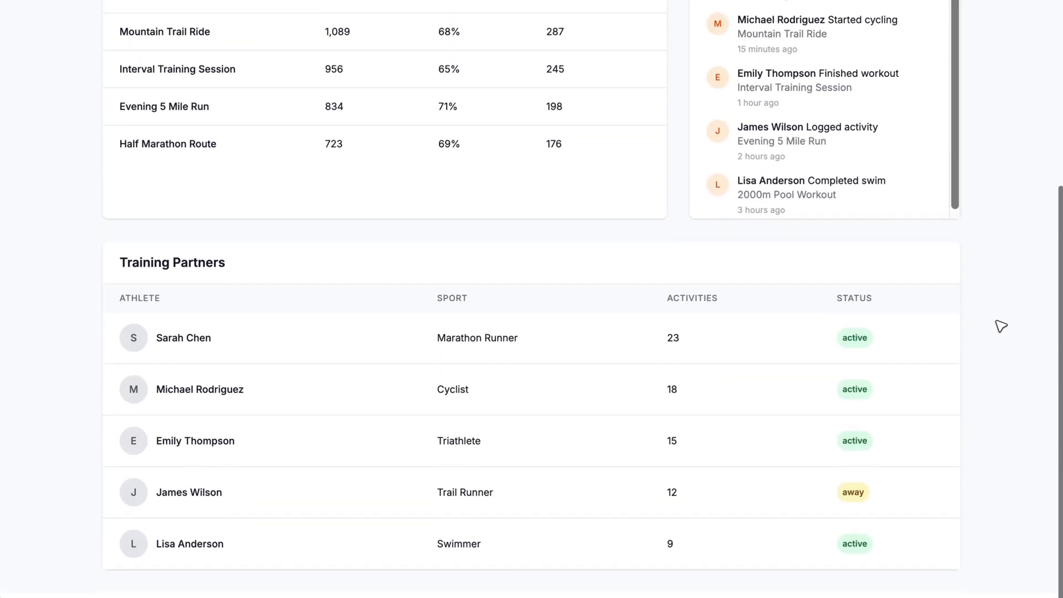
# Step: Search the Training Guide hub for 'clubs' and start the Explore Clubs on Strava walkthrough
pyautogui.scroll(3)
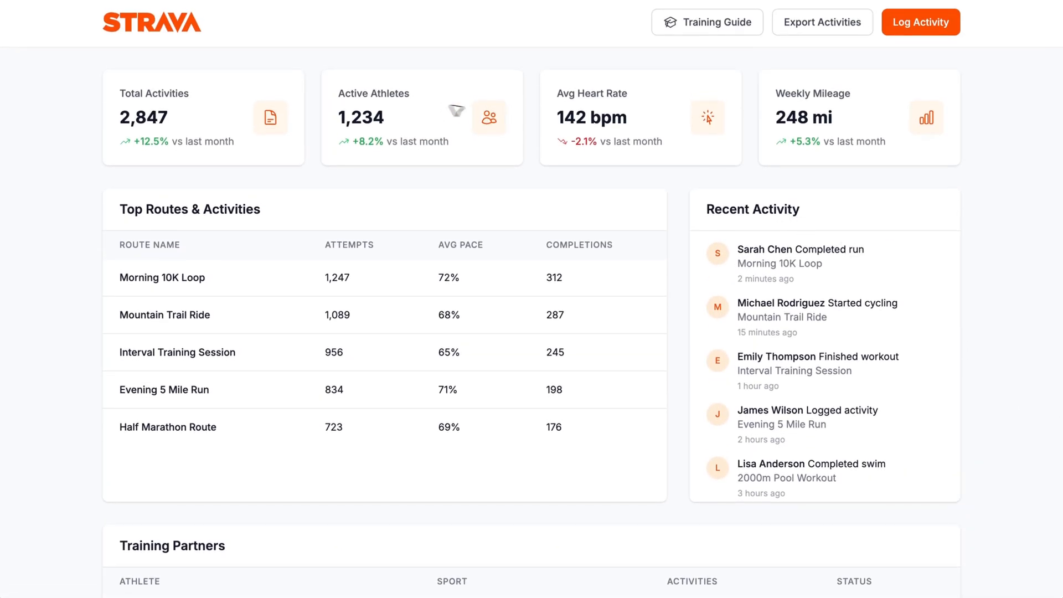
pyautogui.click(707, 22)
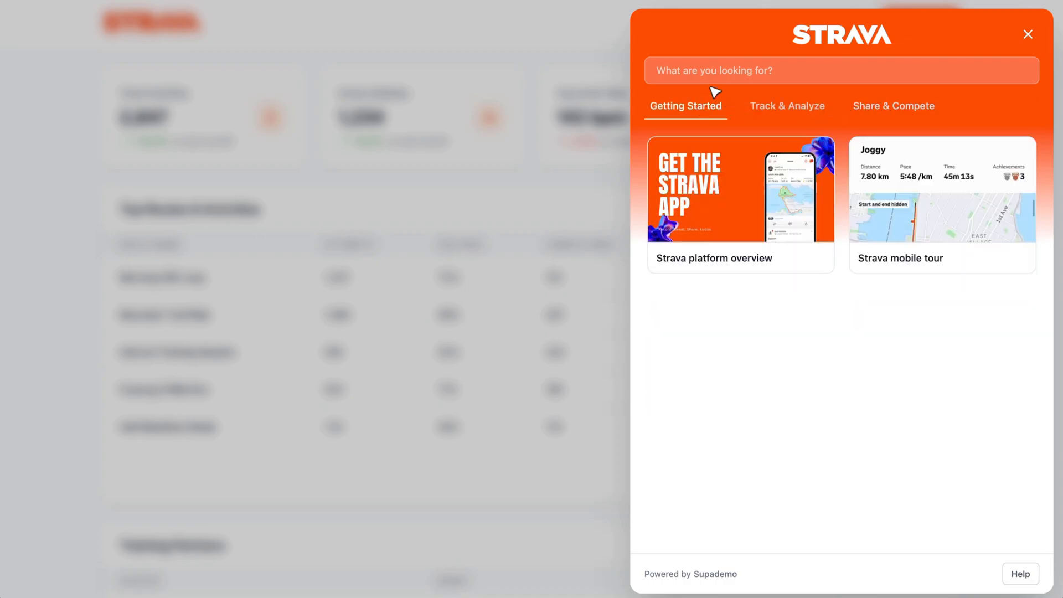
pyautogui.write('clubs')
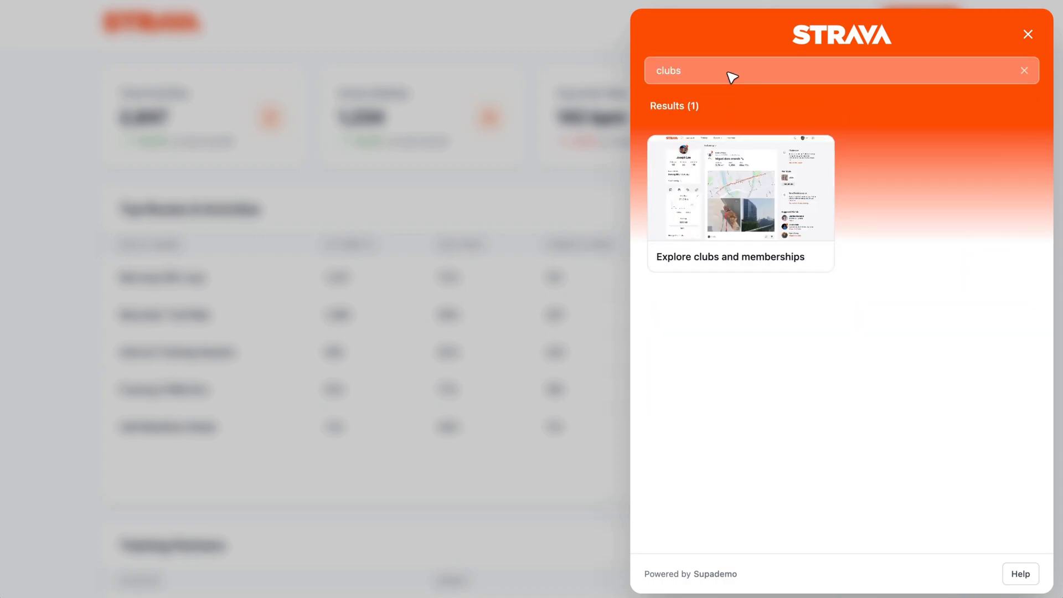
pyautogui.click(740, 204)
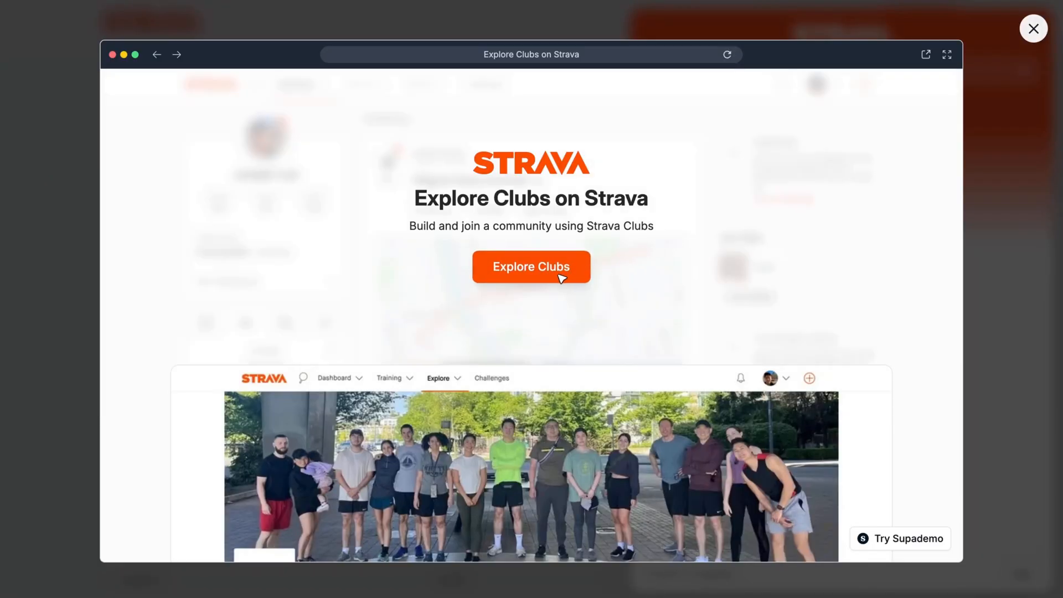
pyautogui.click(531, 267)
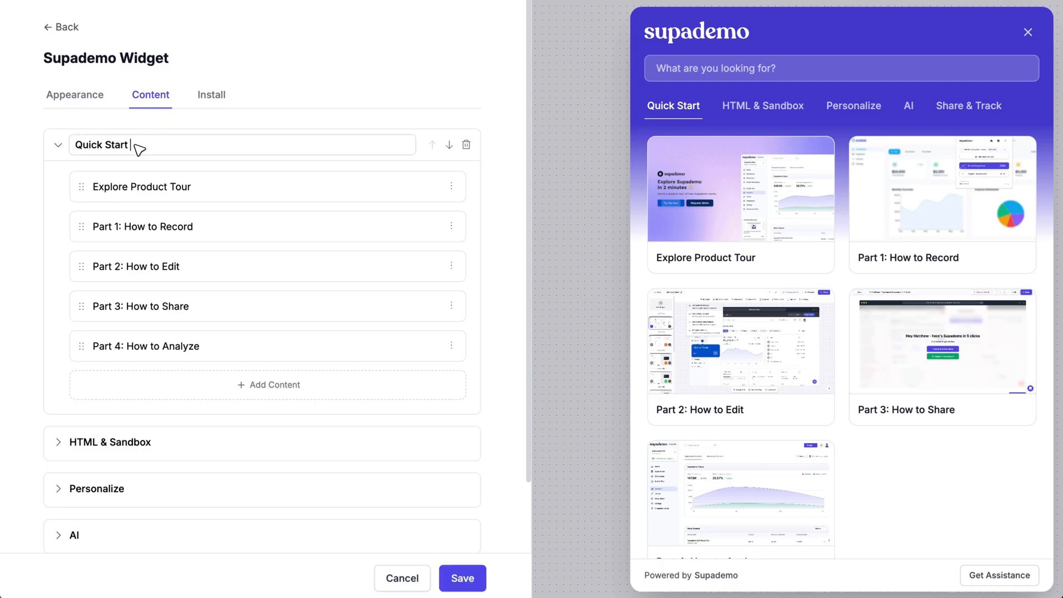
# Step: Name the first category Quick Start Guide and add the Sandbox auto-linking demo to HTML & Sandbox
pyautogui.write('Guide')
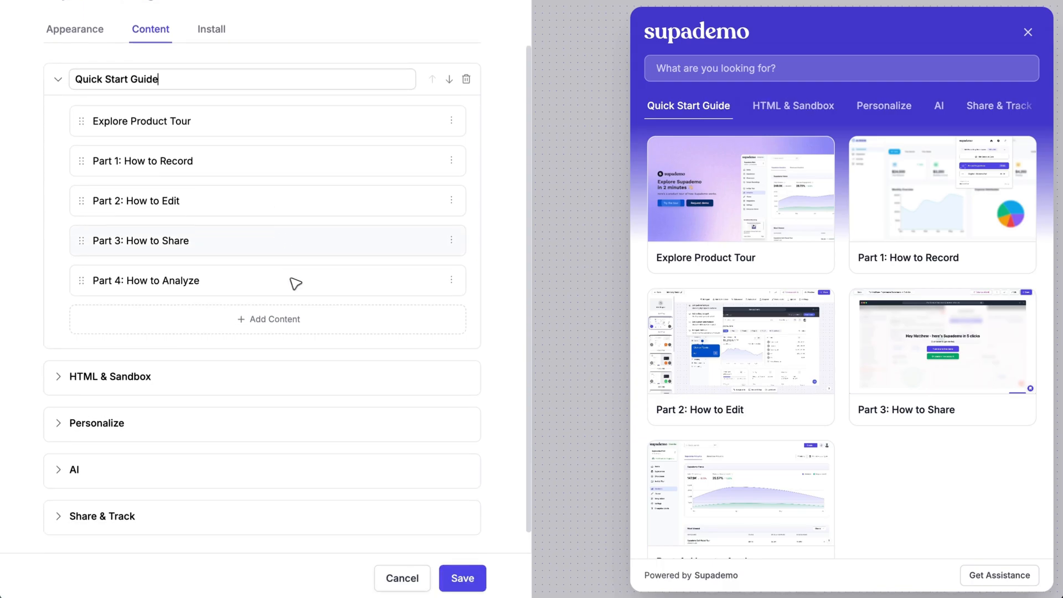
pyautogui.click(110, 377)
pyautogui.write('s')
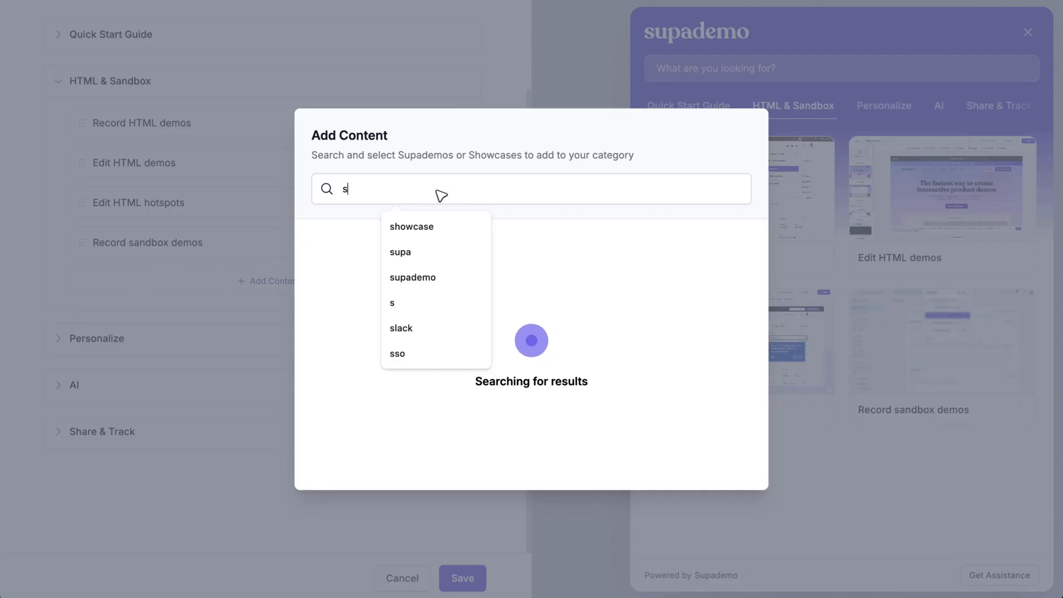
pyautogui.write('andbox')
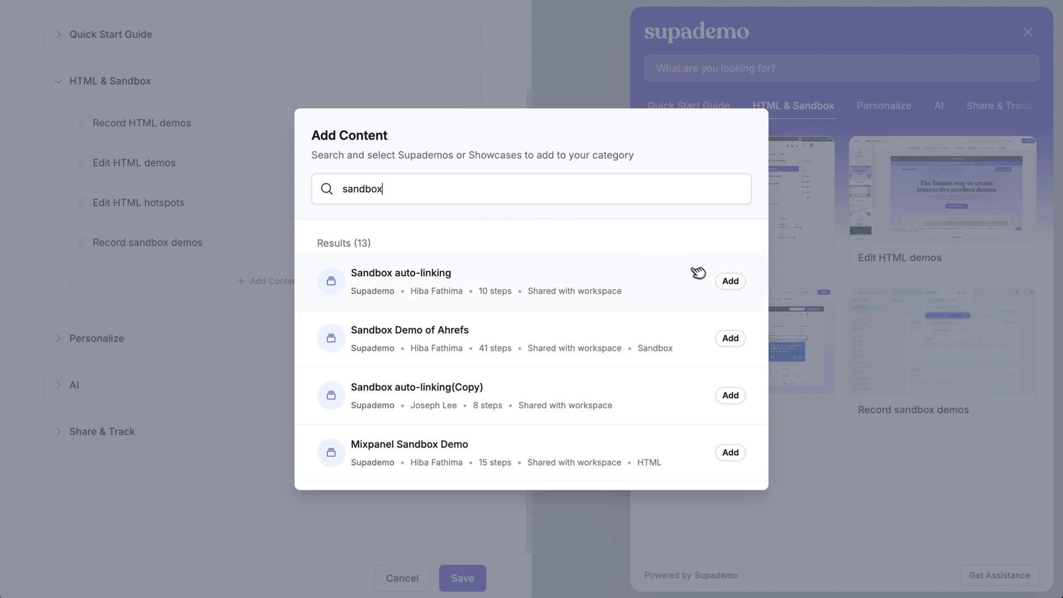
pyautogui.click(730, 281)
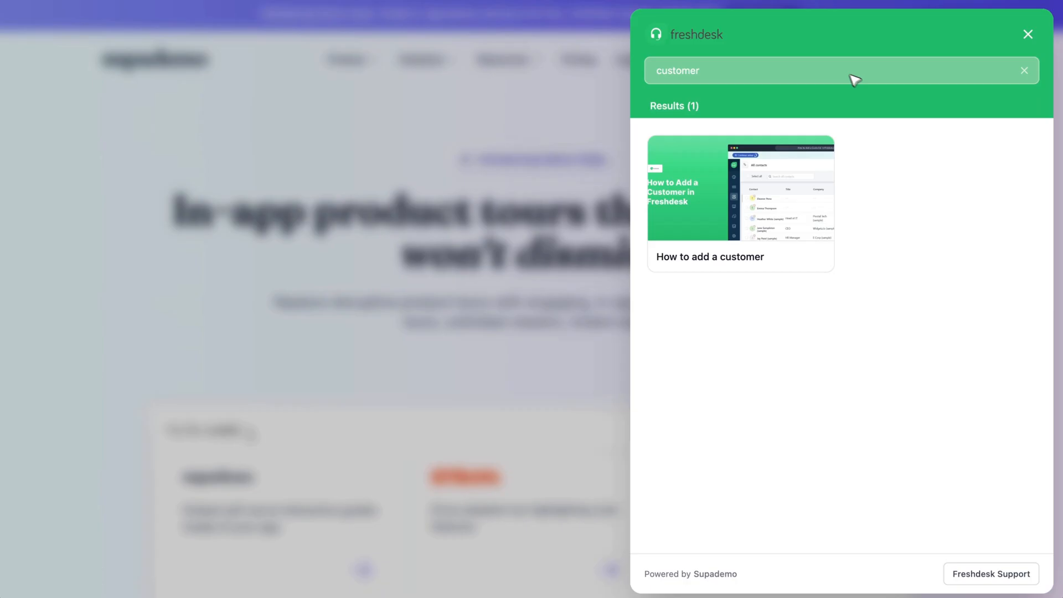
# Step: Start the Freshdesk 'How to add a customer' walkthrough and choose Contact as the customer type
pyautogui.click(739, 204)
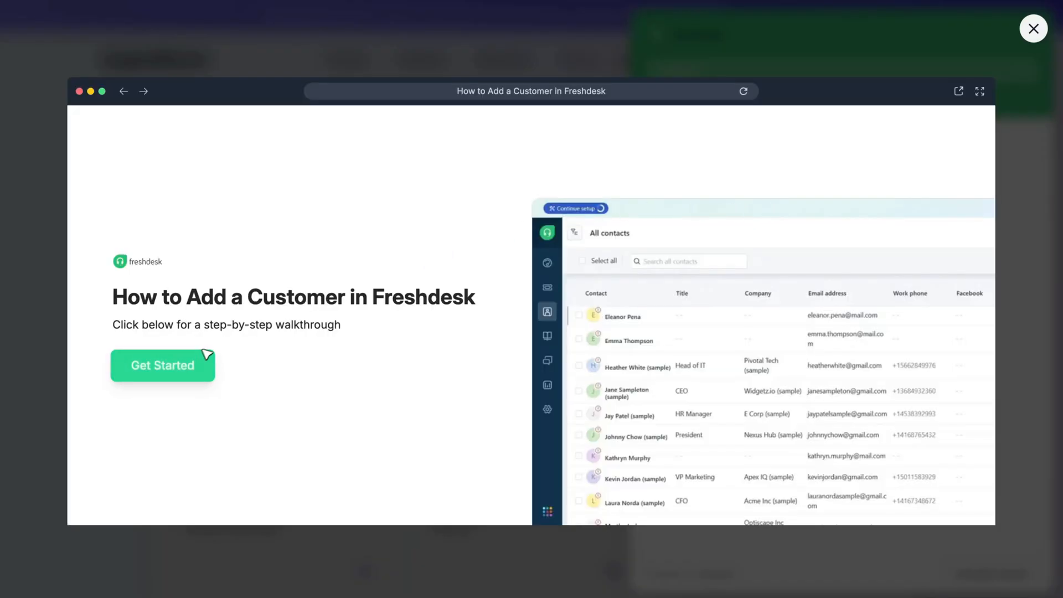
pyautogui.click(162, 364)
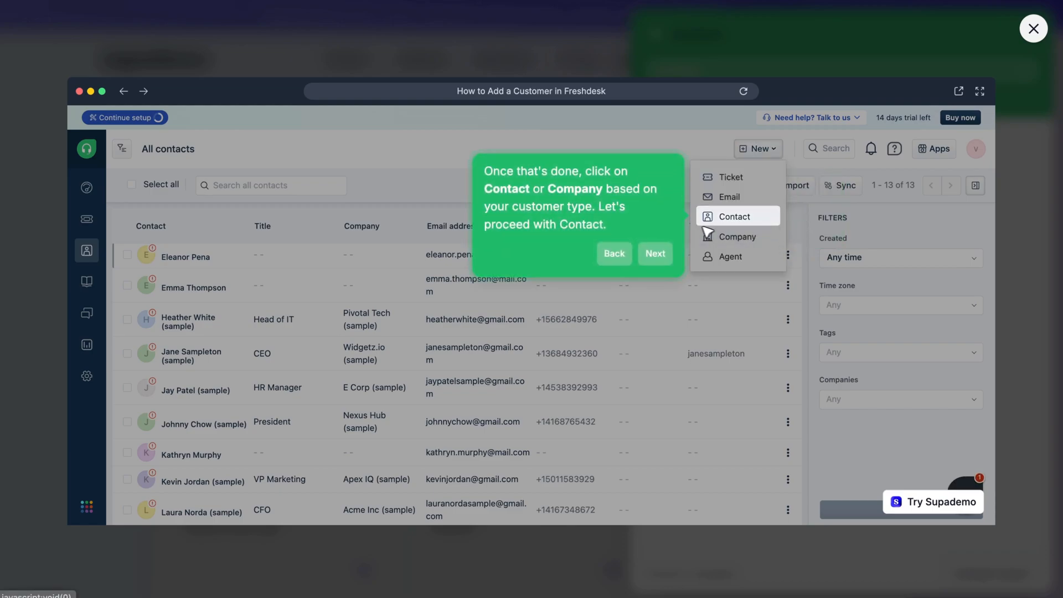
pyautogui.click(1033, 29)
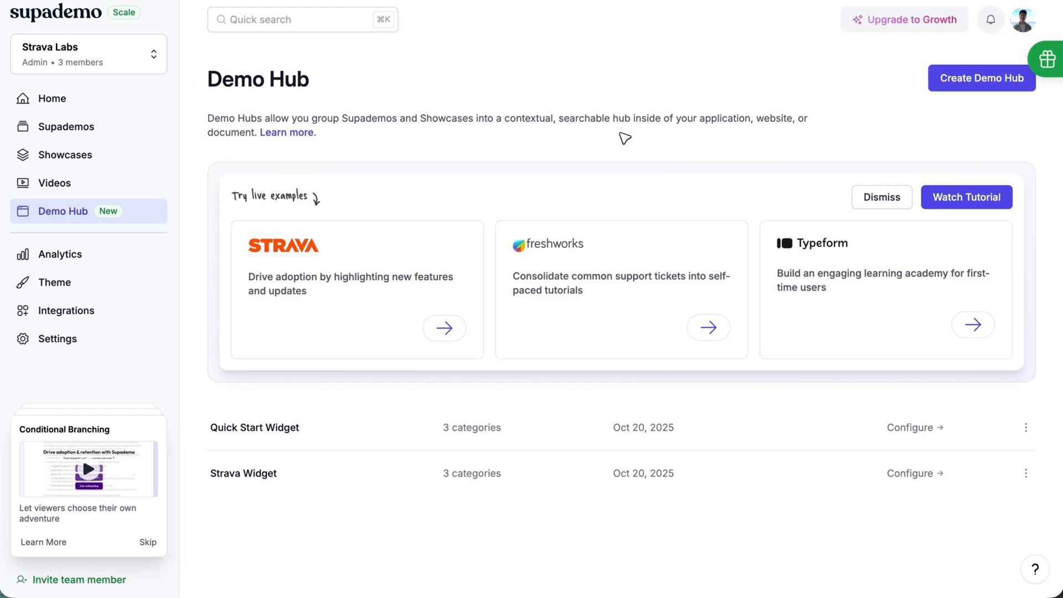
pyautogui.moveTo(160, 216)
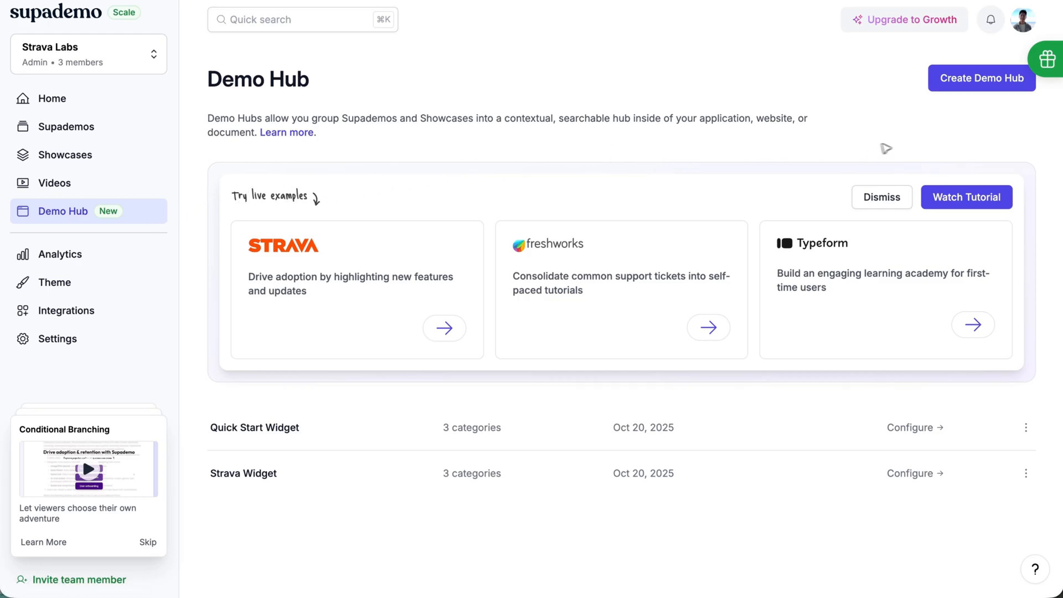
# Step: Abandon creating a new hub and edit the existing Quick Start Widget instead
pyautogui.click(980, 77)
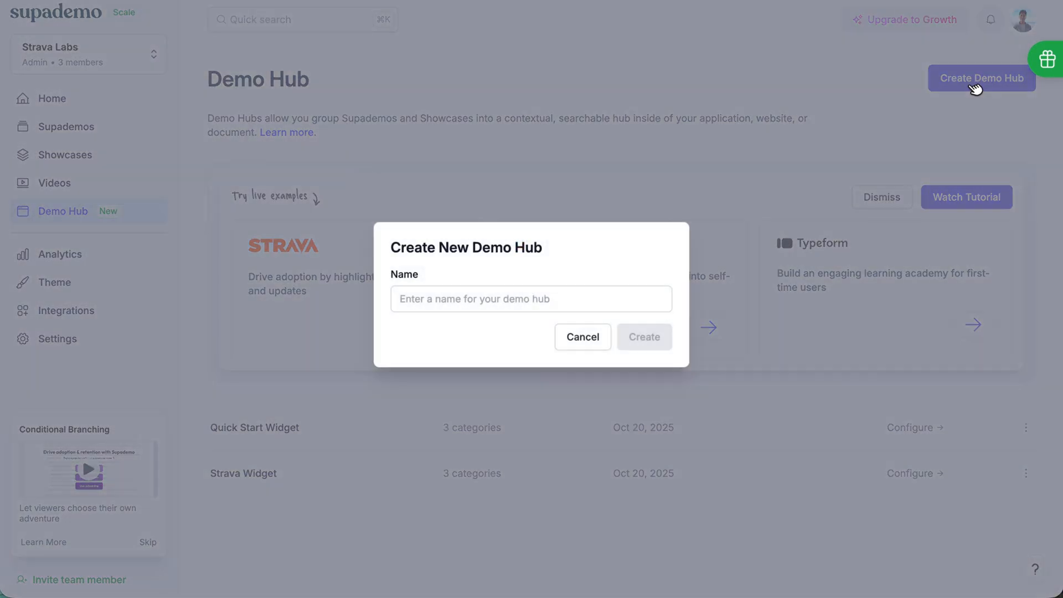
pyautogui.moveTo(576, 337)
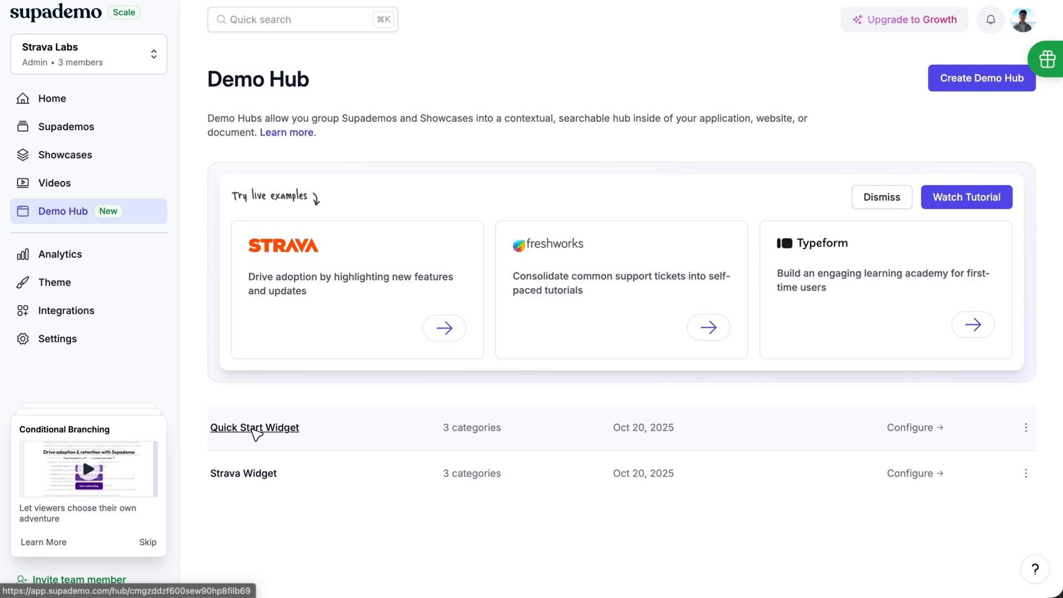
pyautogui.click(912, 427)
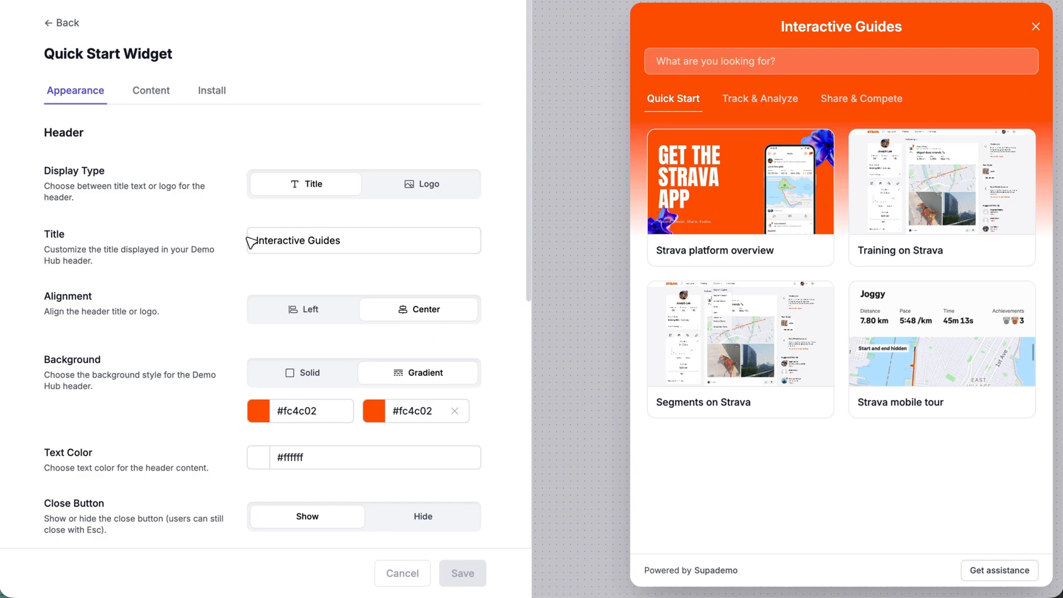
pyautogui.moveTo(243, 344)
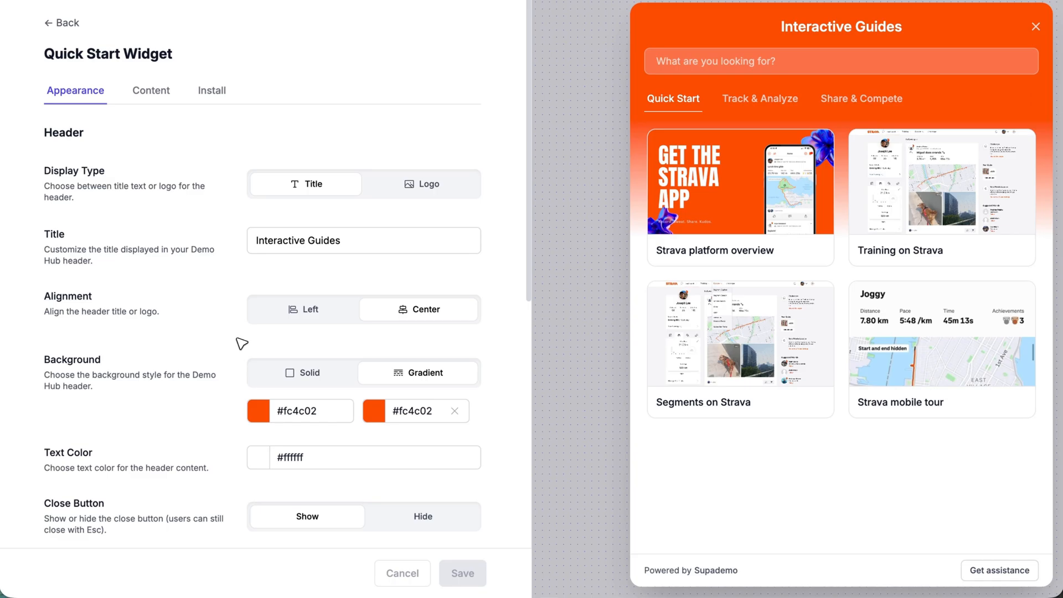
# Step: Show the Strava logo left-aligned on a solid-colour header background
pyautogui.scroll(-3)
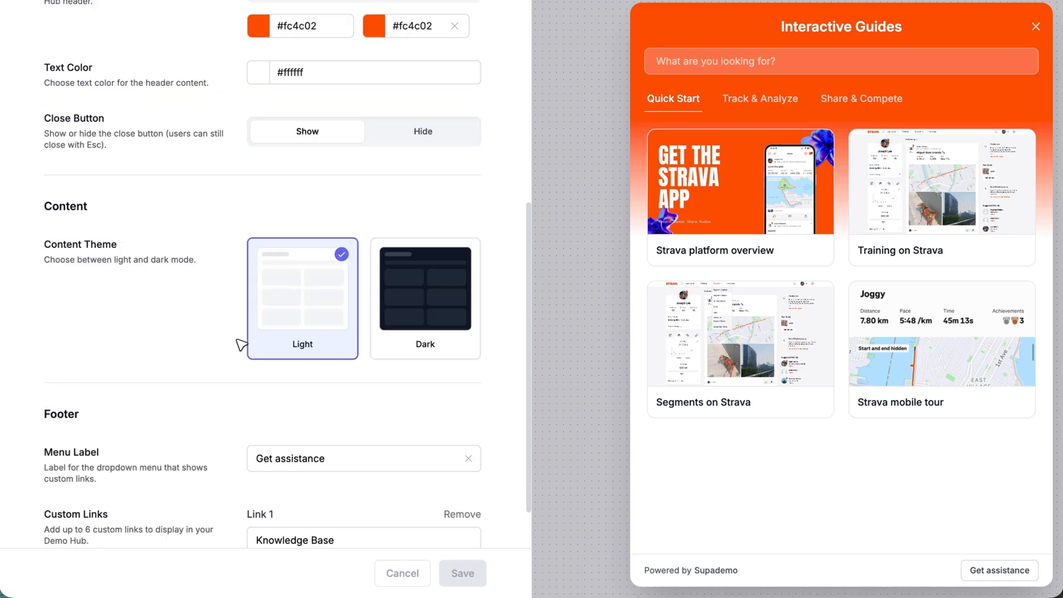
pyautogui.scroll(3)
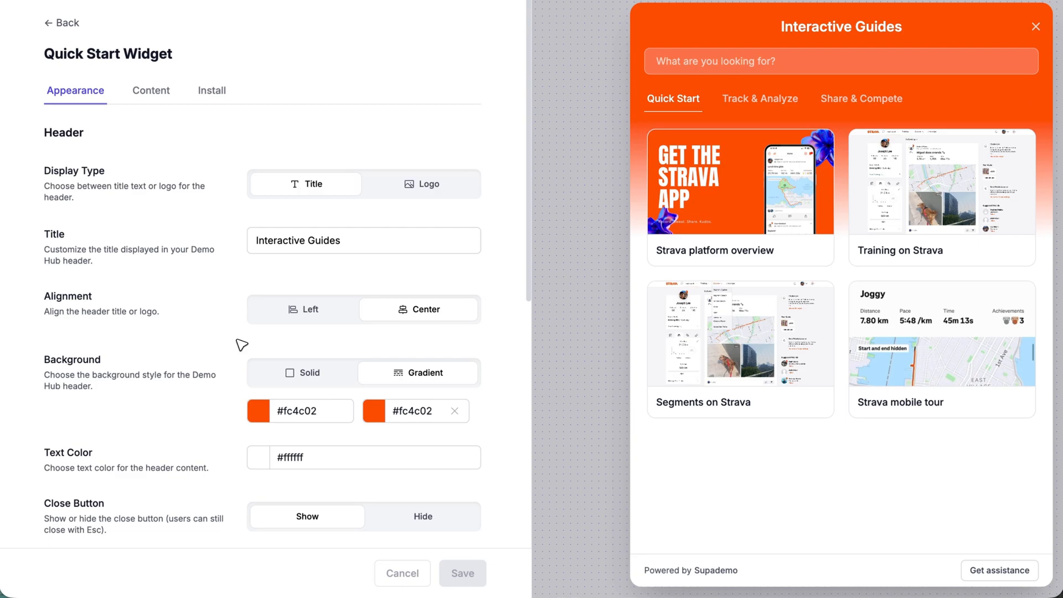
pyautogui.moveTo(403, 197)
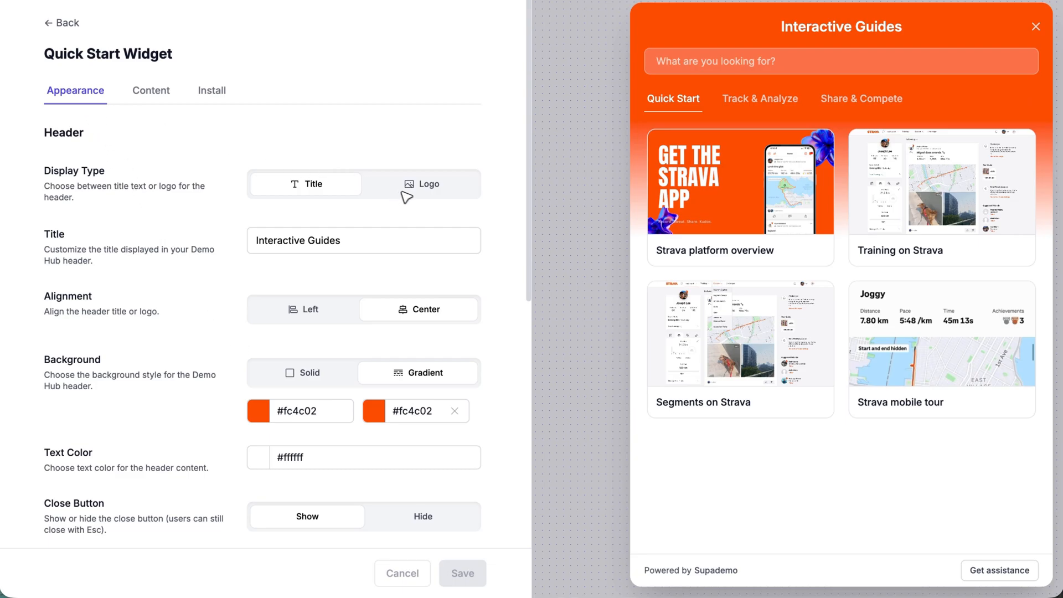
pyautogui.click(364, 240)
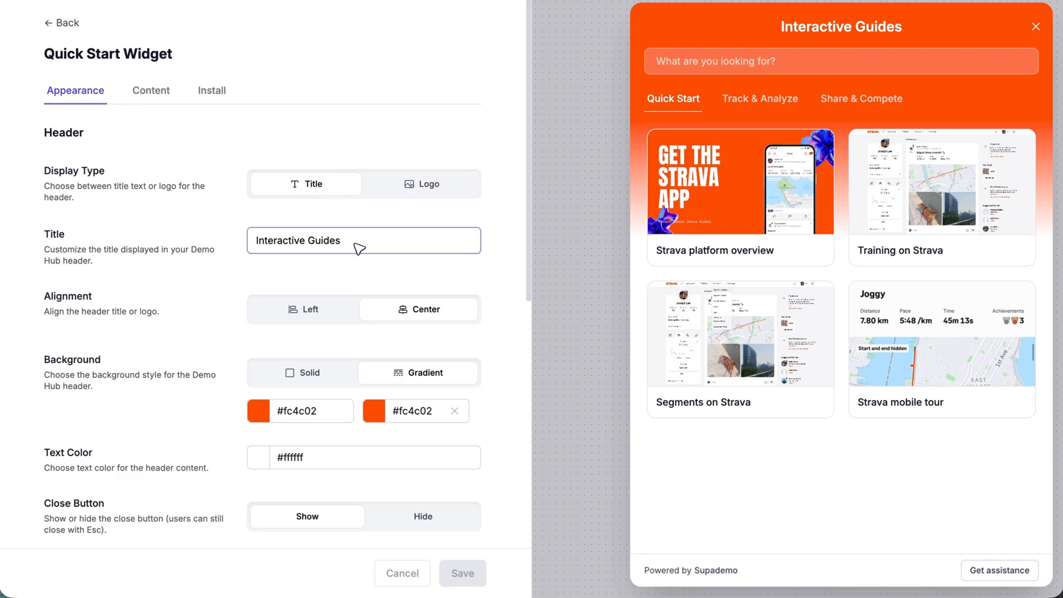
pyautogui.click(427, 183)
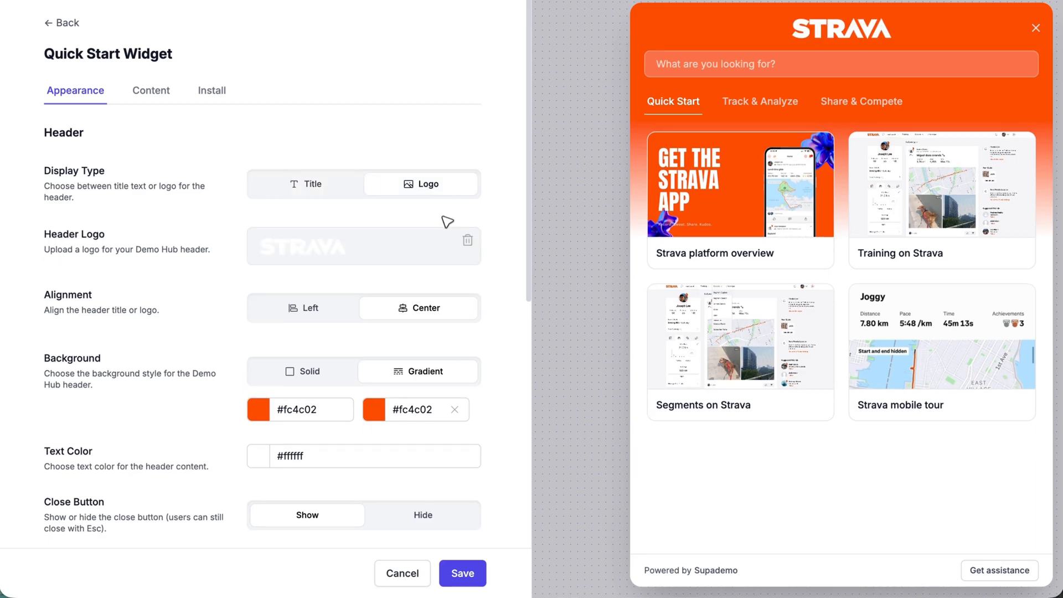
pyautogui.scroll(-3)
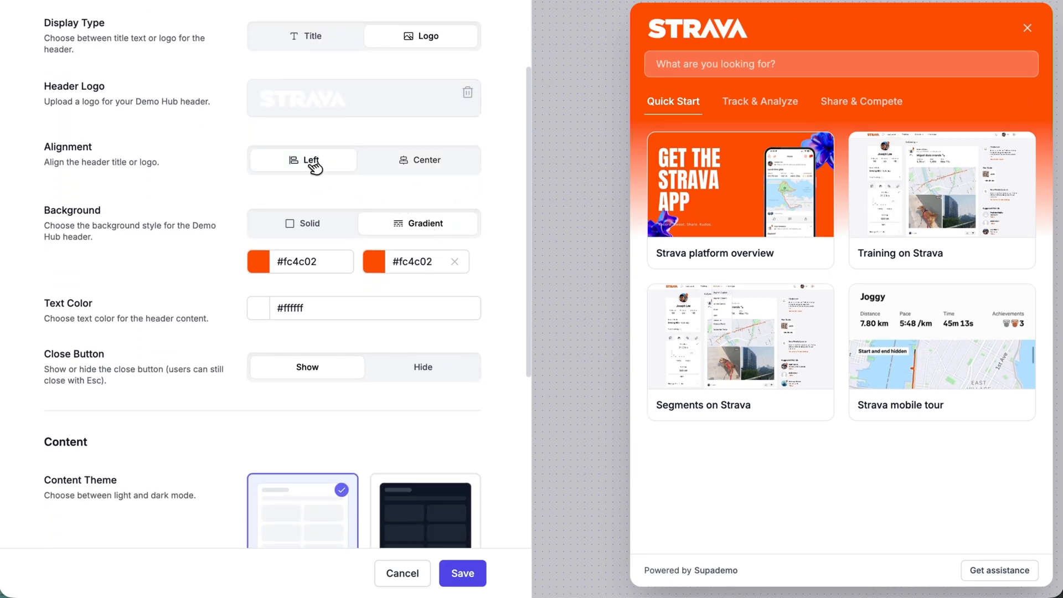
pyautogui.click(307, 222)
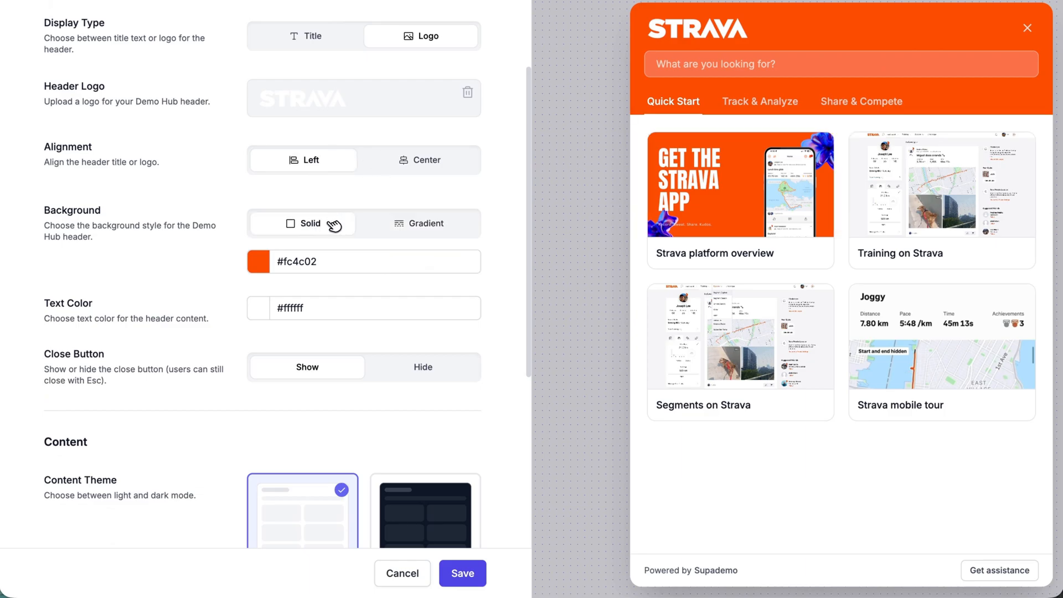
pyautogui.moveTo(422, 227)
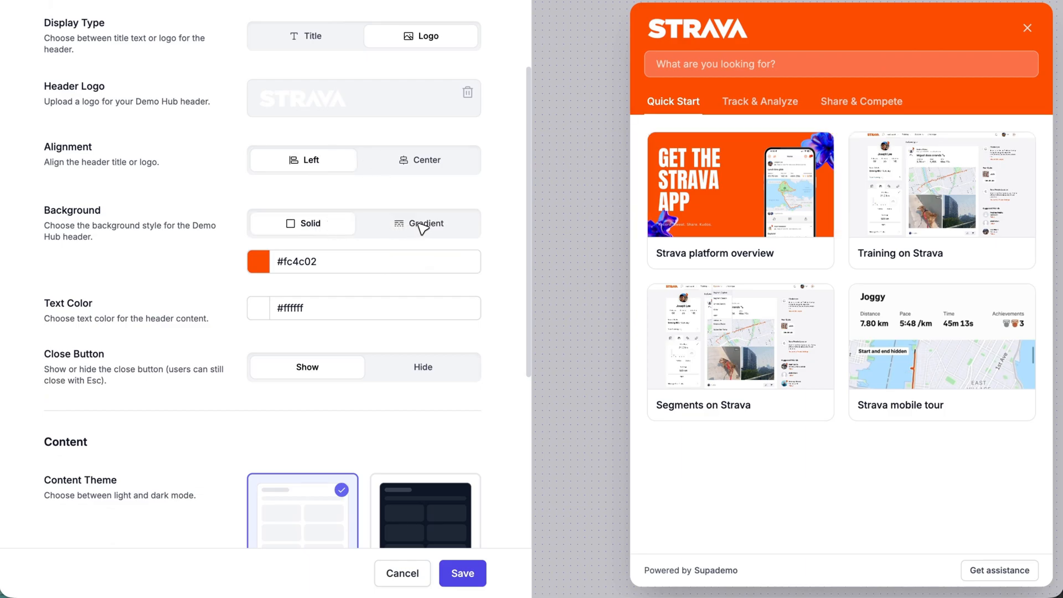
# Step: Use the dark content theme, label the menu 'Get help', and save the appearance
pyautogui.scroll(-3)
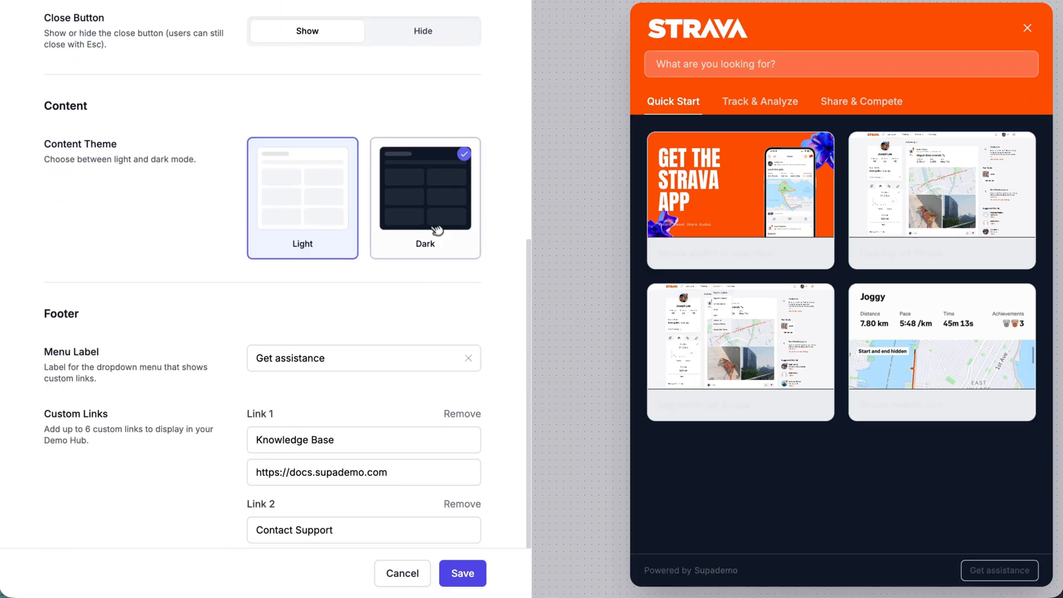
pyautogui.click(424, 198)
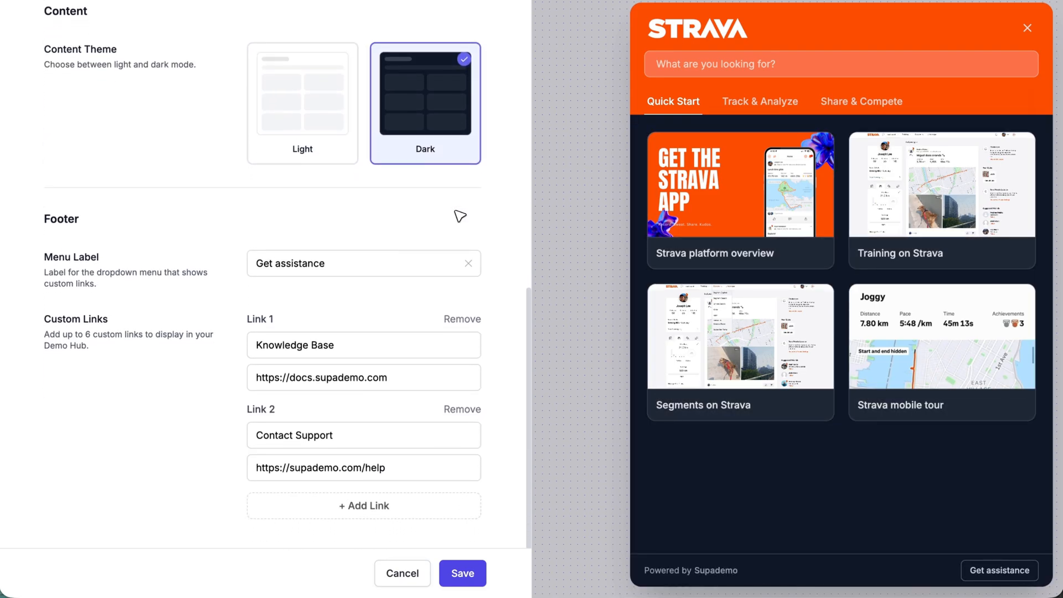
pyautogui.moveTo(379, 264)
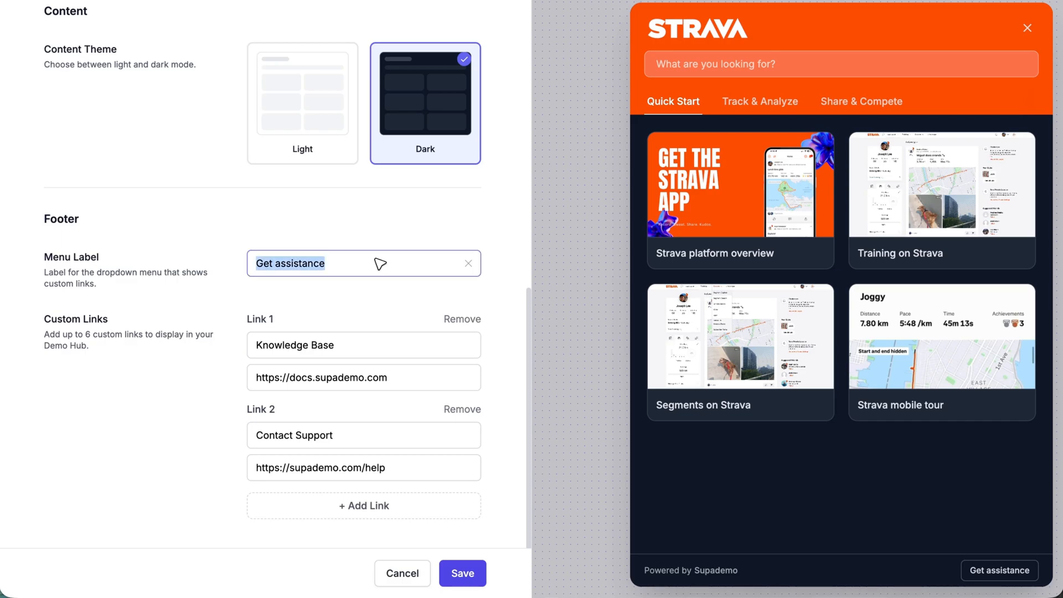
pyautogui.write('Get help')
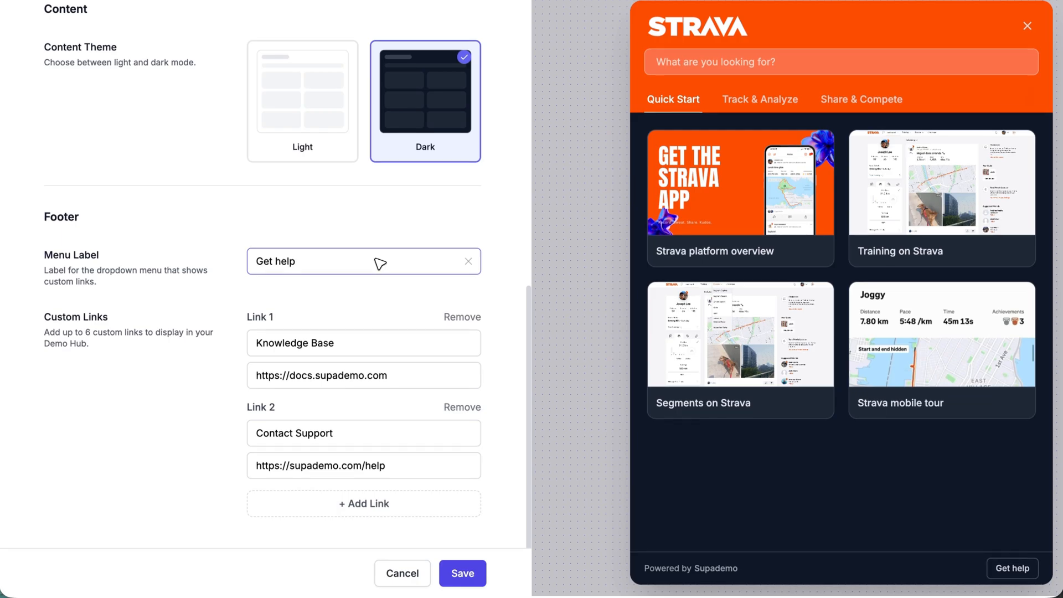
pyautogui.click(1012, 568)
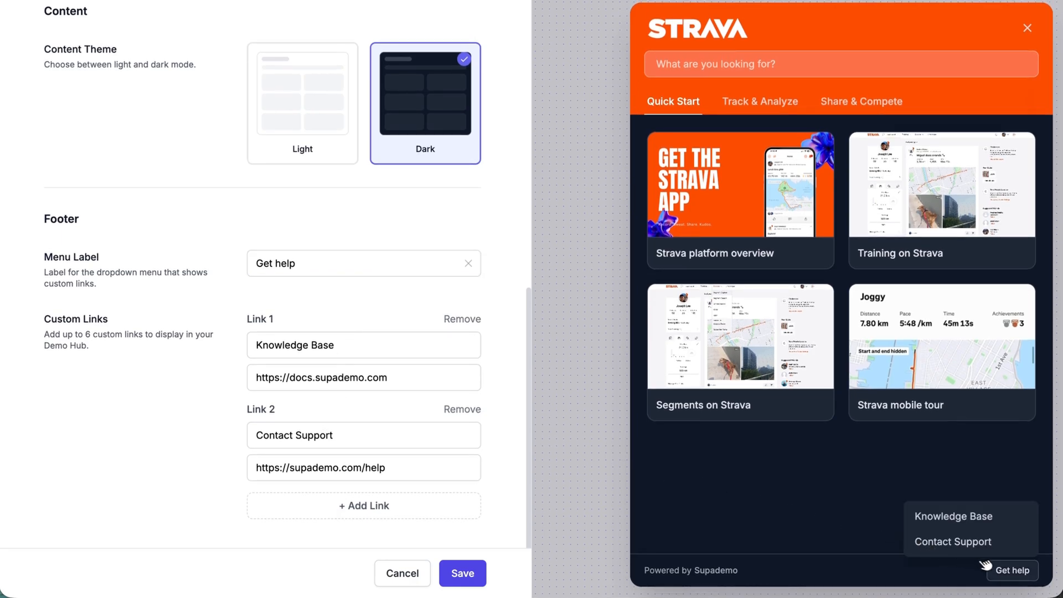
pyautogui.moveTo(895, 535)
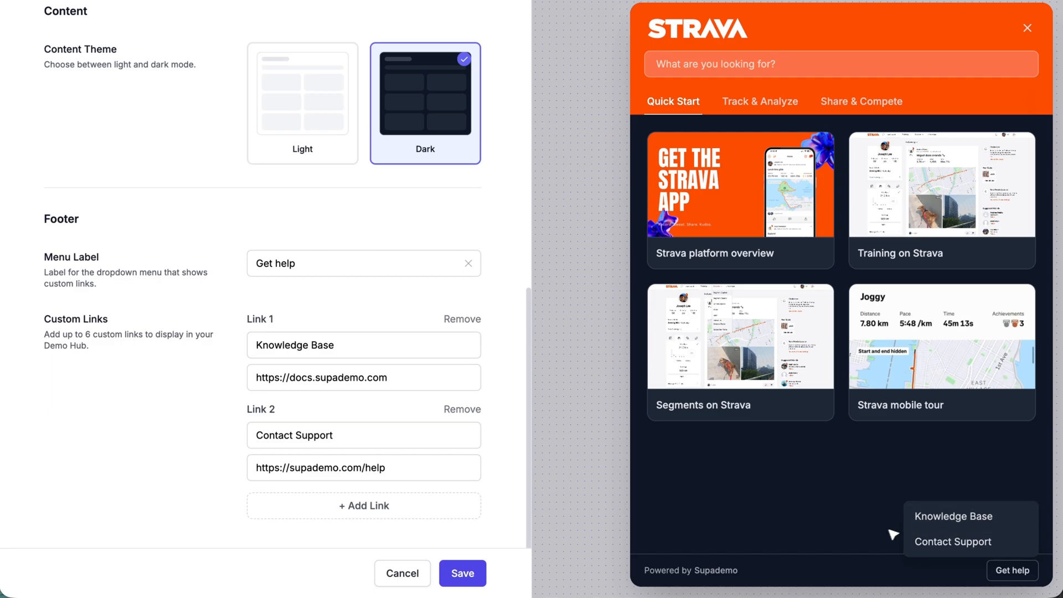
pyautogui.click(463, 573)
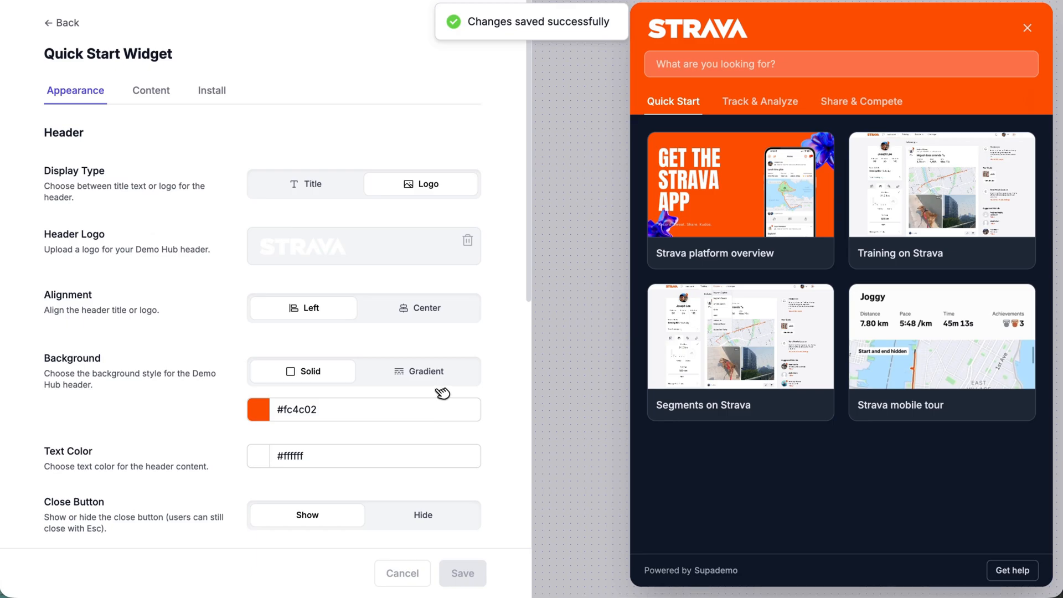
# Step: Add a fourth content category named 'Achievements & Goals'
pyautogui.click(151, 90)
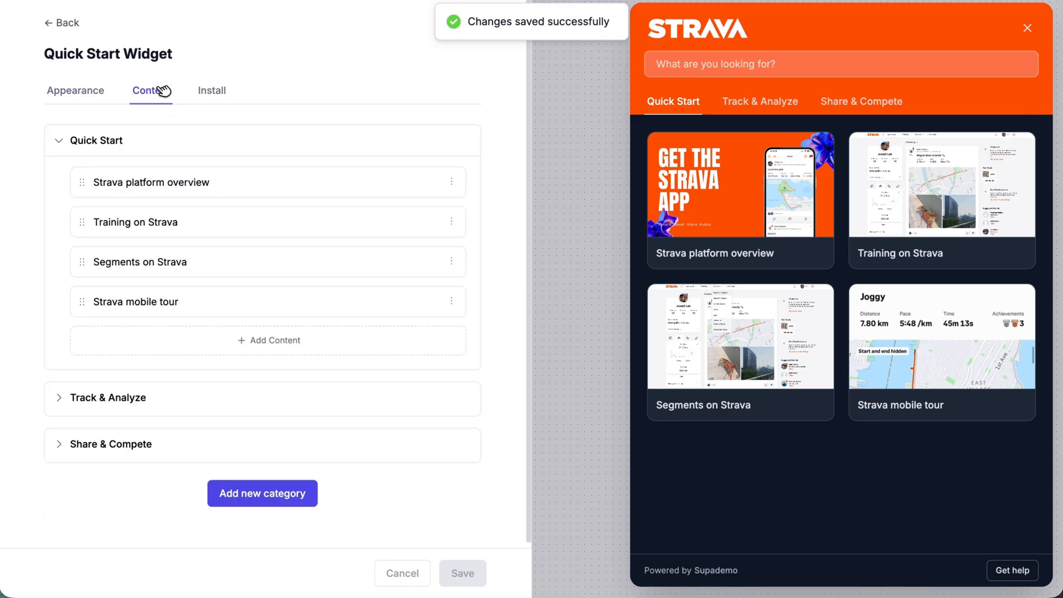
pyautogui.moveTo(152, 116)
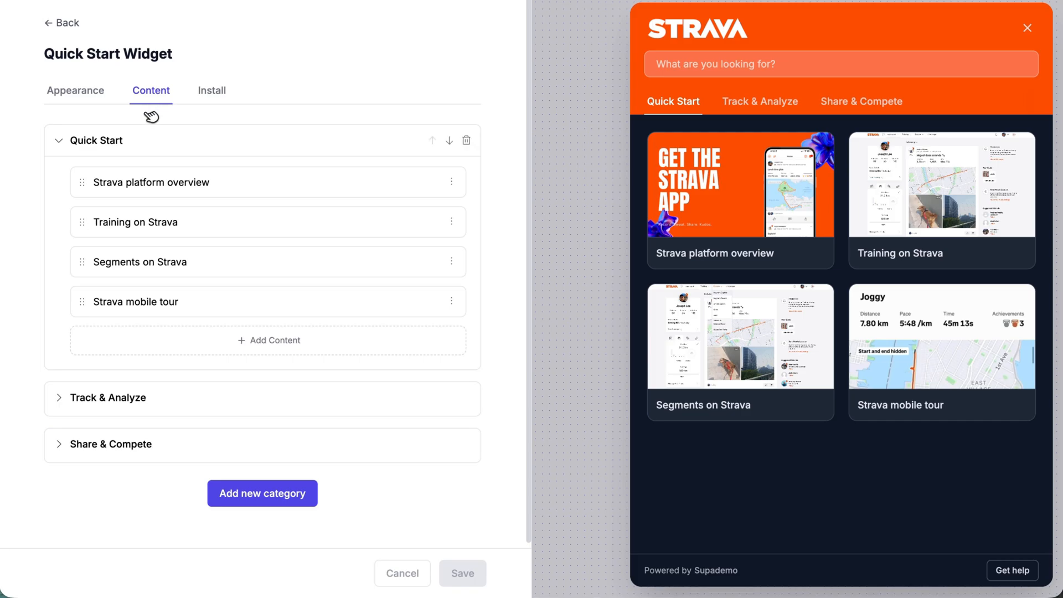
pyautogui.moveTo(83, 319)
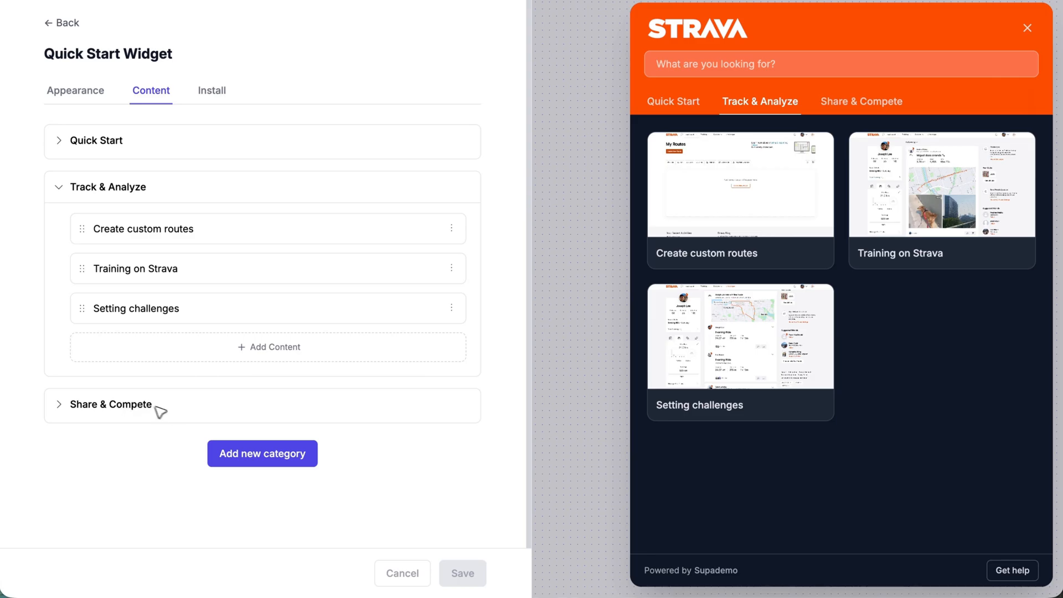
pyautogui.click(262, 454)
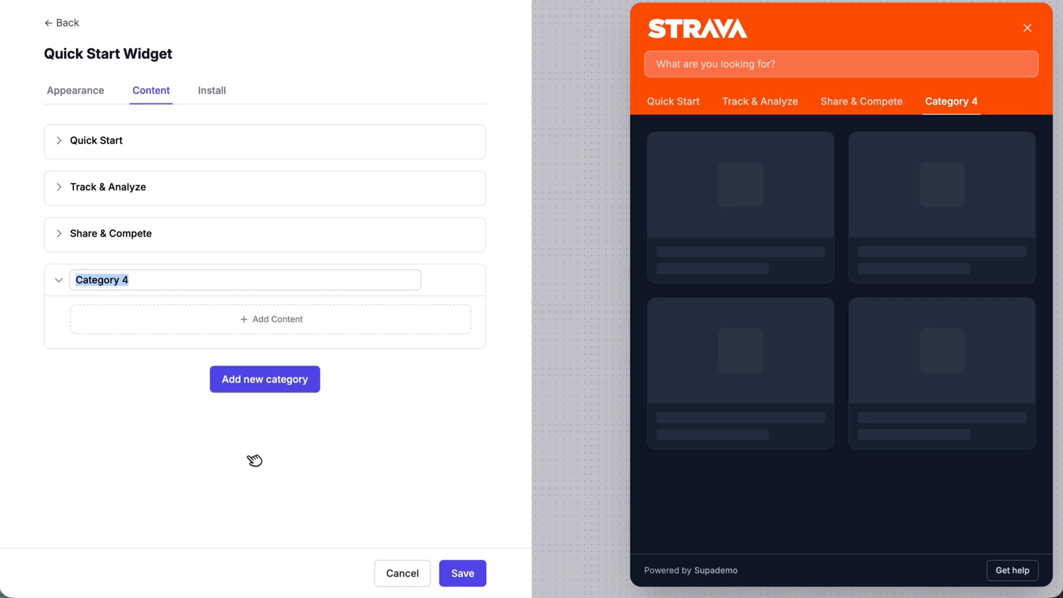
pyautogui.write('Achievem')
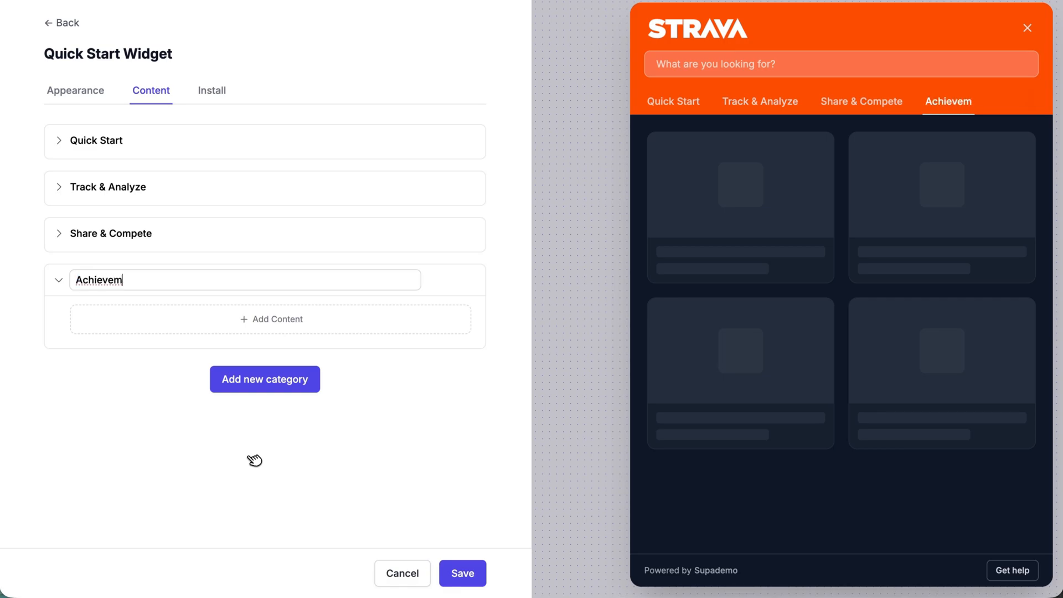
pyautogui.write('ents & Goa')
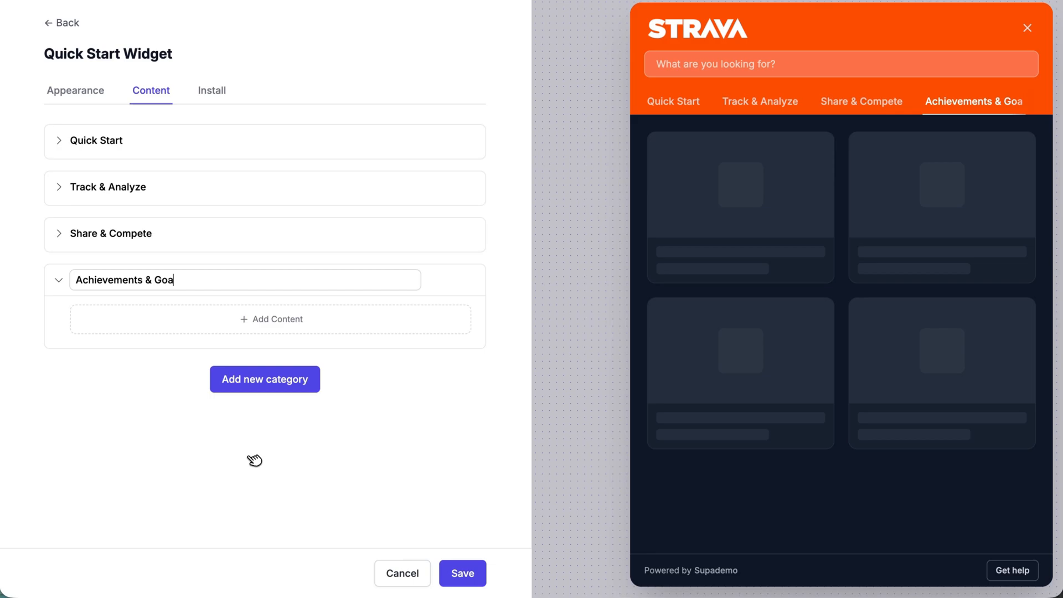
pyautogui.write('ls')
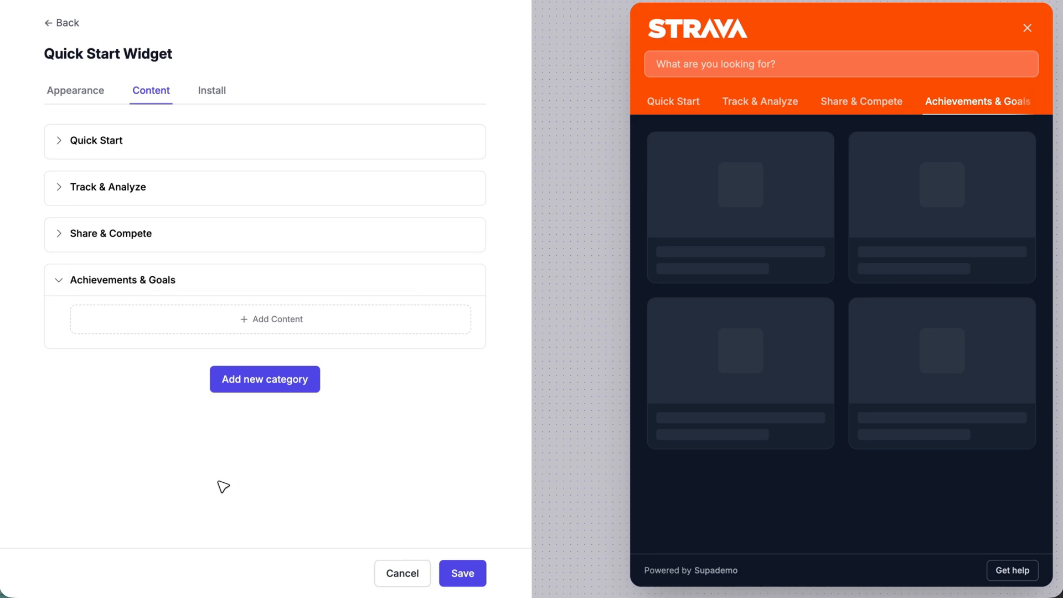
pyautogui.moveTo(168, 455)
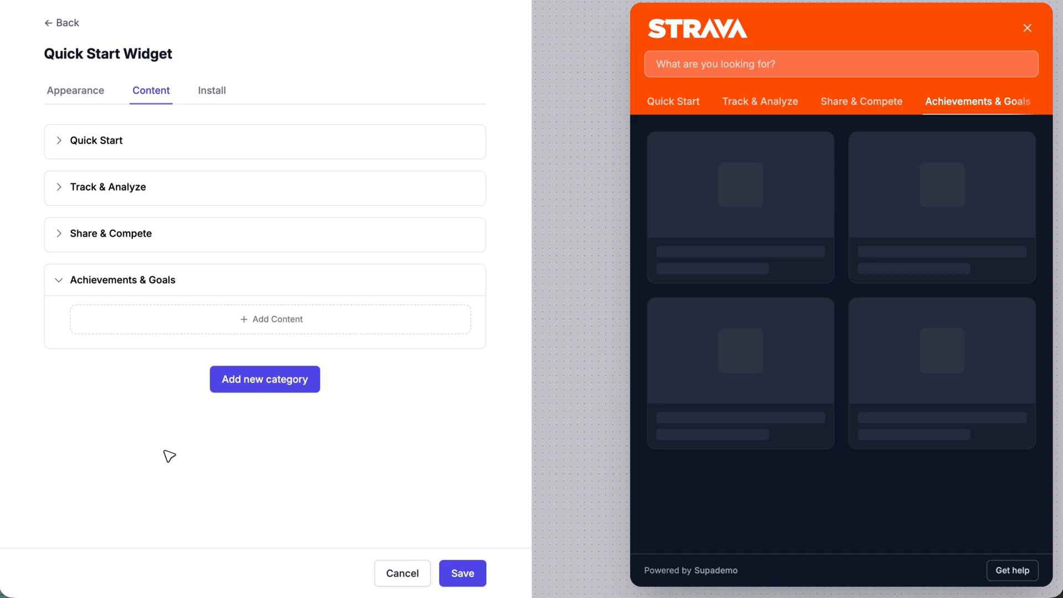
# Step: Search 'strava' and add Strava Feature Showcase and Strava App Tour to the category
pyautogui.click(270, 319)
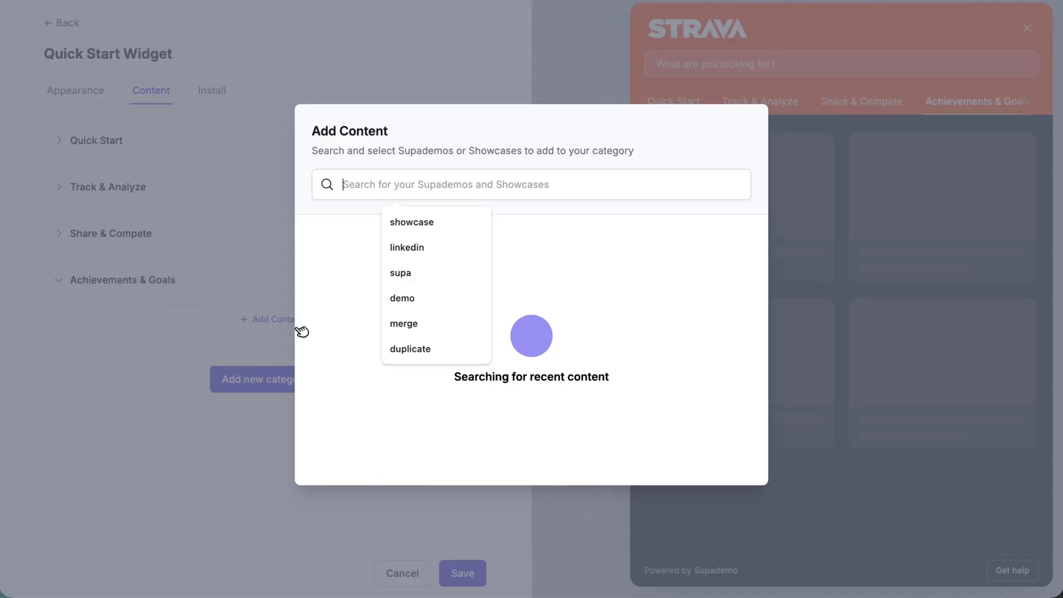
pyautogui.write('strava')
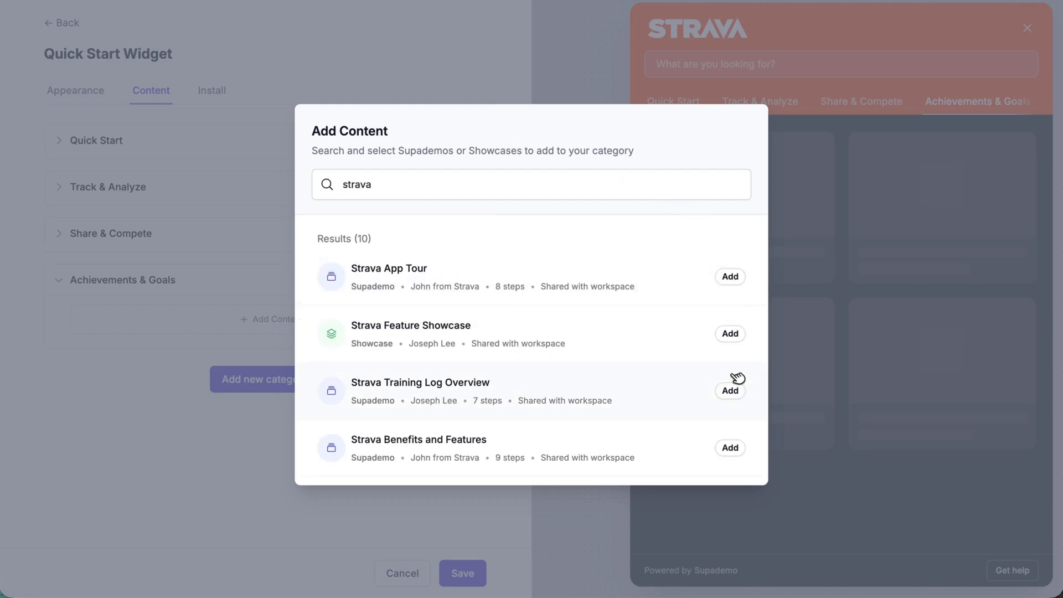
pyautogui.click(730, 333)
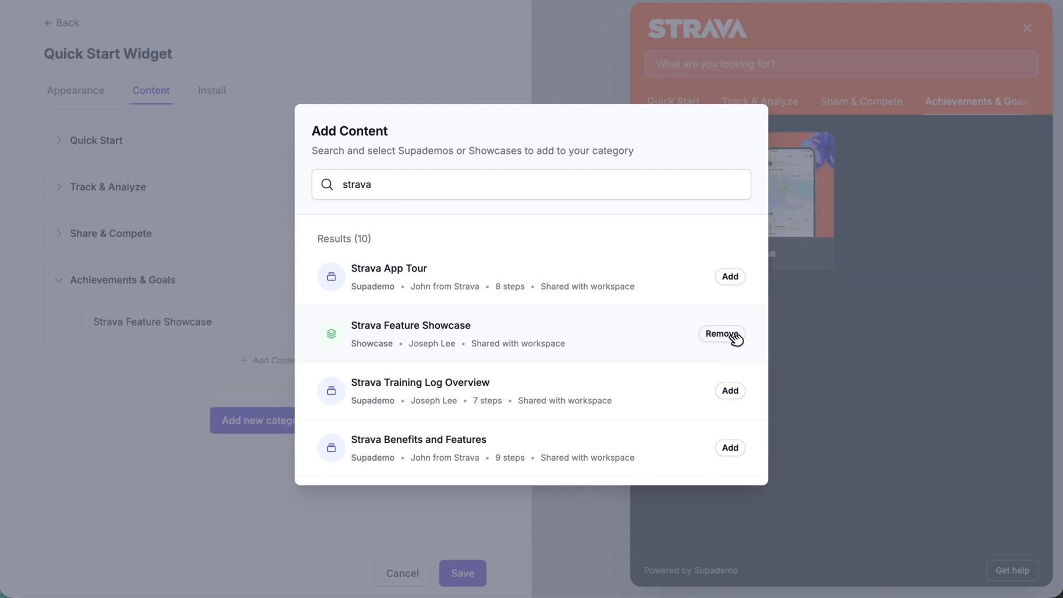
pyautogui.click(730, 277)
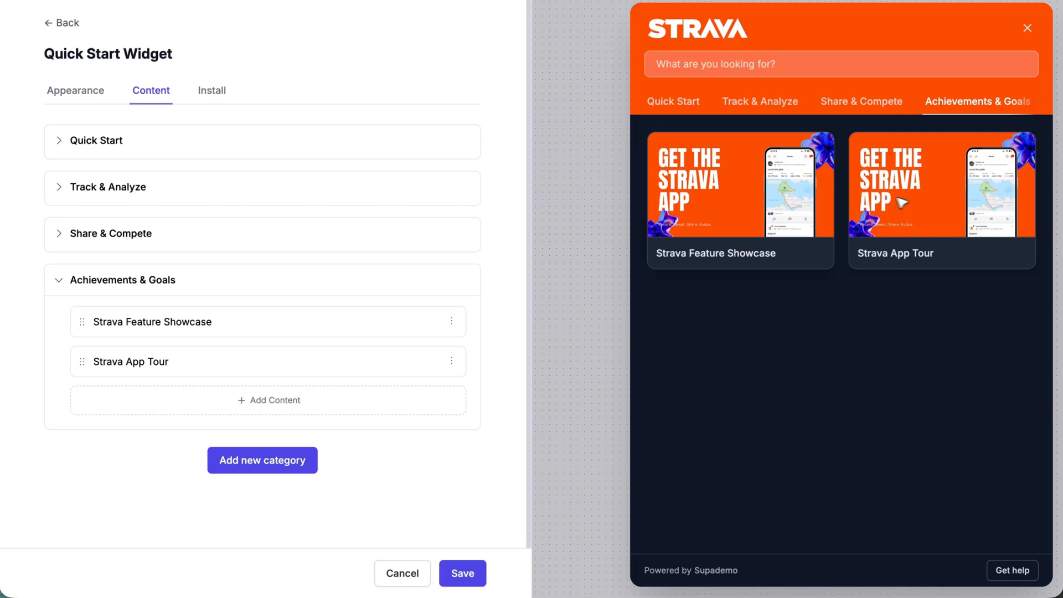
pyautogui.moveTo(800, 207)
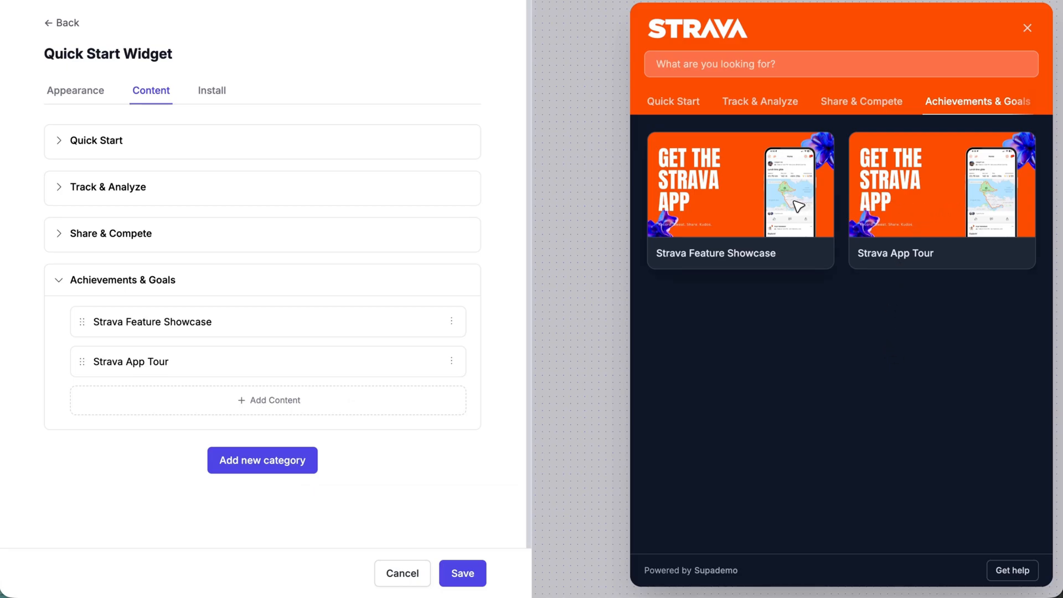
pyautogui.moveTo(953, 212)
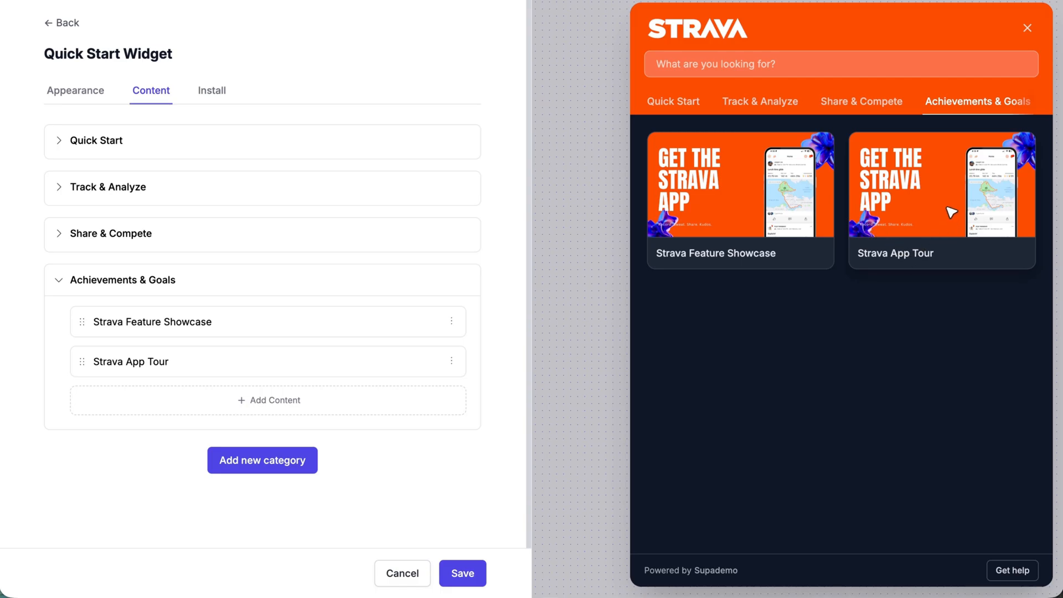
pyautogui.moveTo(914, 261)
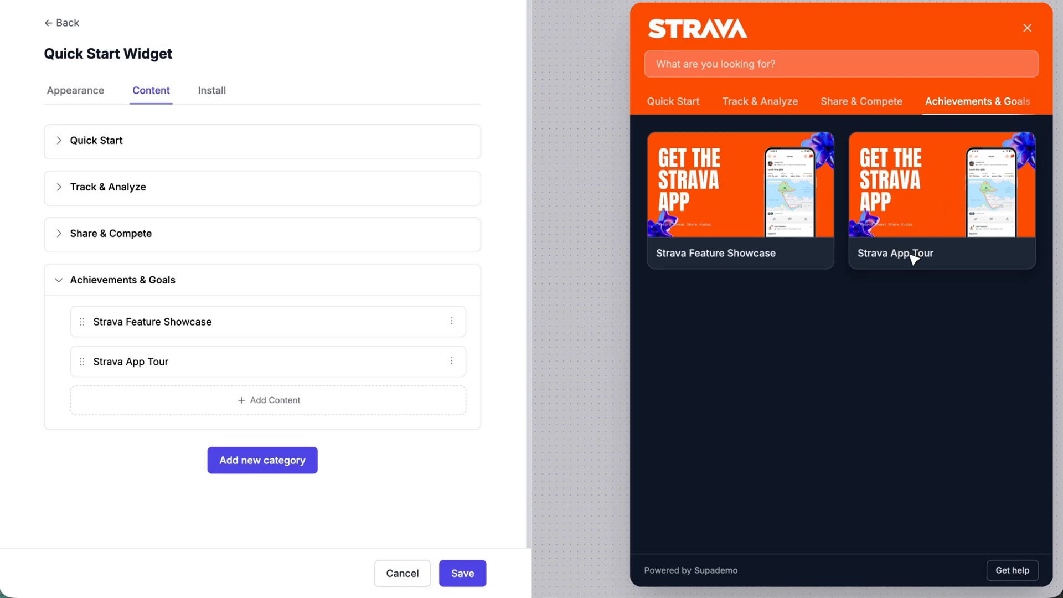
# Step: Rename the Strava Feature Showcase demo to 'Showcase collection'
pyautogui.click(451, 321)
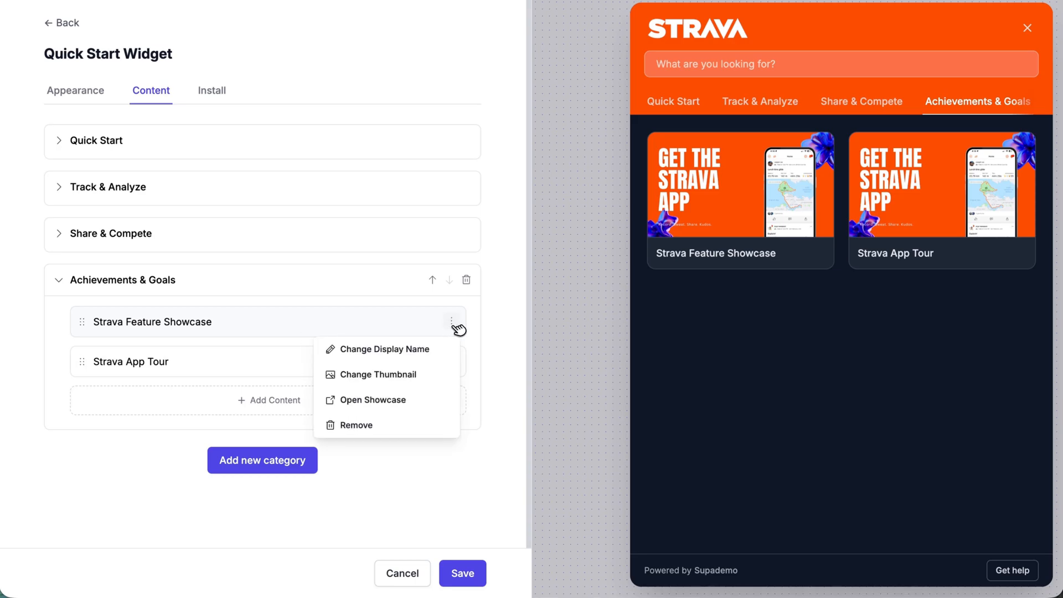
pyautogui.click(384, 348)
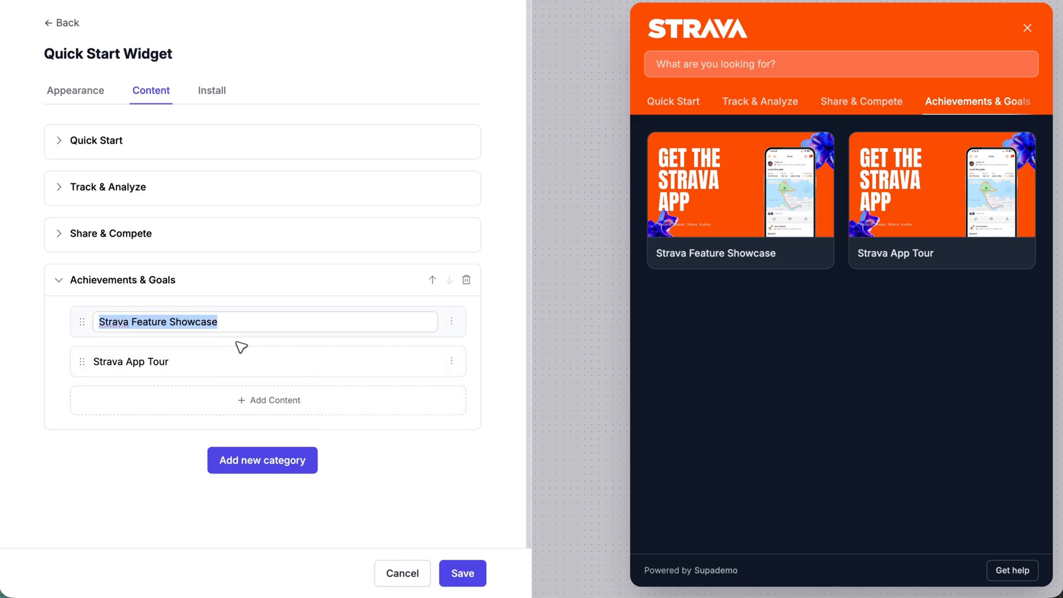
pyautogui.write('Showca')
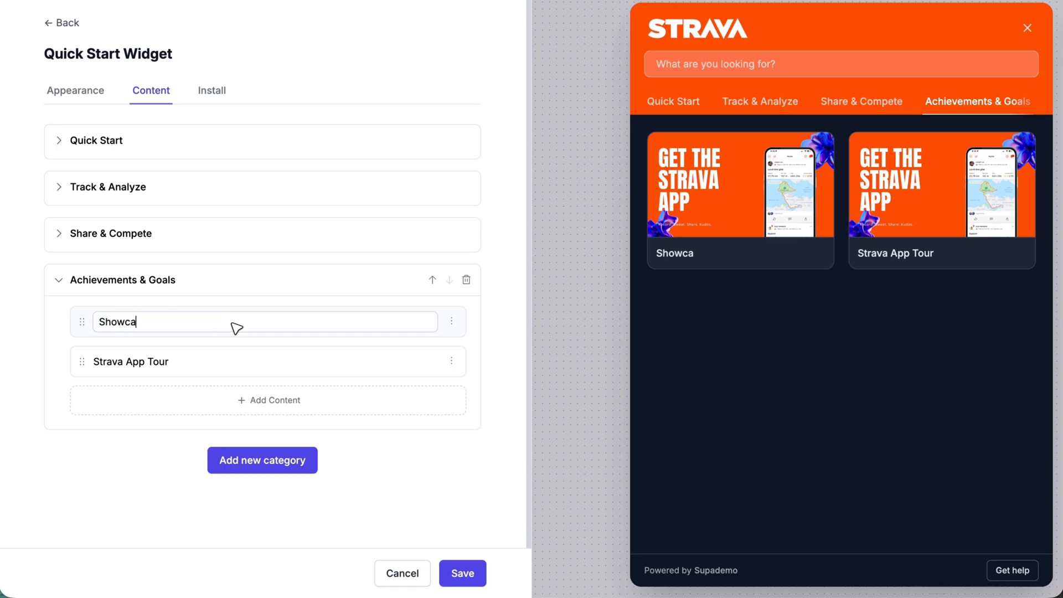
pyautogui.write('se collection')
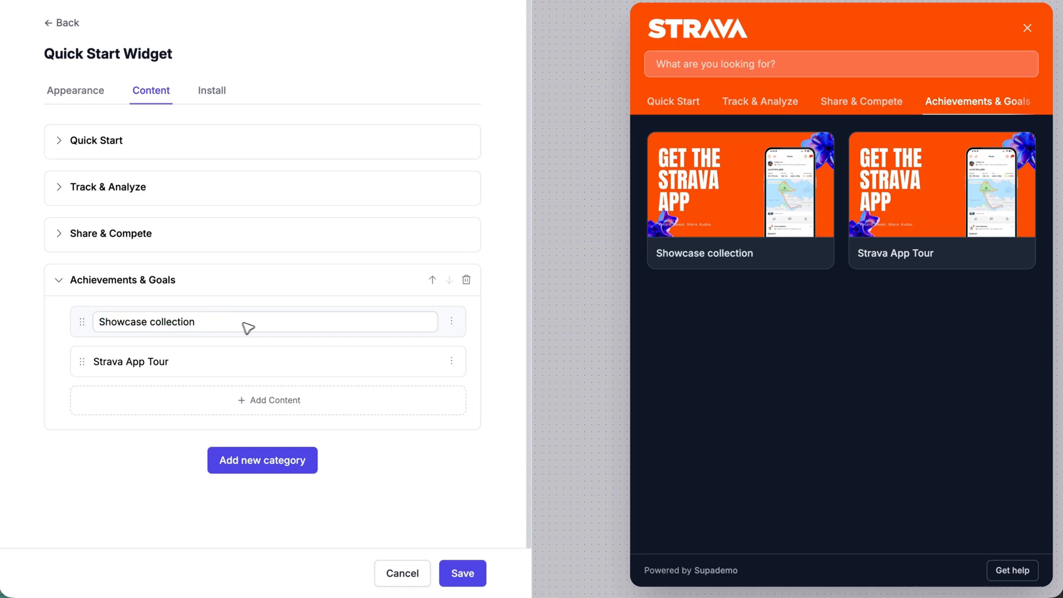
# Step: Change the Showcase collection demo's thumbnail to the Strava logo image
pyautogui.click(452, 321)
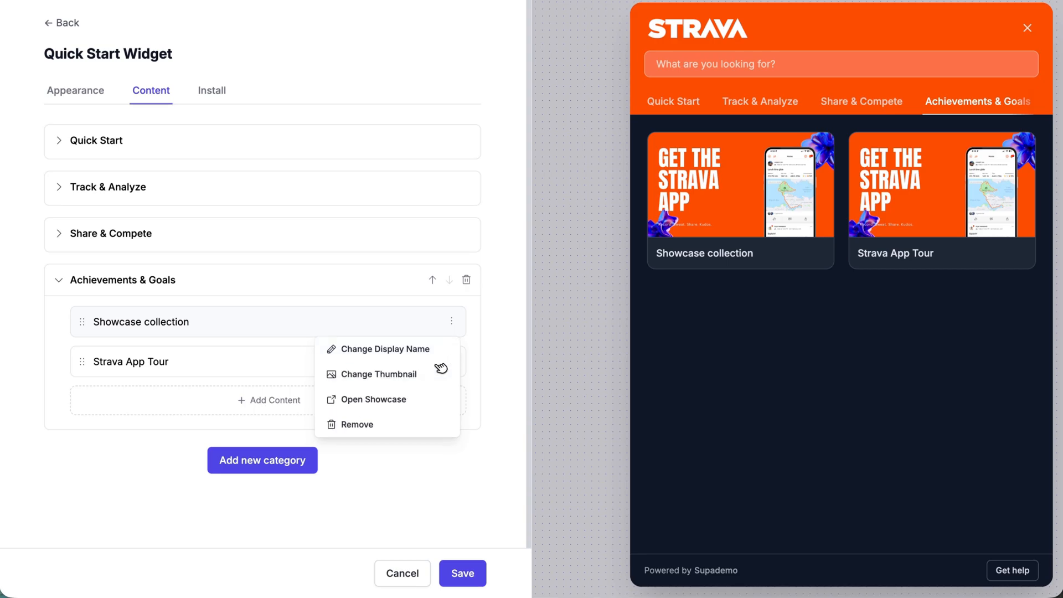
pyautogui.click(379, 374)
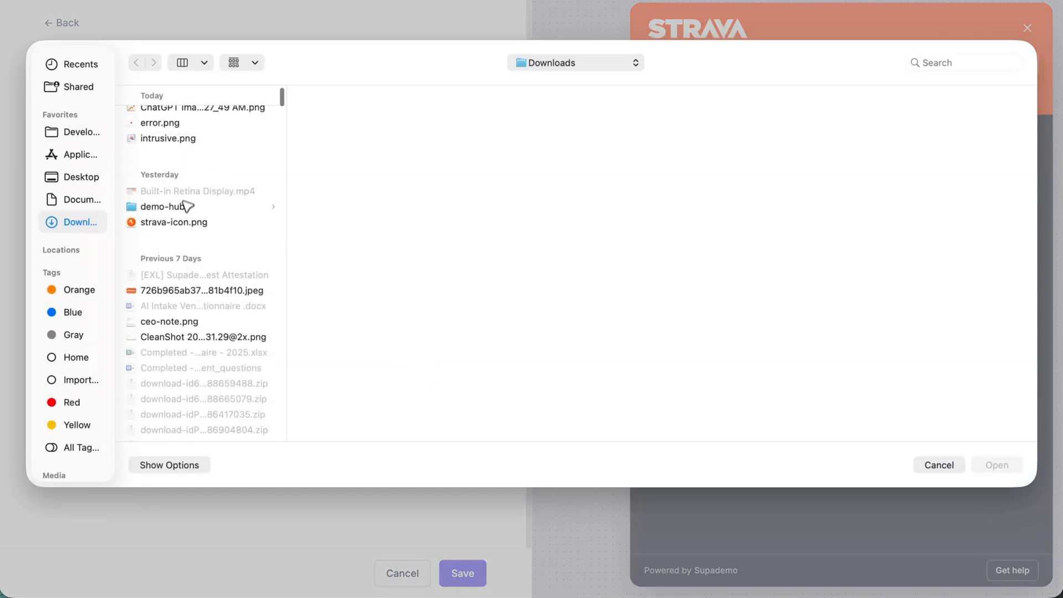
pyautogui.scroll(3)
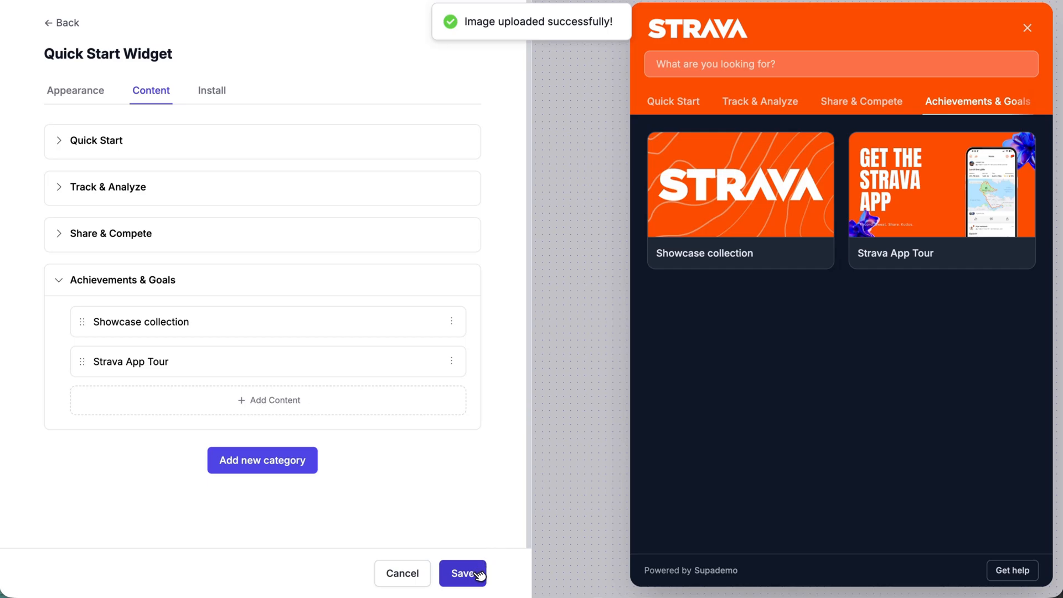
# Step: Save the updated widget content and dismiss the demo options menu
pyautogui.click(463, 572)
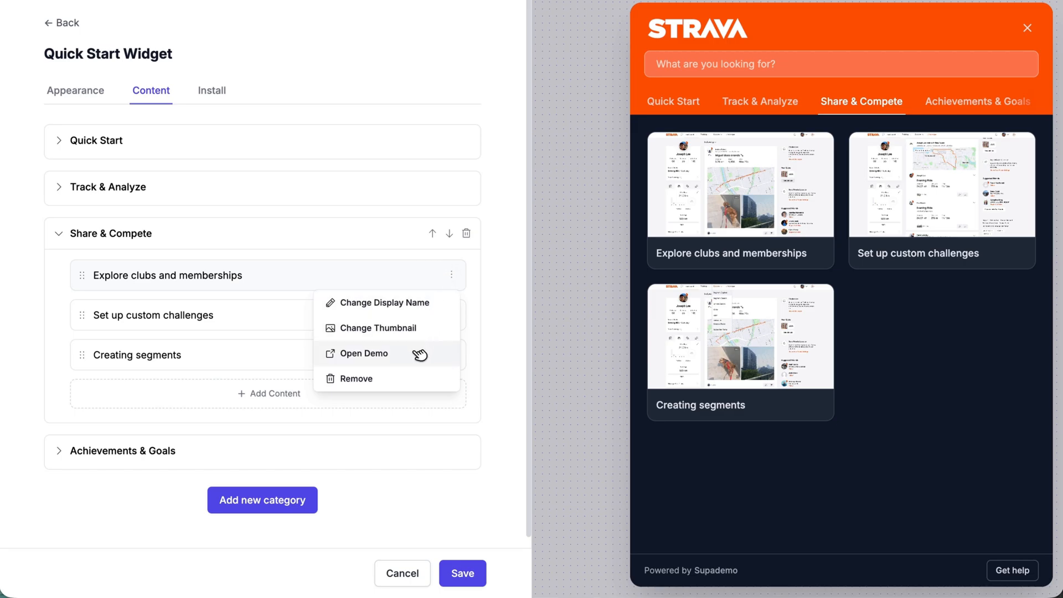
pyautogui.click(392, 438)
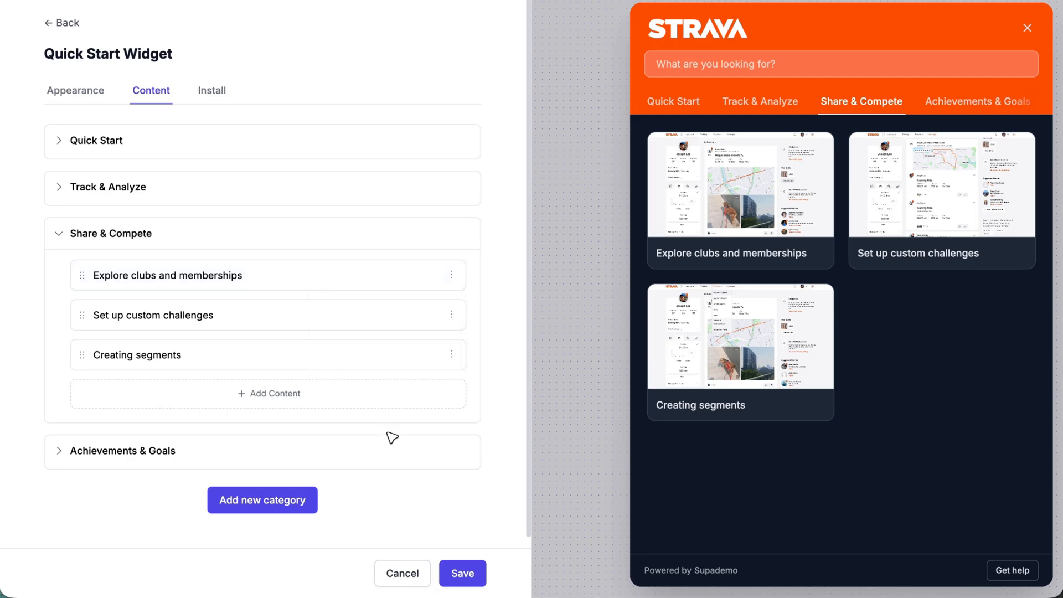
pyautogui.moveTo(437, 403)
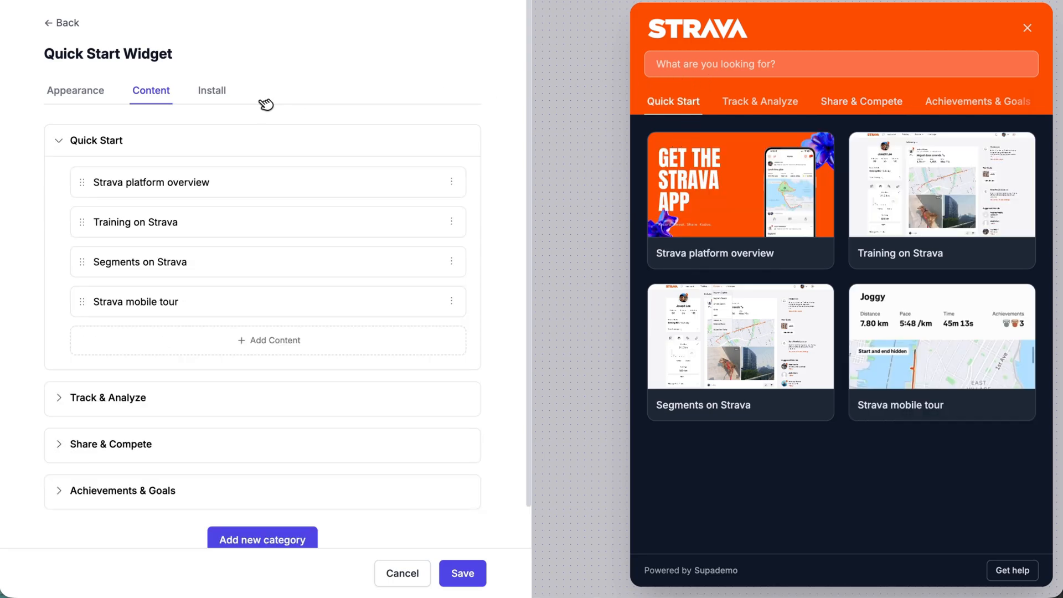
# Step: In Install settings, use Launcher display mode positioned at Bottom Right after trying Bottom Left
pyautogui.click(211, 90)
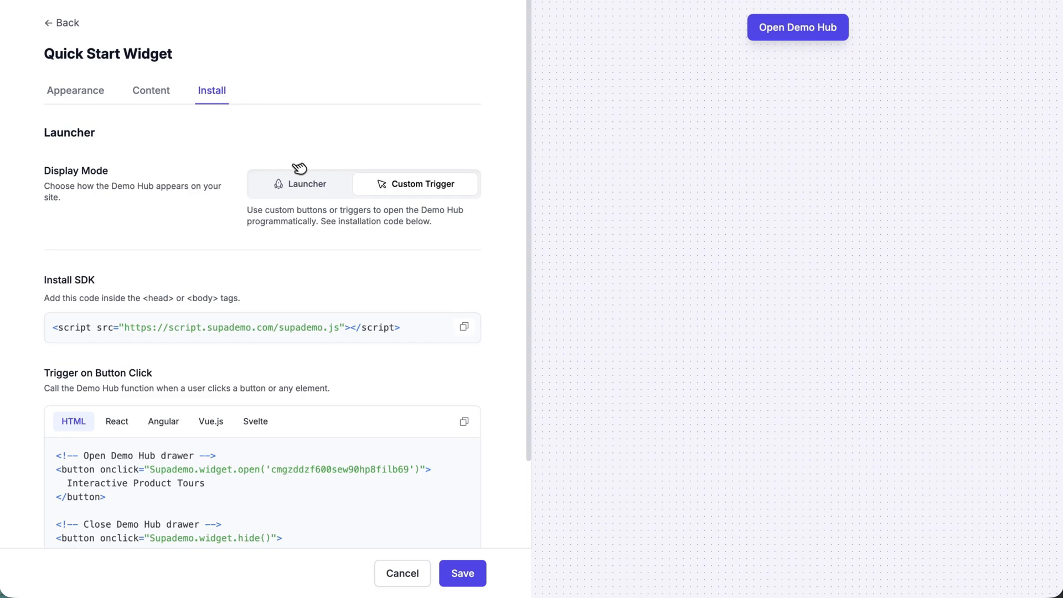
pyautogui.moveTo(307, 182)
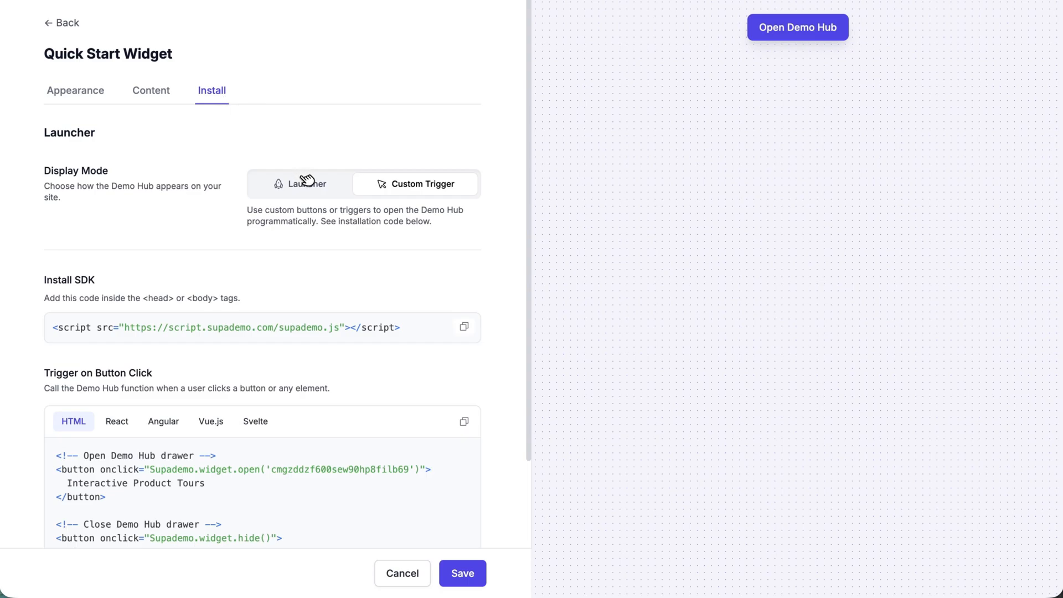
pyautogui.click(299, 184)
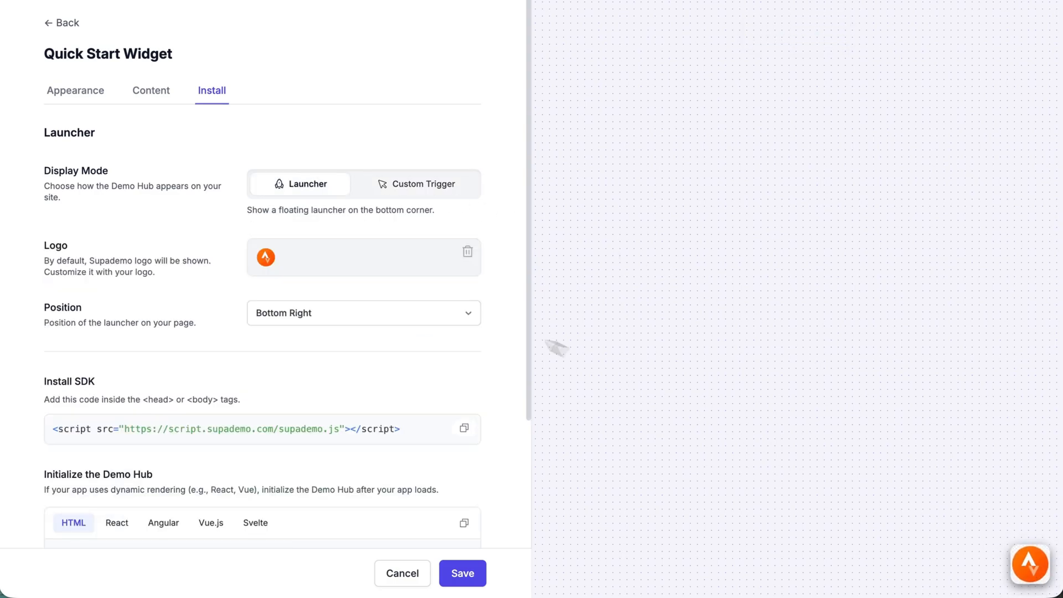
pyautogui.click(363, 312)
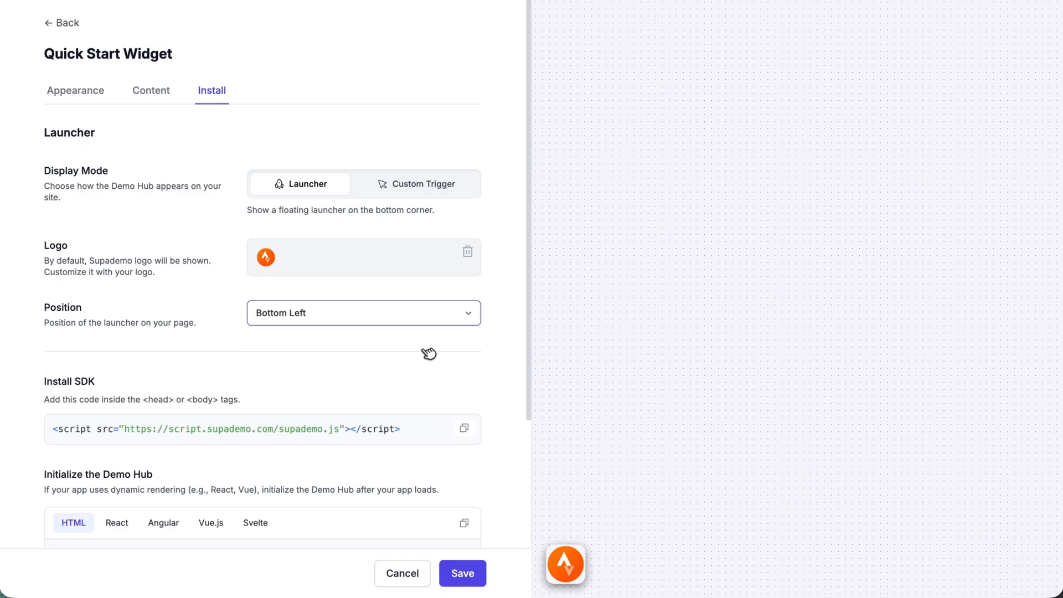
pyautogui.click(363, 313)
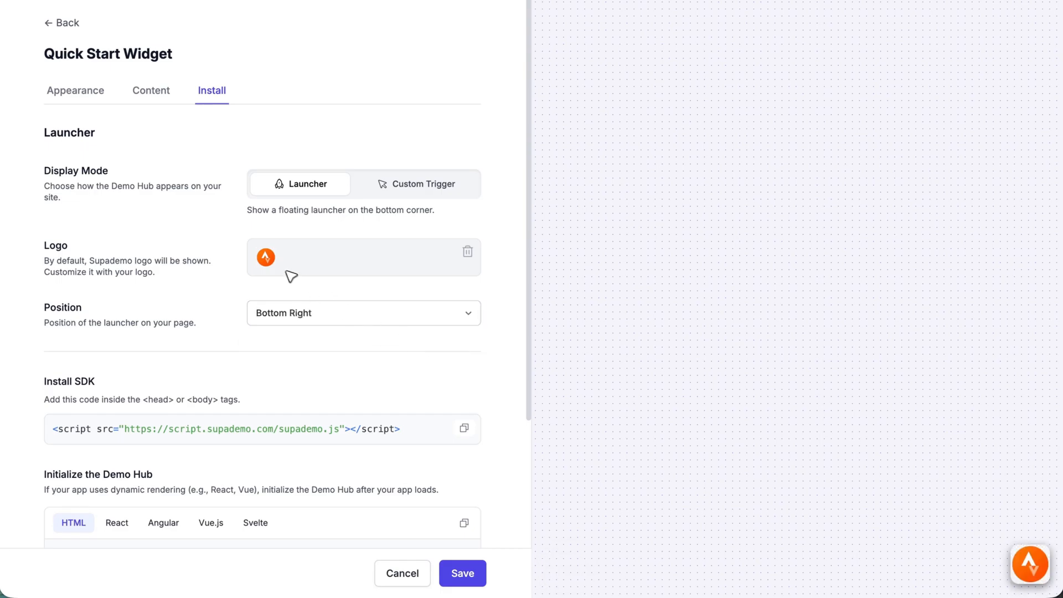
pyautogui.moveTo(270, 264)
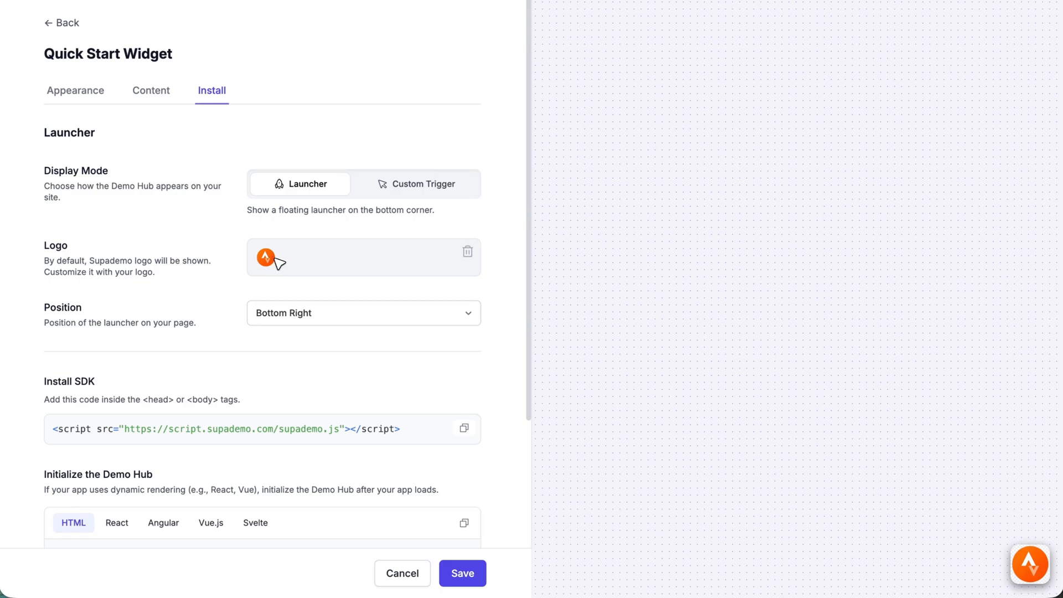
pyautogui.moveTo(1031, 563)
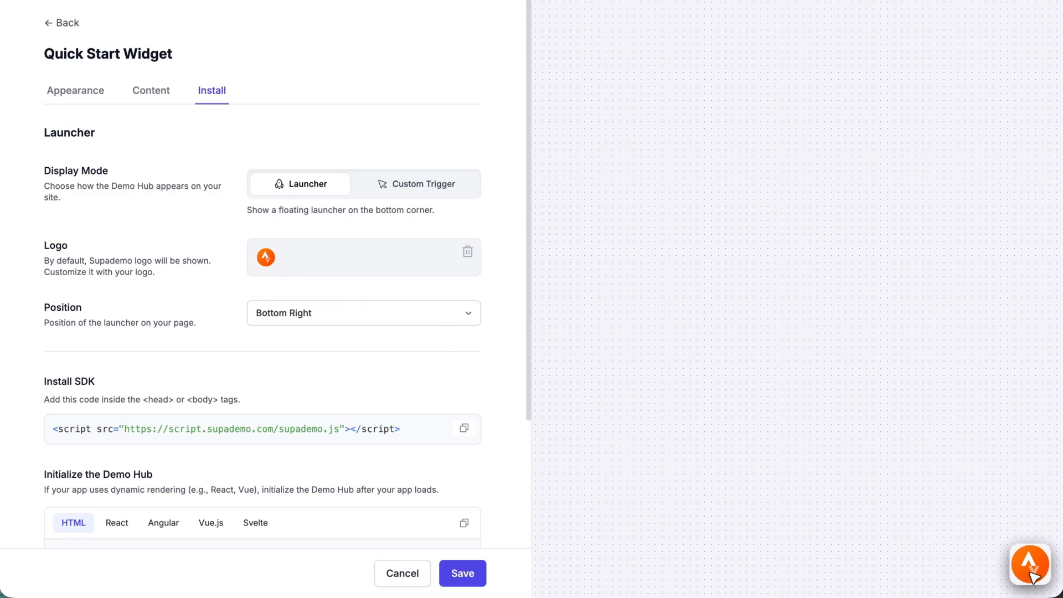
pyautogui.moveTo(294, 295)
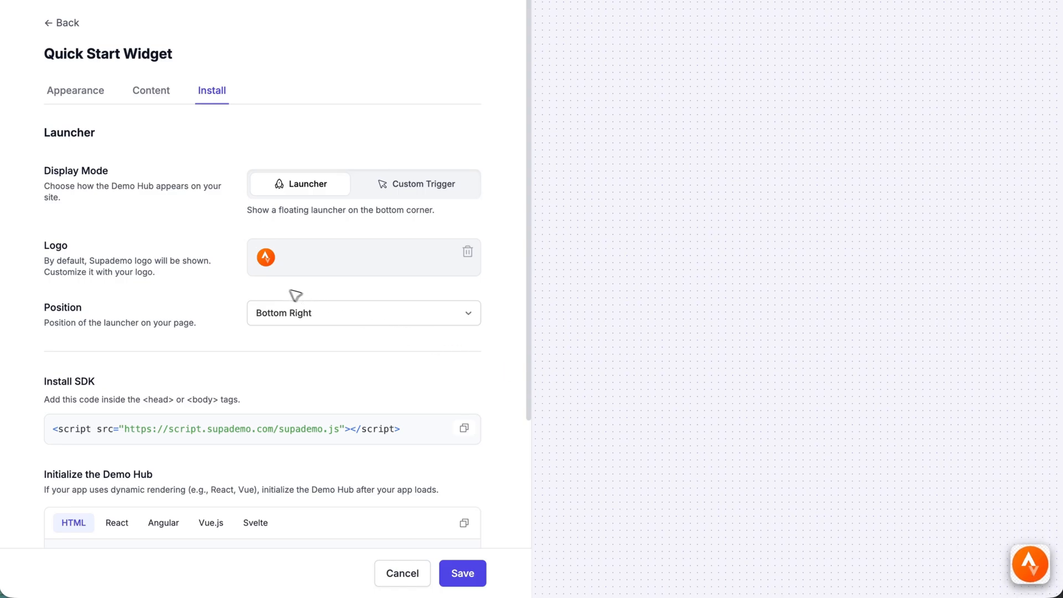
# Step: Copy the Supademo SDK install script tag from the Install SDK section
pyautogui.scroll(-3)
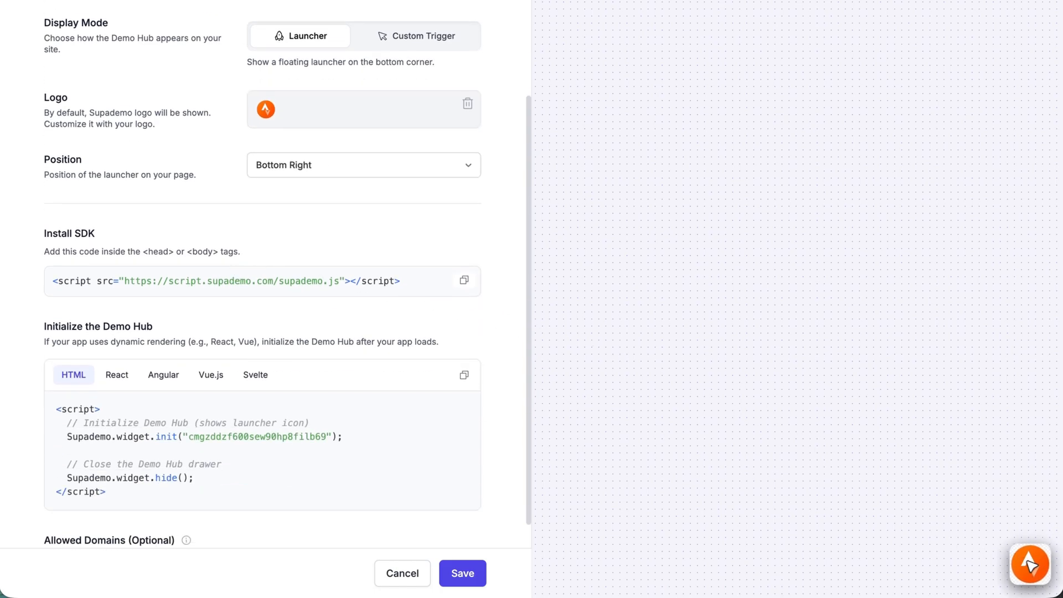
pyautogui.scroll(3)
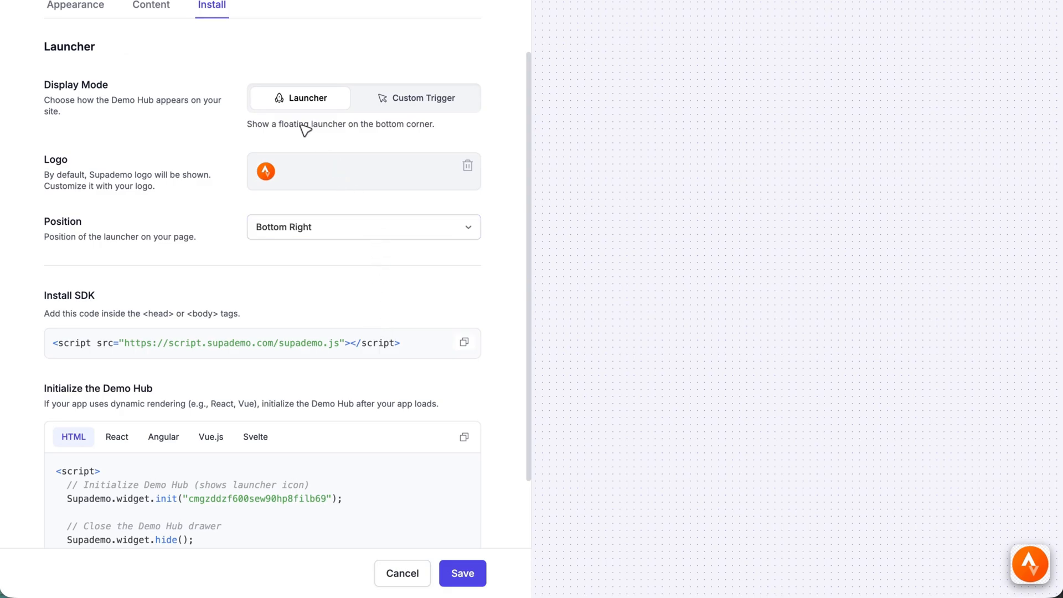
pyautogui.scroll(-3)
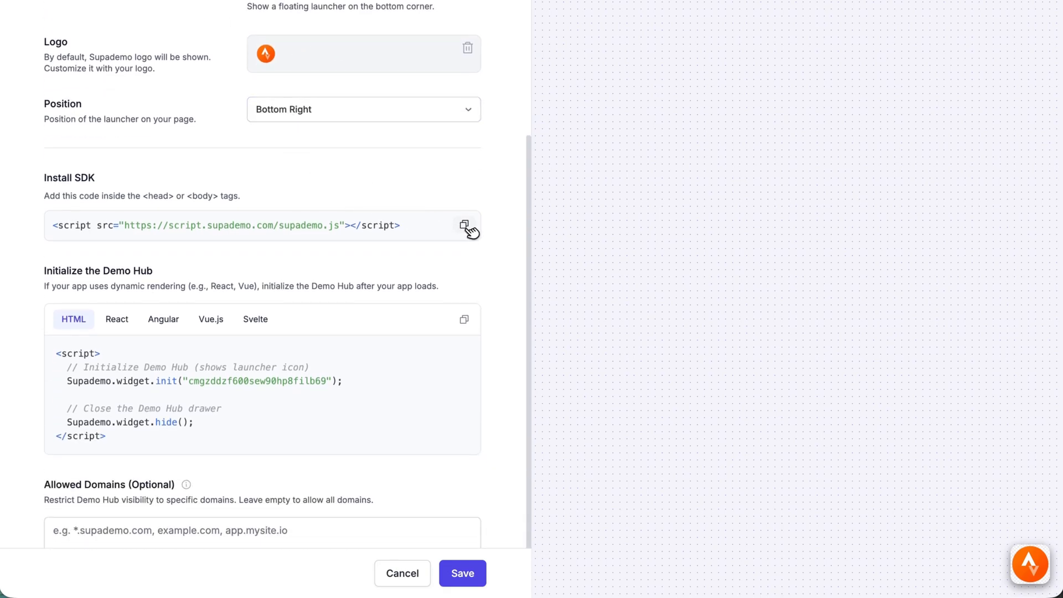
pyautogui.click(464, 225)
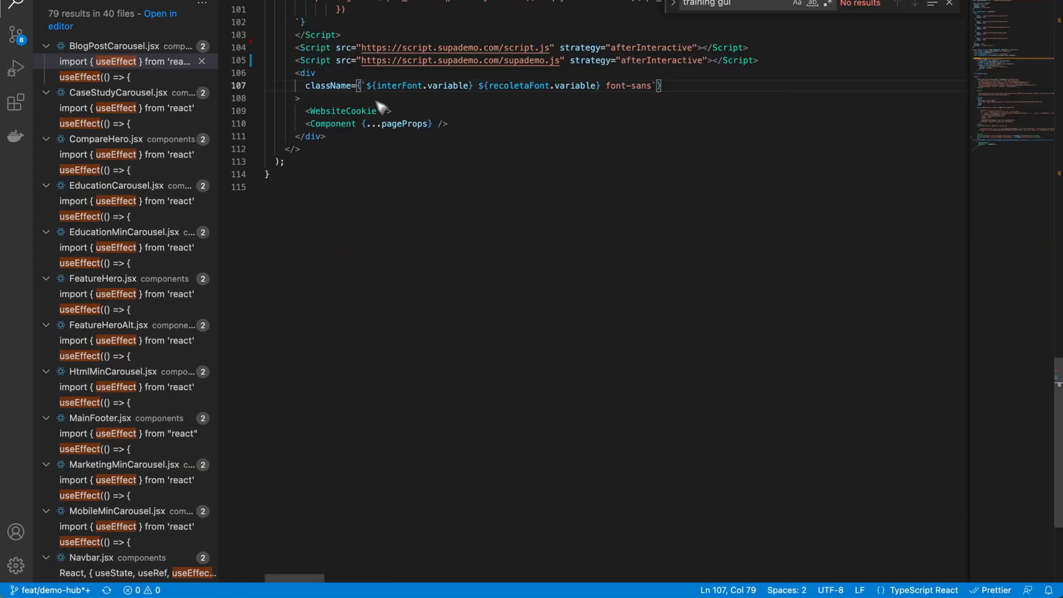
# Step: Review the pasted supademo.js Script tag with afterInteractive strategy in the layout file
pyautogui.scroll(3)
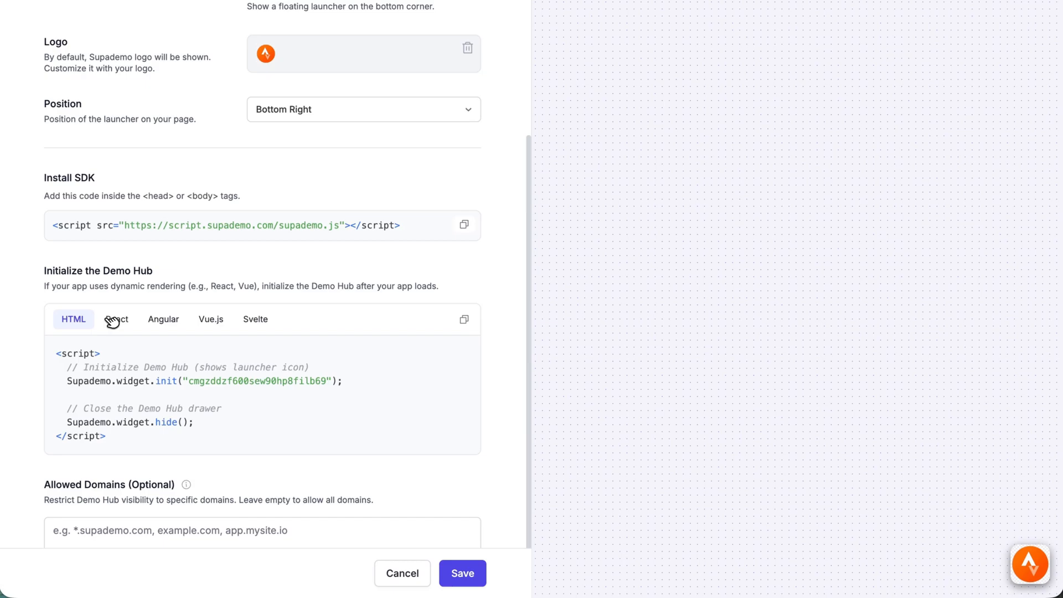
# Step: Show the React version of the Demo Hub init code with its useEffect block
pyautogui.click(116, 319)
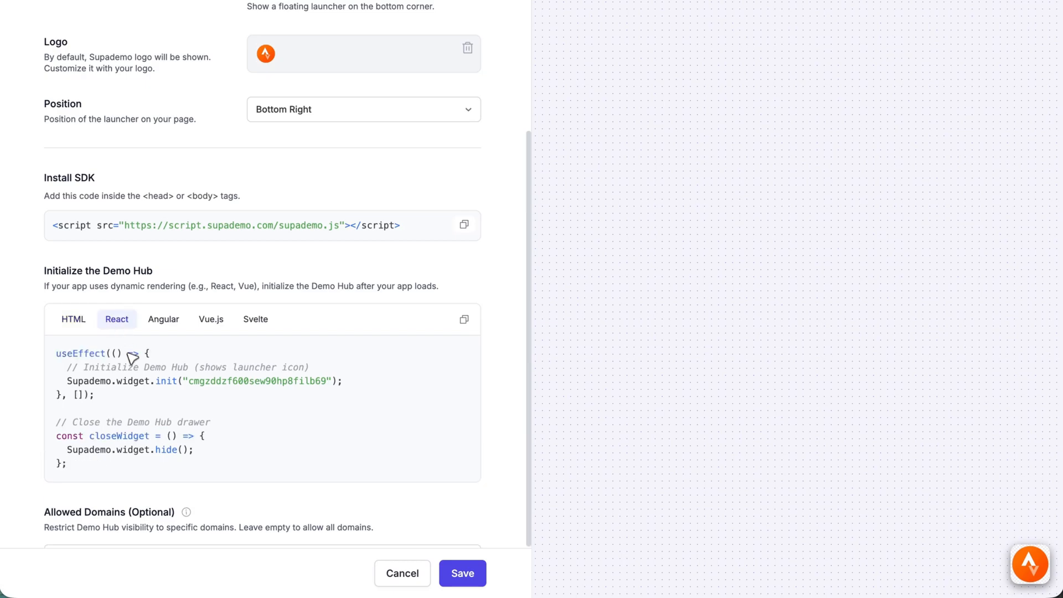
pyautogui.moveTo(154, 397)
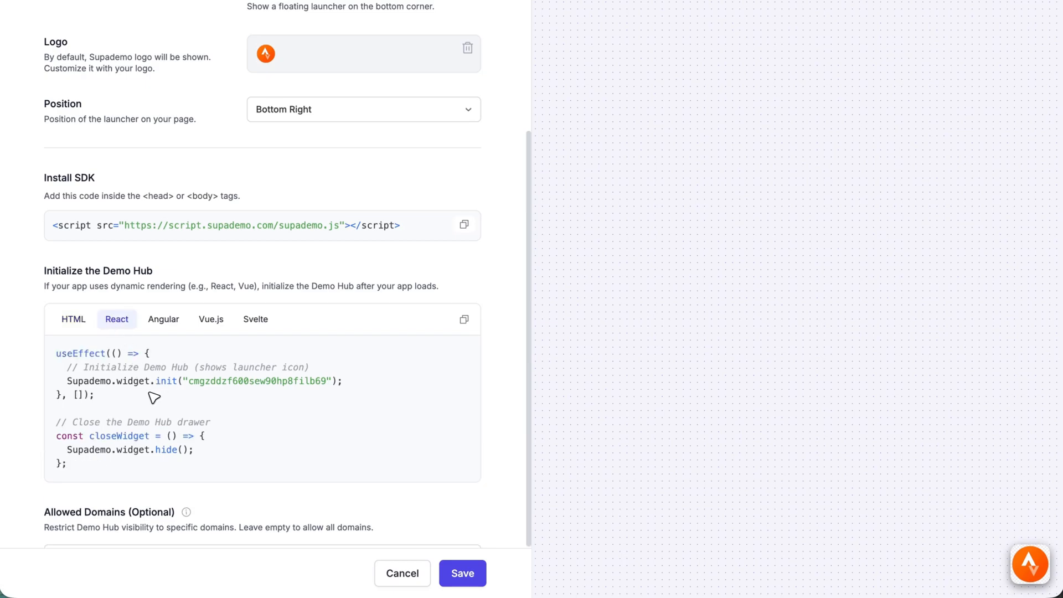
pyautogui.moveTo(615, 498)
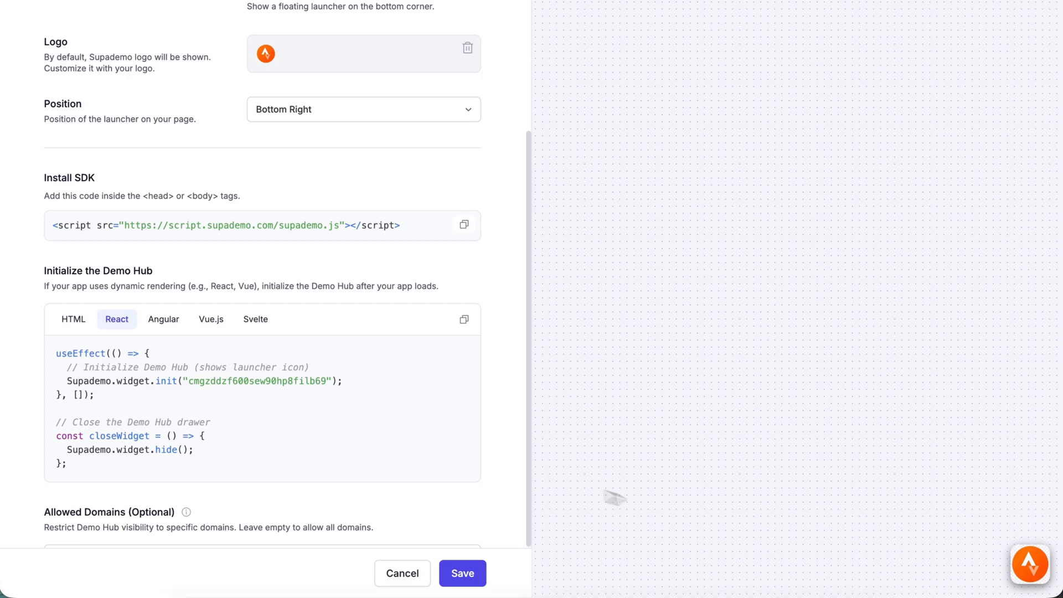
pyautogui.scroll(-3)
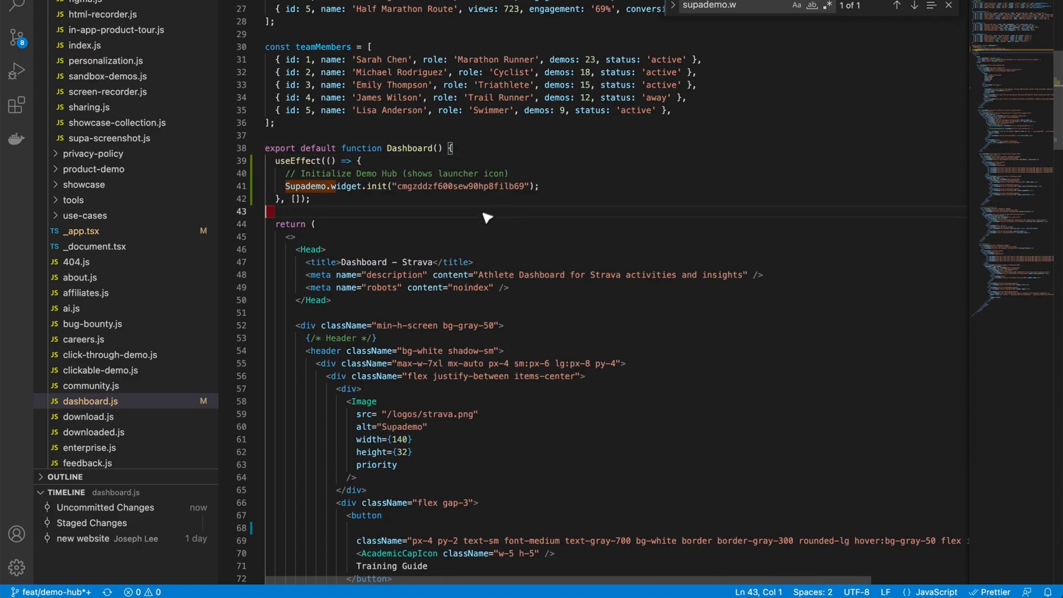
pyautogui.moveTo(366, 188)
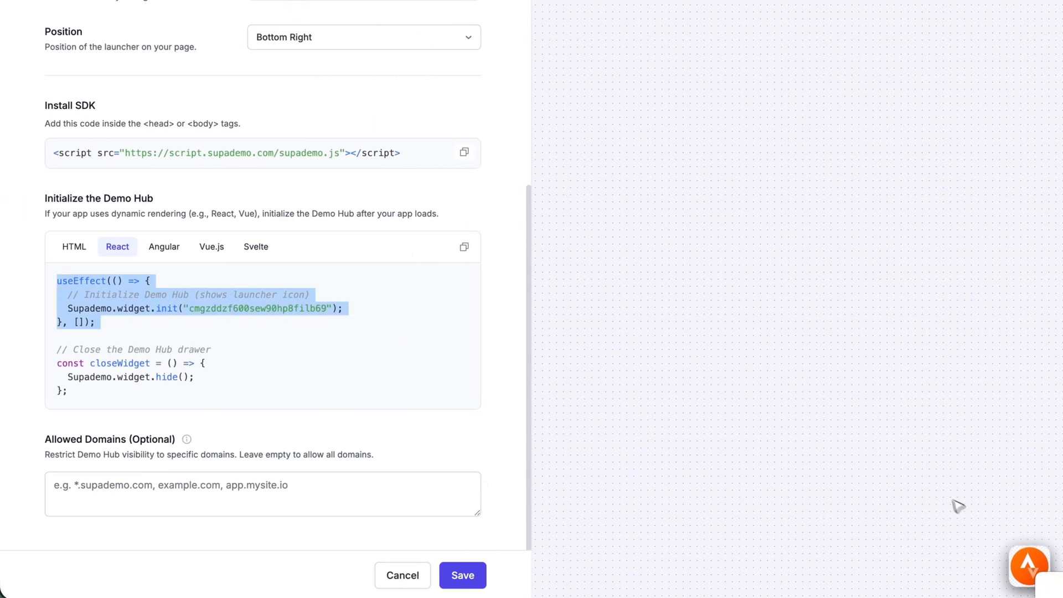
pyautogui.click(1029, 564)
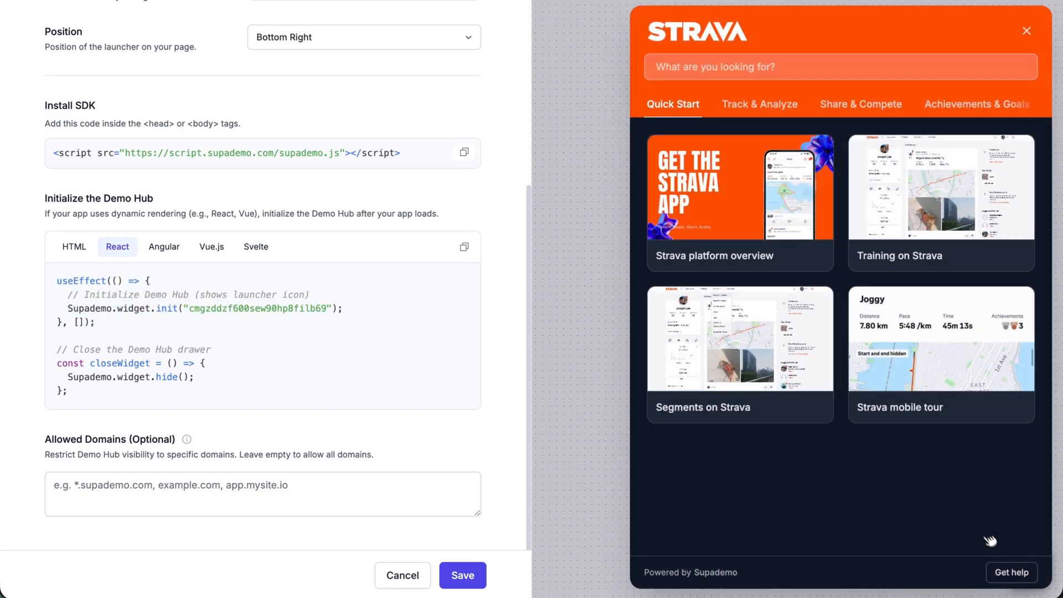
pyautogui.click(862, 104)
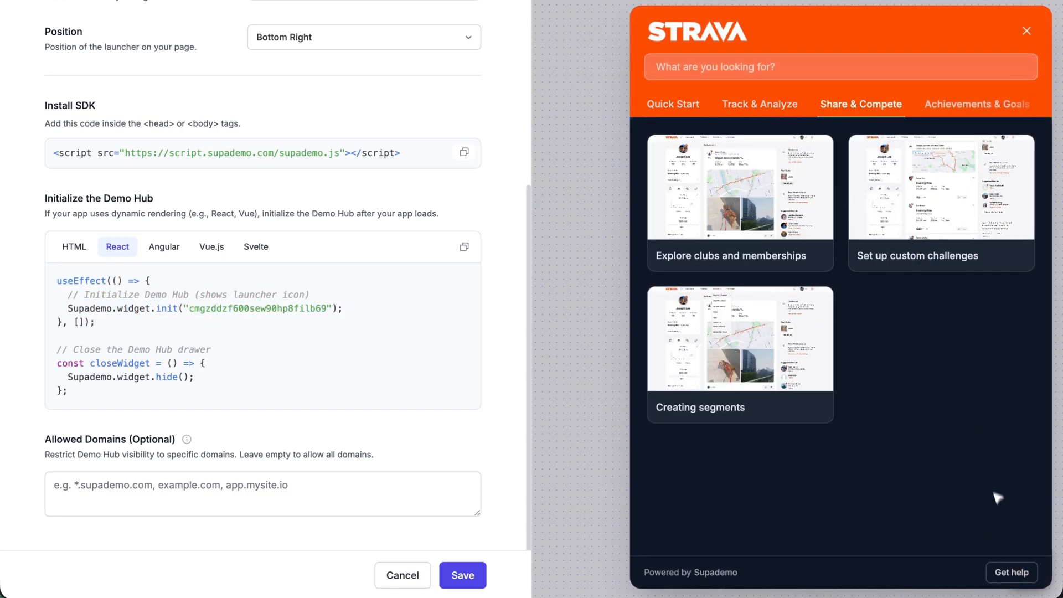
pyautogui.click(1026, 31)
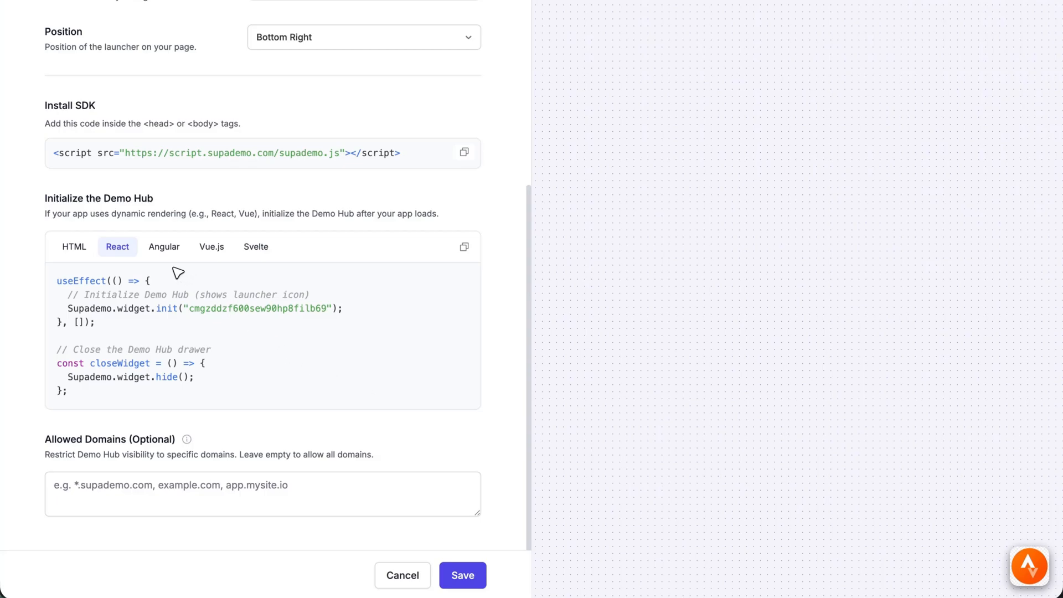
pyautogui.click(263, 494)
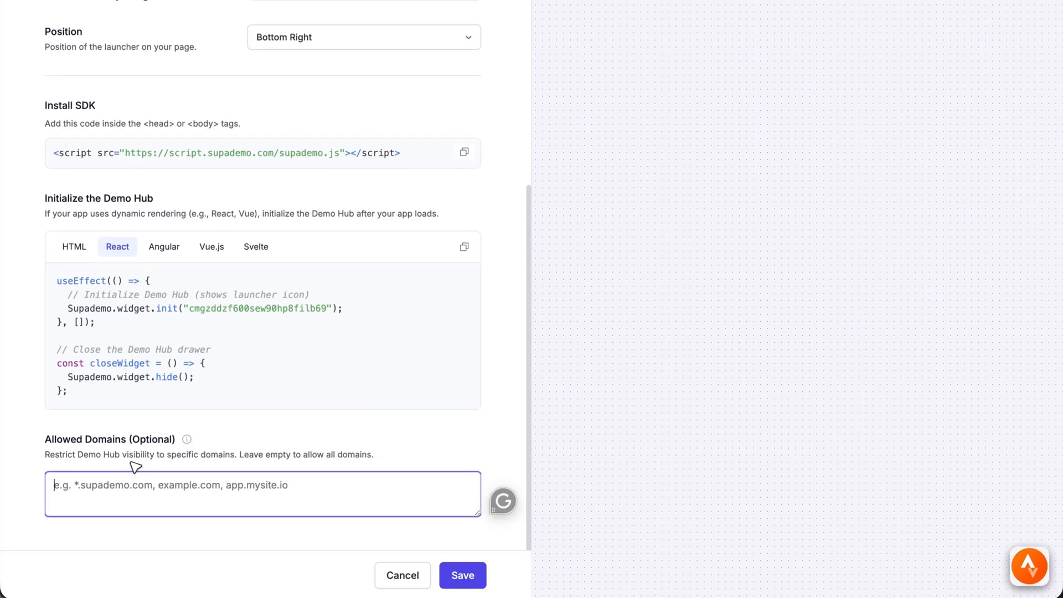
pyautogui.moveTo(89, 451)
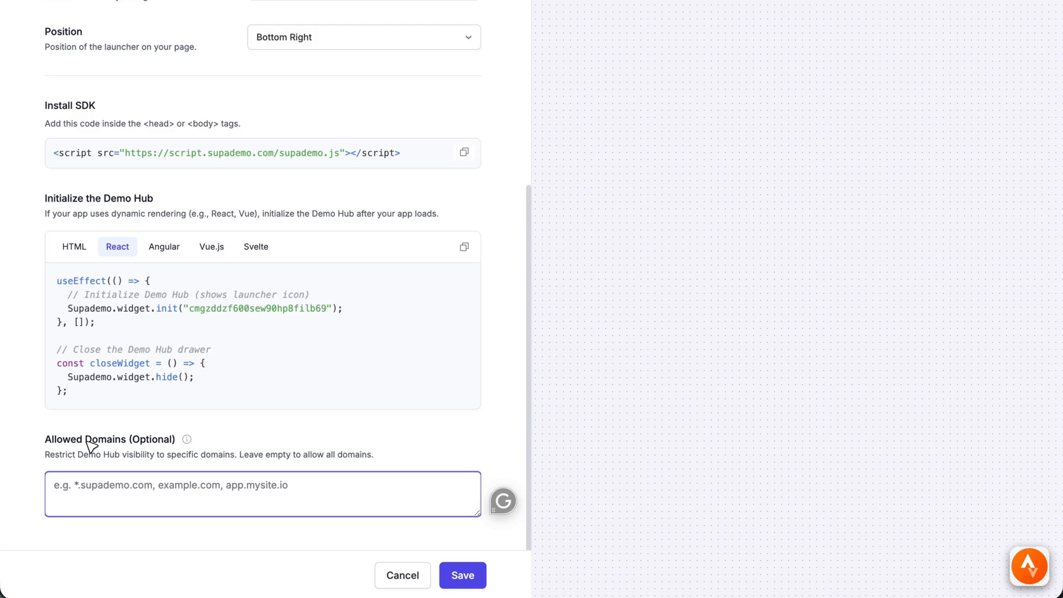
pyautogui.click(263, 494)
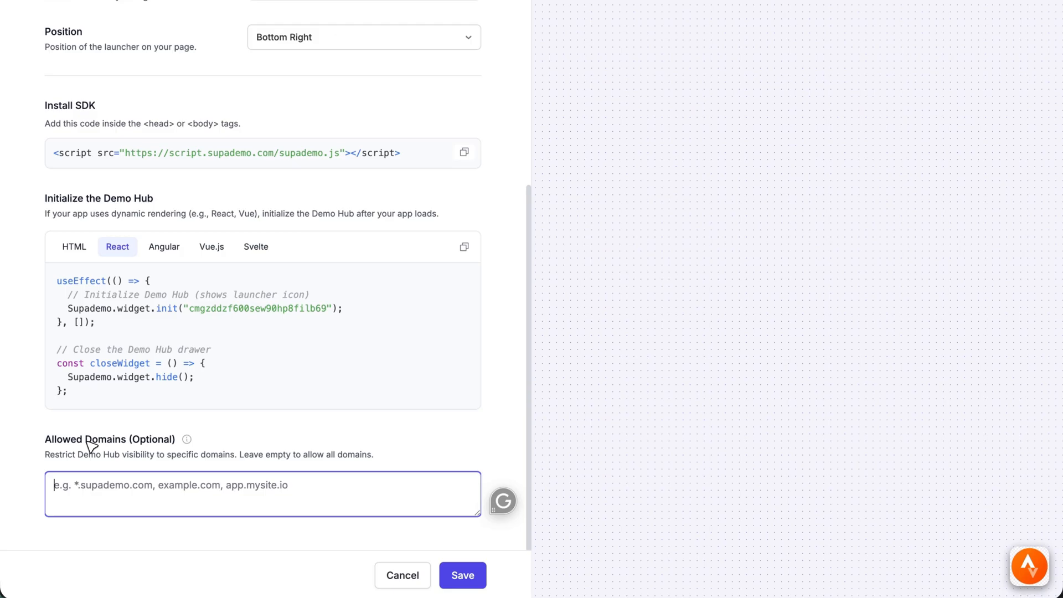
pyautogui.moveTo(229, 490)
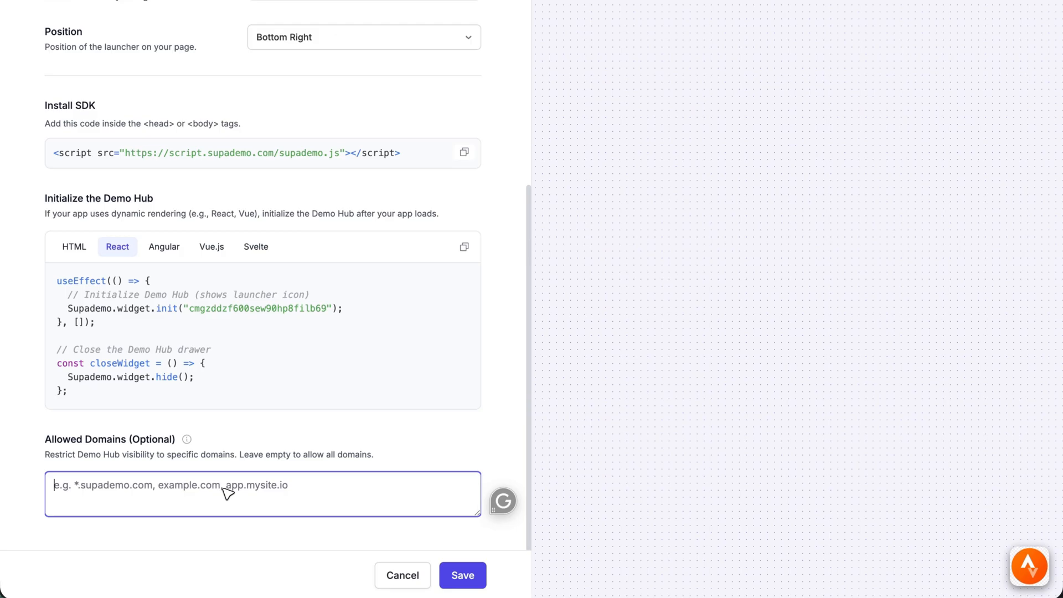
pyautogui.moveTo(200, 482)
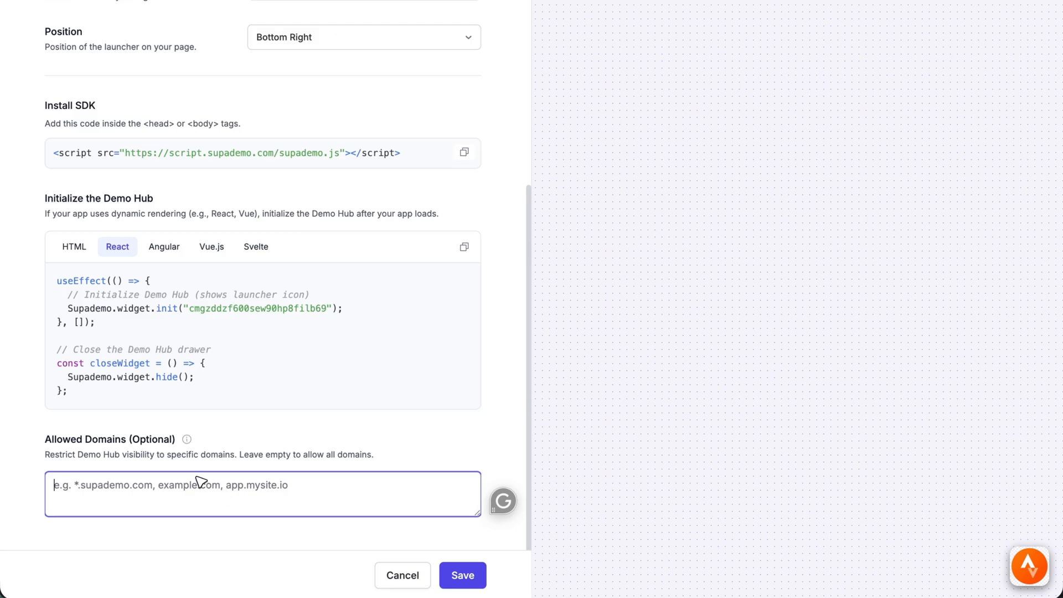
pyautogui.moveTo(856, 511)
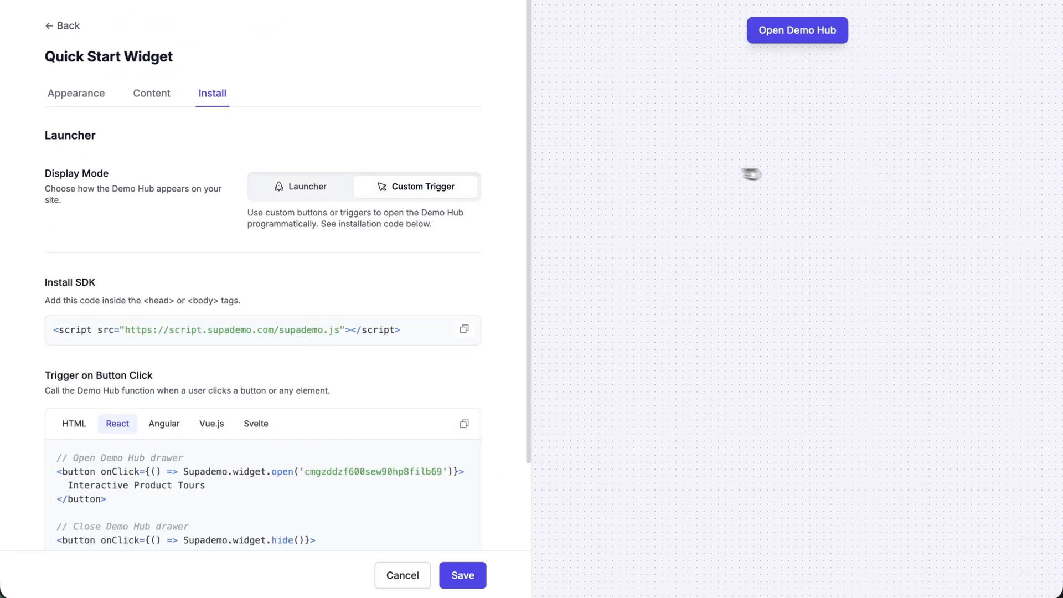
pyautogui.moveTo(833, 57)
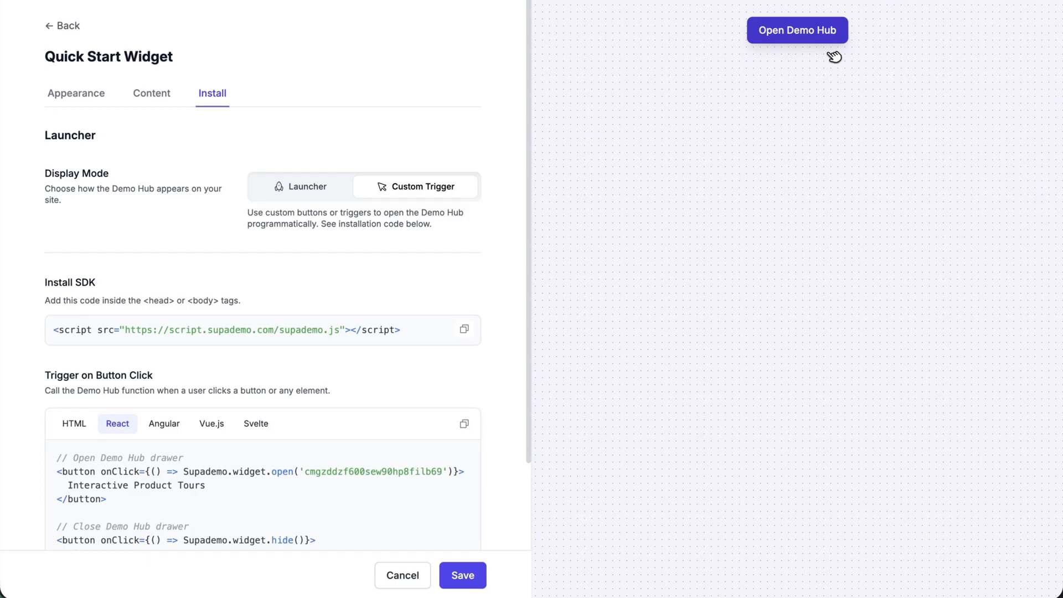
pyautogui.moveTo(835, 45)
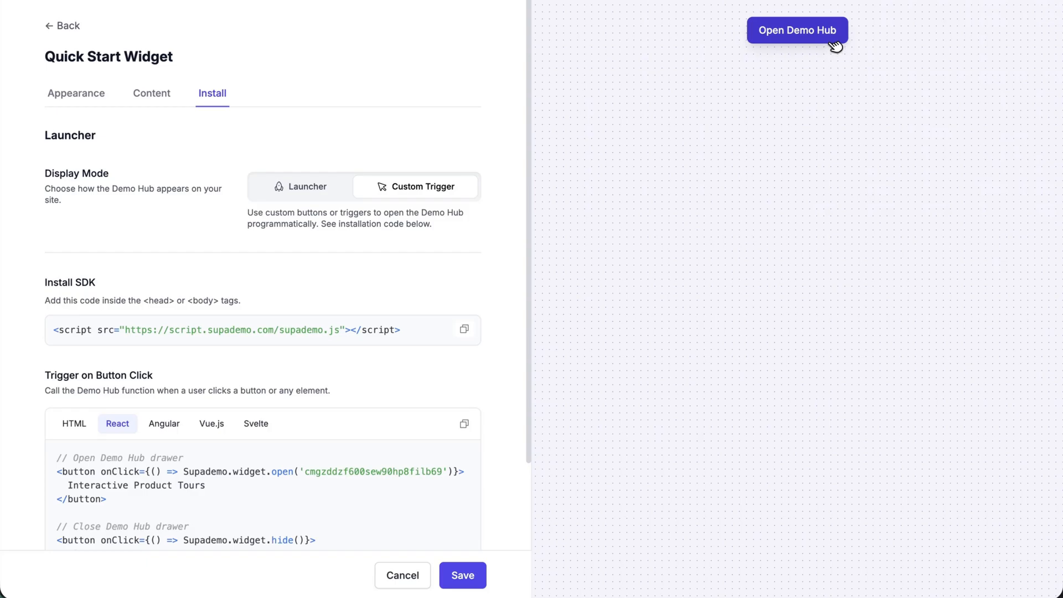
# Step: Try the custom-trigger Demo Hub in the preview, viewing Quick Start demos, then close it
pyautogui.click(797, 30)
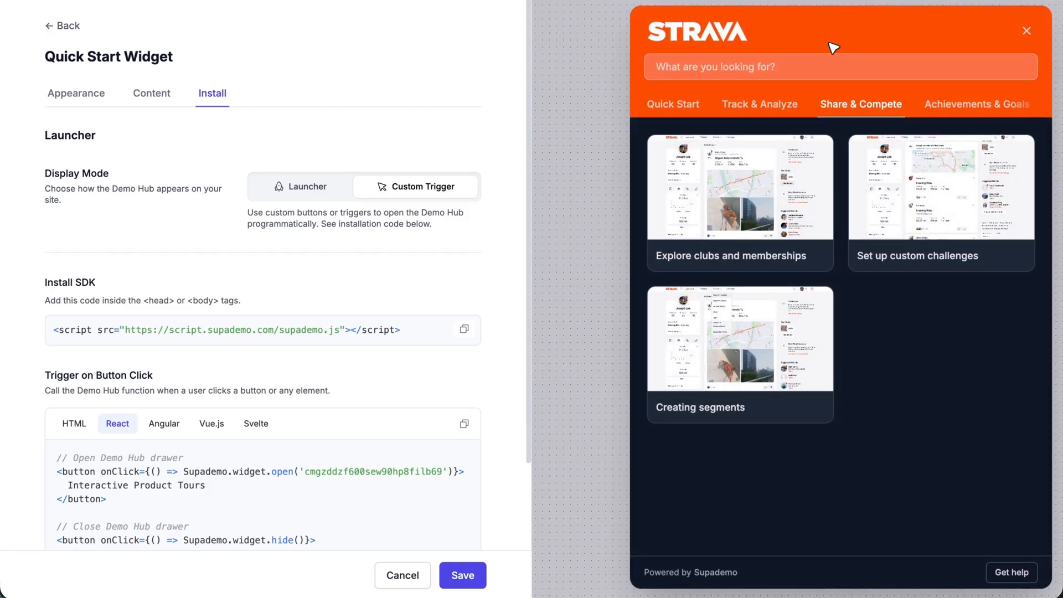
pyautogui.moveTo(765, 43)
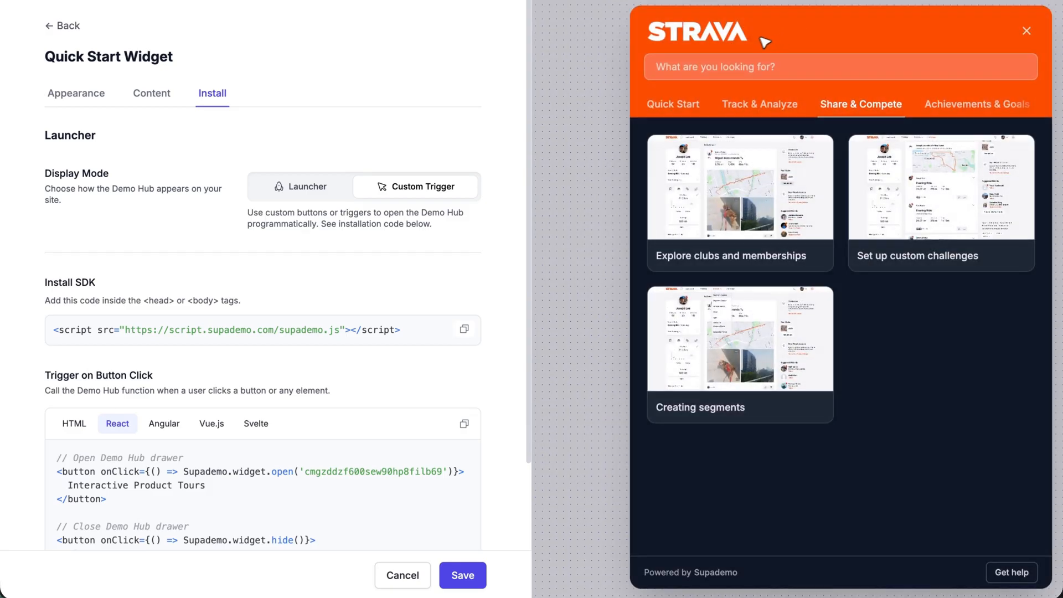
pyautogui.click(672, 104)
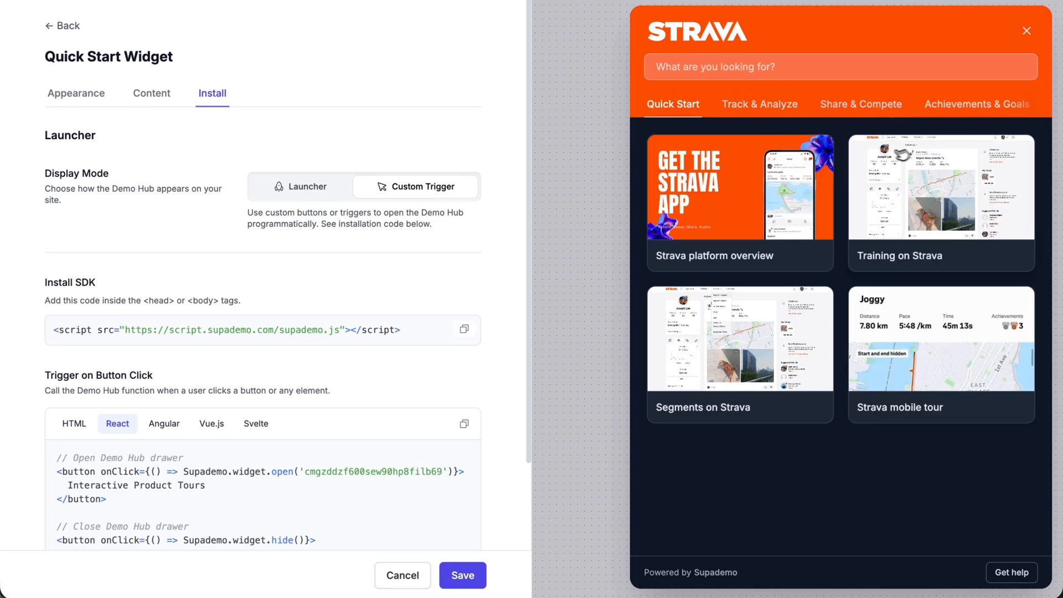
pyautogui.click(1026, 31)
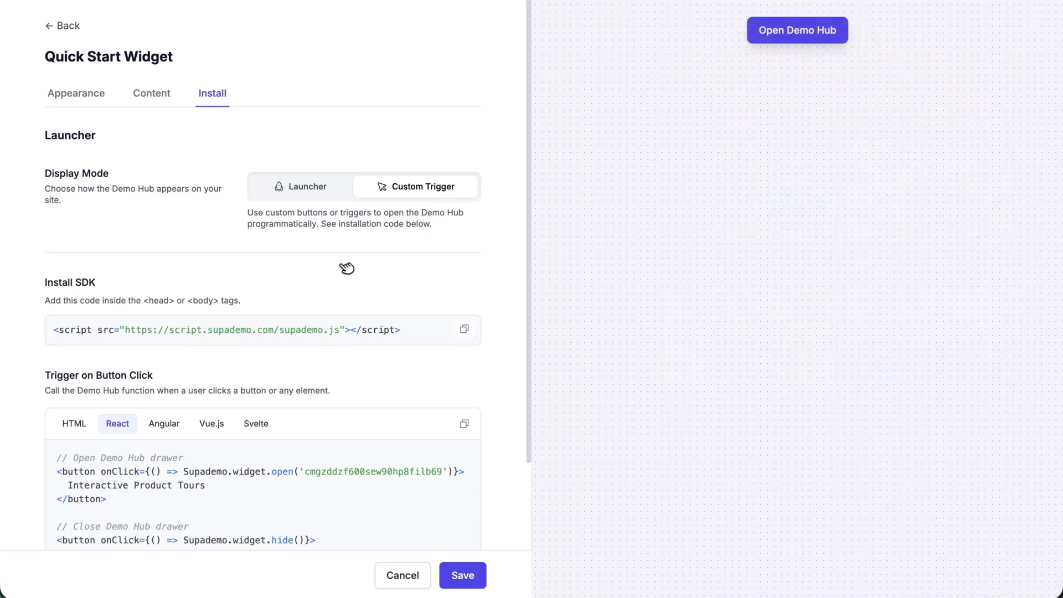
# Step: Bring the React onClick open and close snippets into view for copying
pyautogui.scroll(-3)
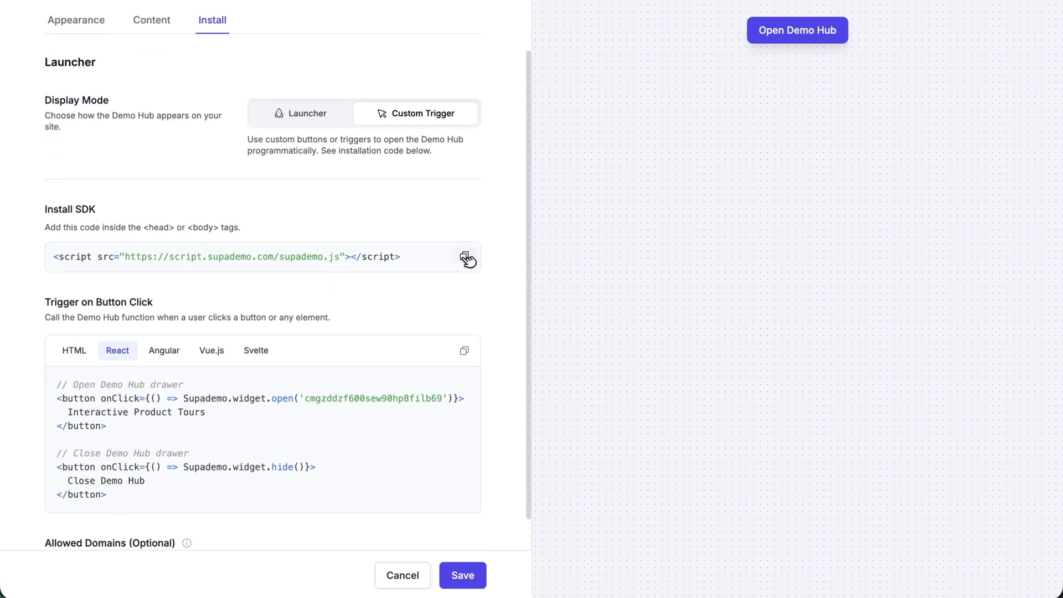
pyautogui.scroll(-3)
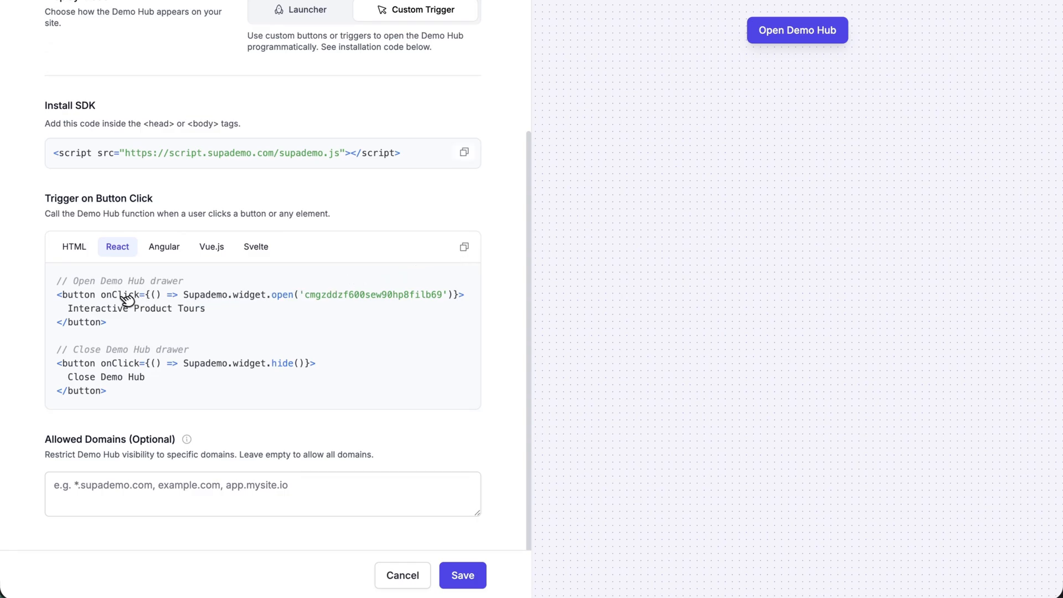
pyautogui.moveTo(112, 299)
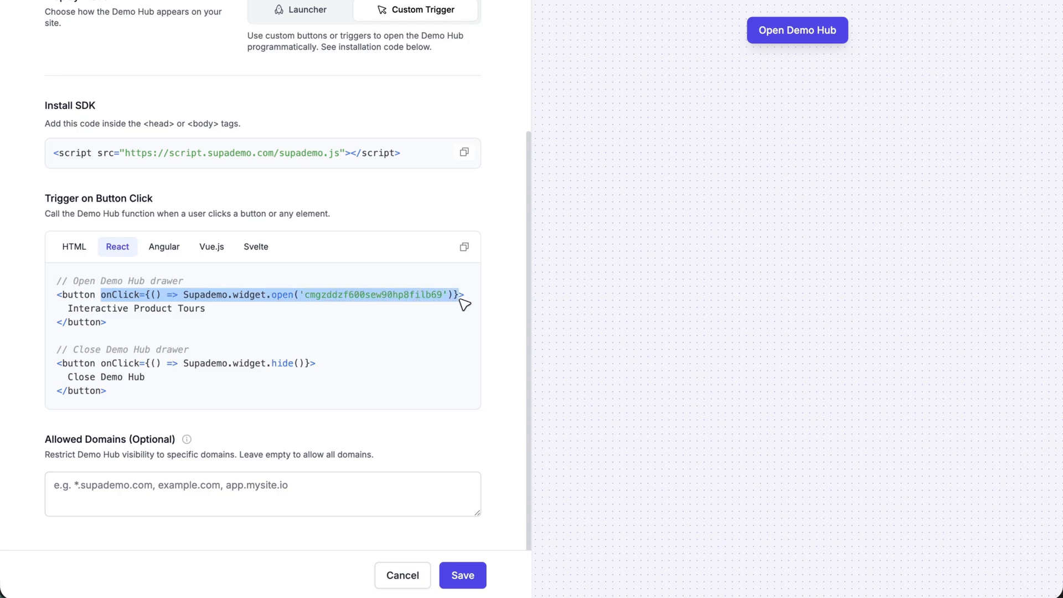
pyautogui.moveTo(125, 309)
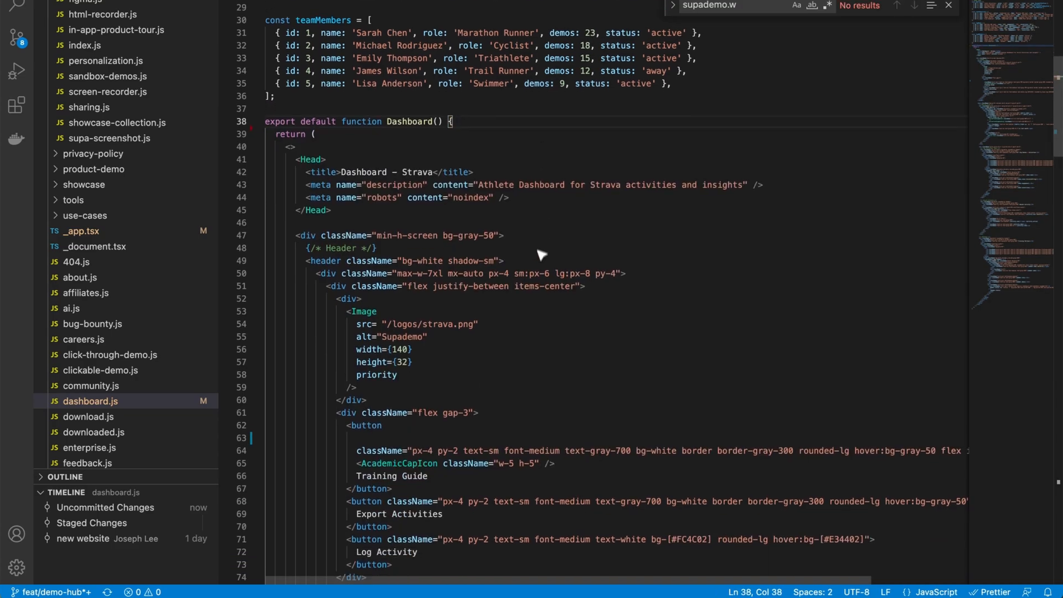
# Step: Find the Training Guide button and add onClick calling Supademo.widget.open with the hub ID
pyautogui.write('trainin')
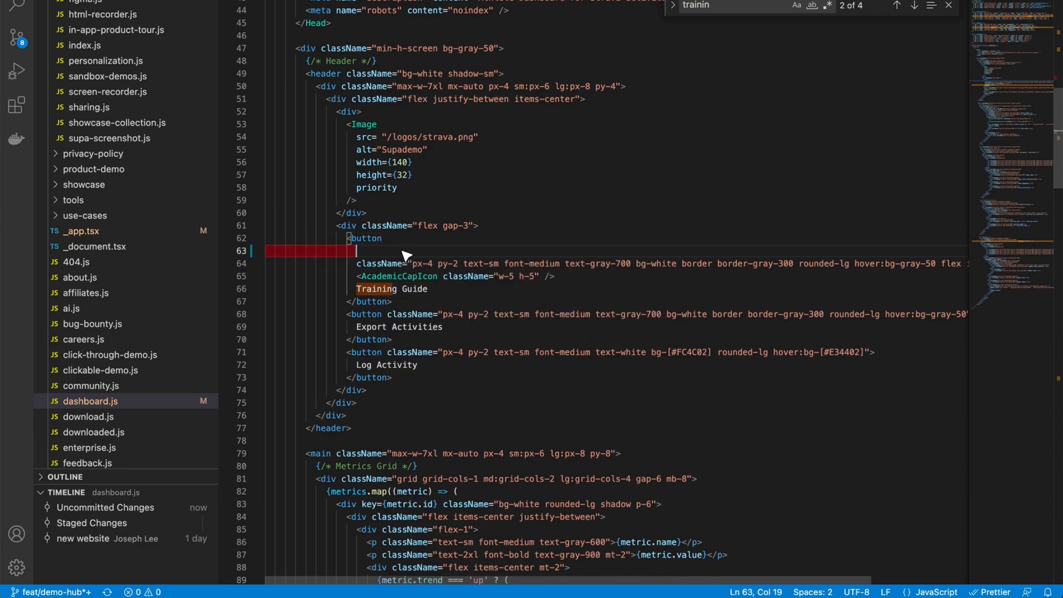
pyautogui.write("onClick={() => Supademo.widget.open('cmgzddzf600sew90hp8filb69')}")
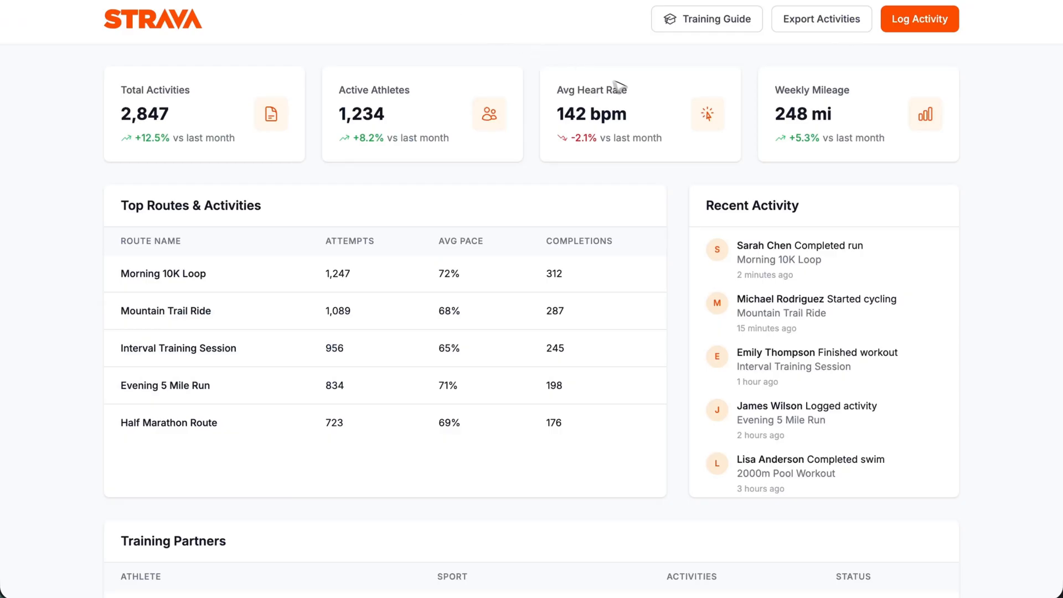
pyautogui.scroll(-3)
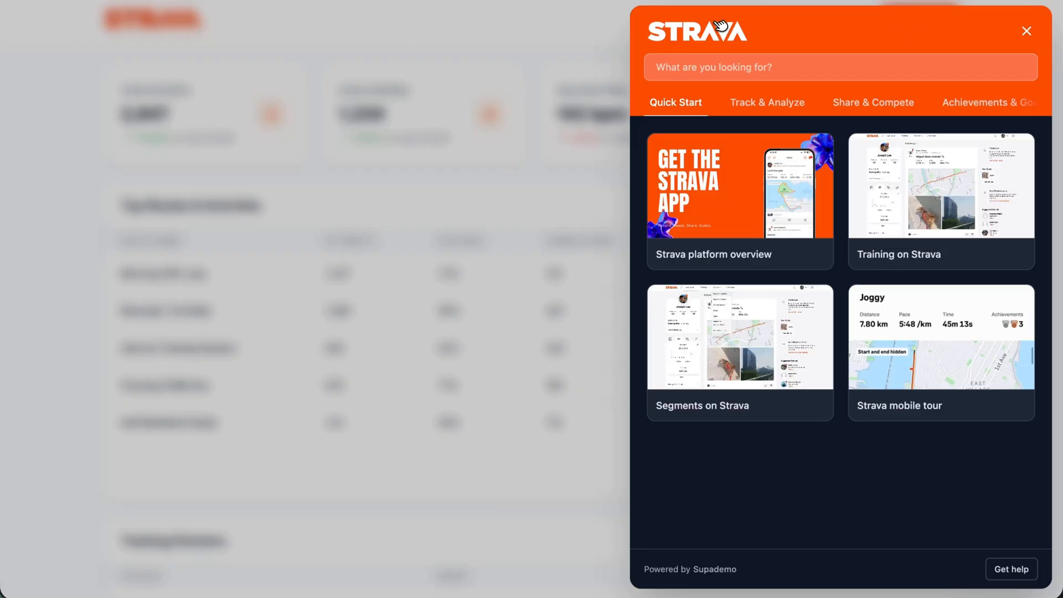
pyautogui.click(874, 102)
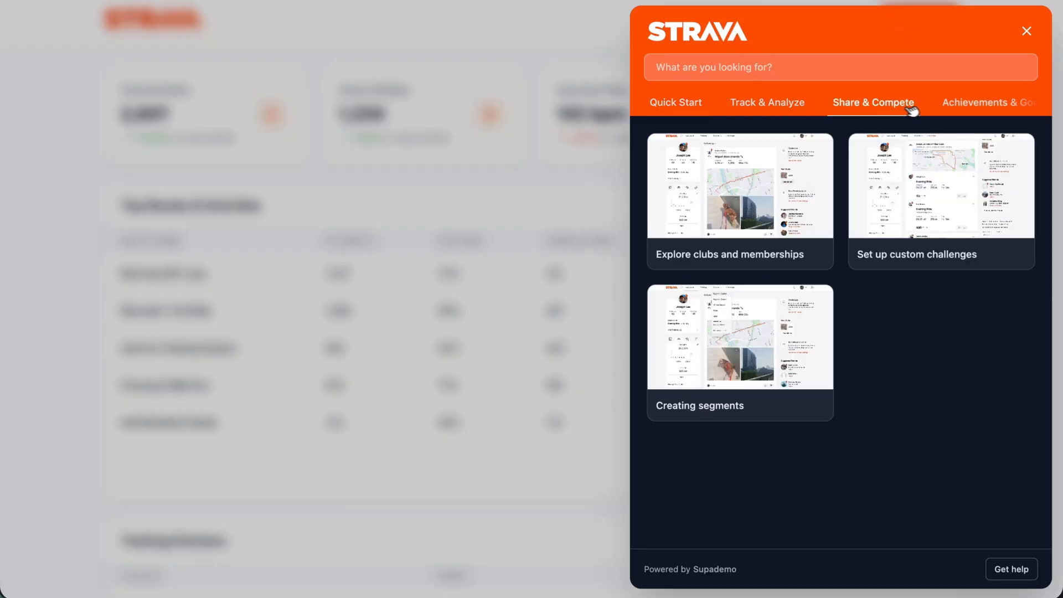
pyautogui.click(988, 102)
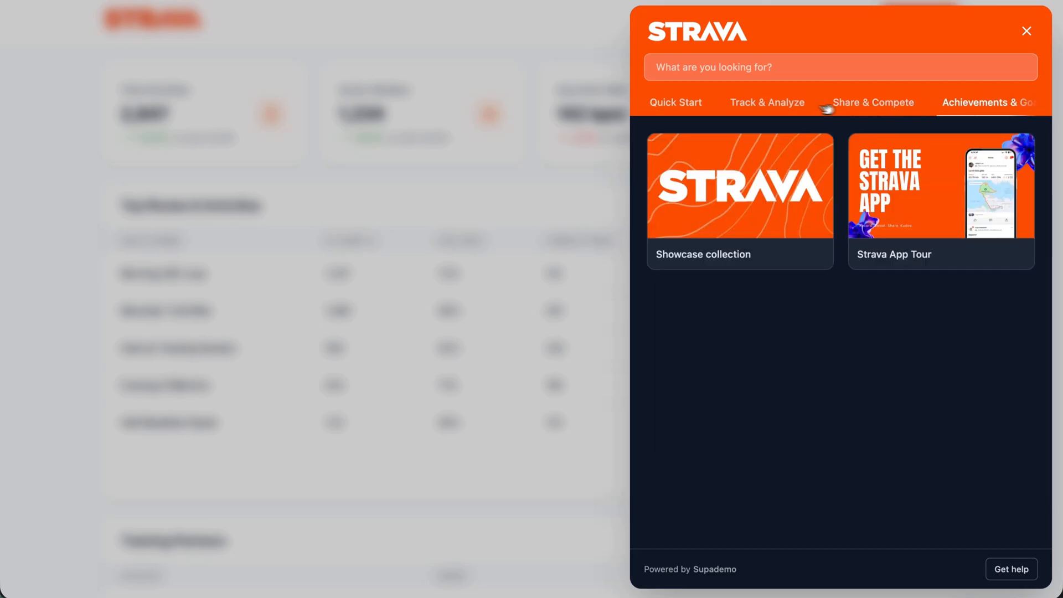
pyautogui.click(675, 102)
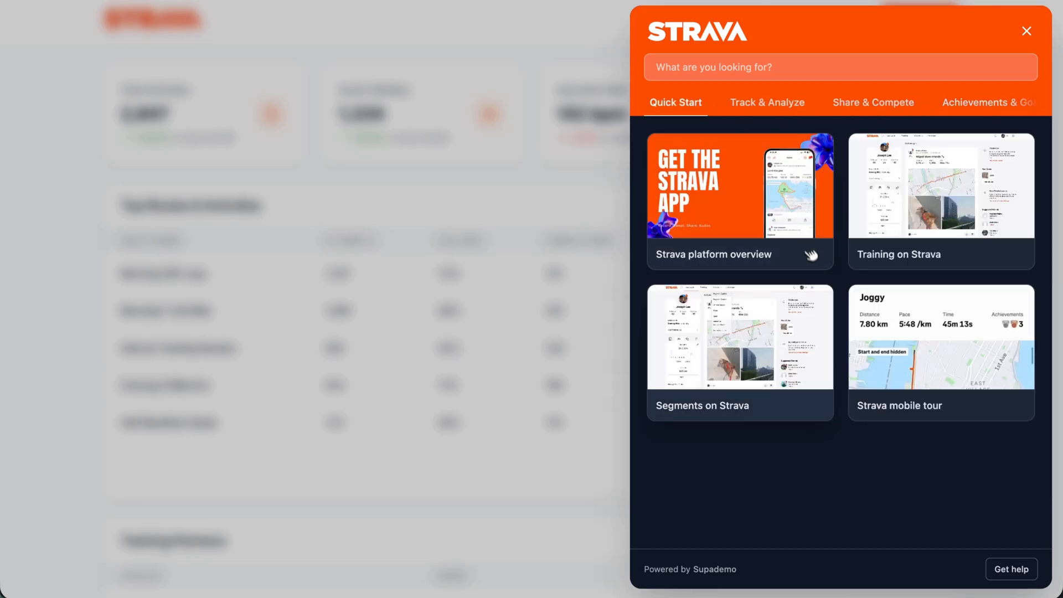
pyautogui.moveTo(836, 439)
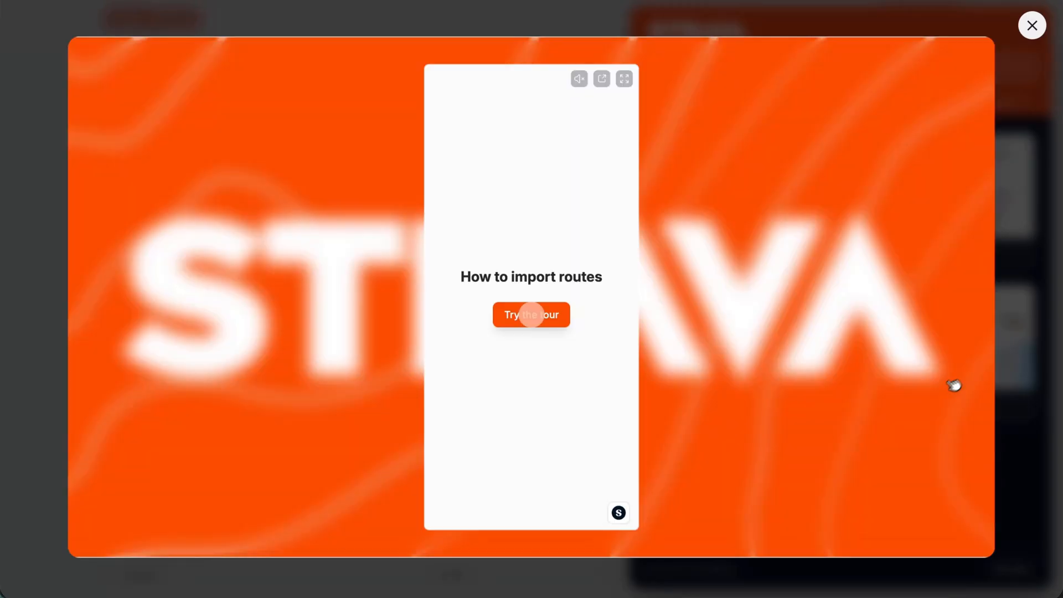
pyautogui.click(530, 314)
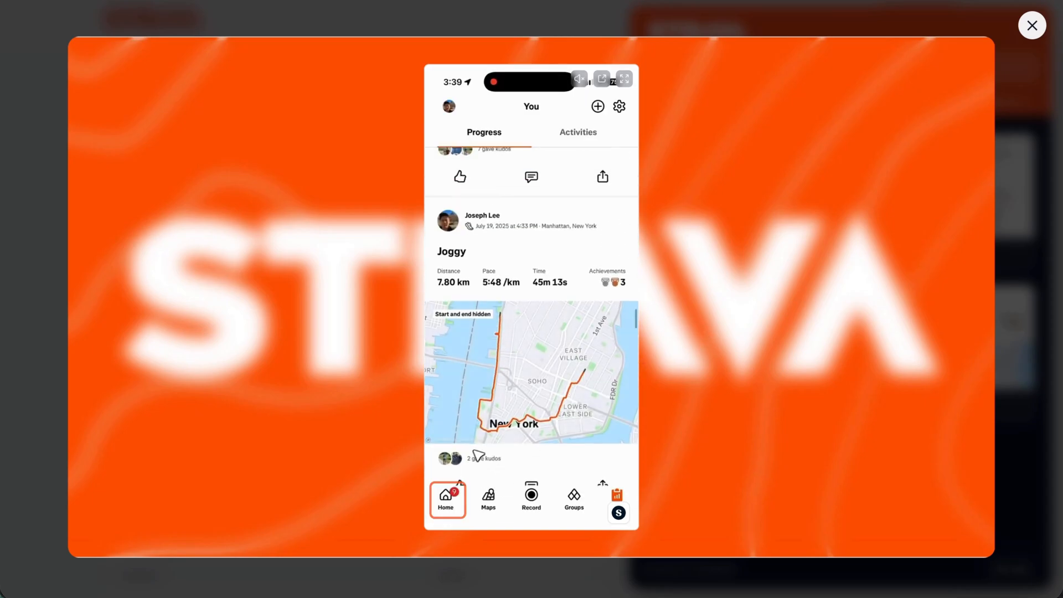
pyautogui.click(692, 193)
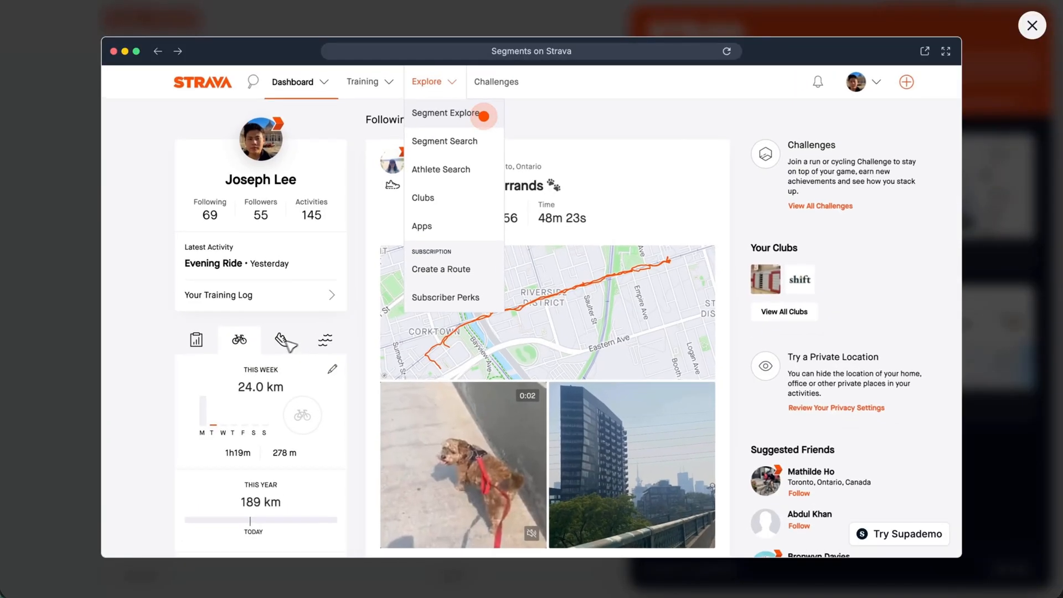
pyautogui.click(444, 113)
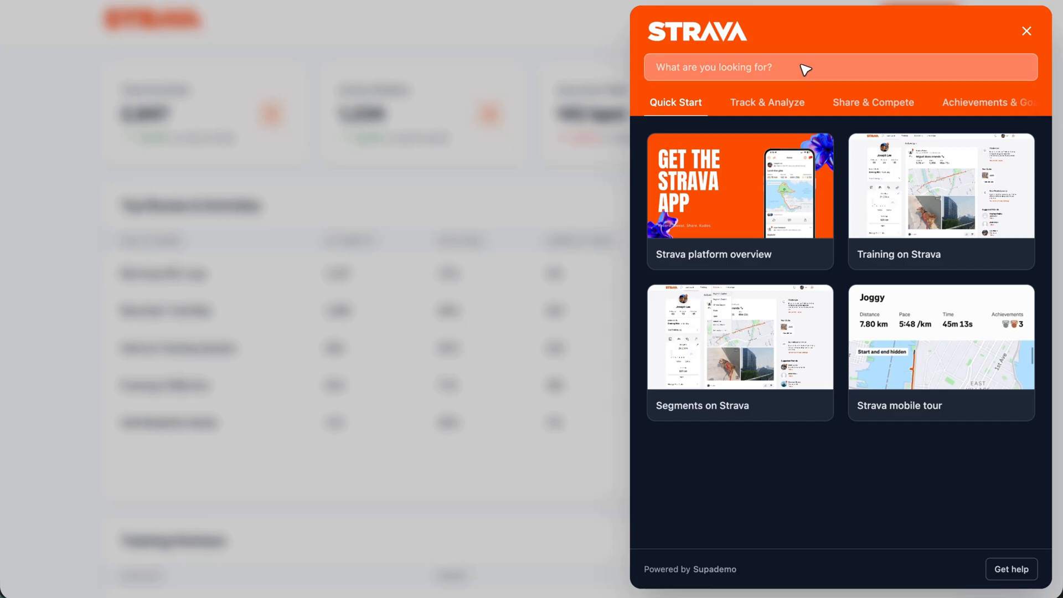
pyautogui.write('platform')
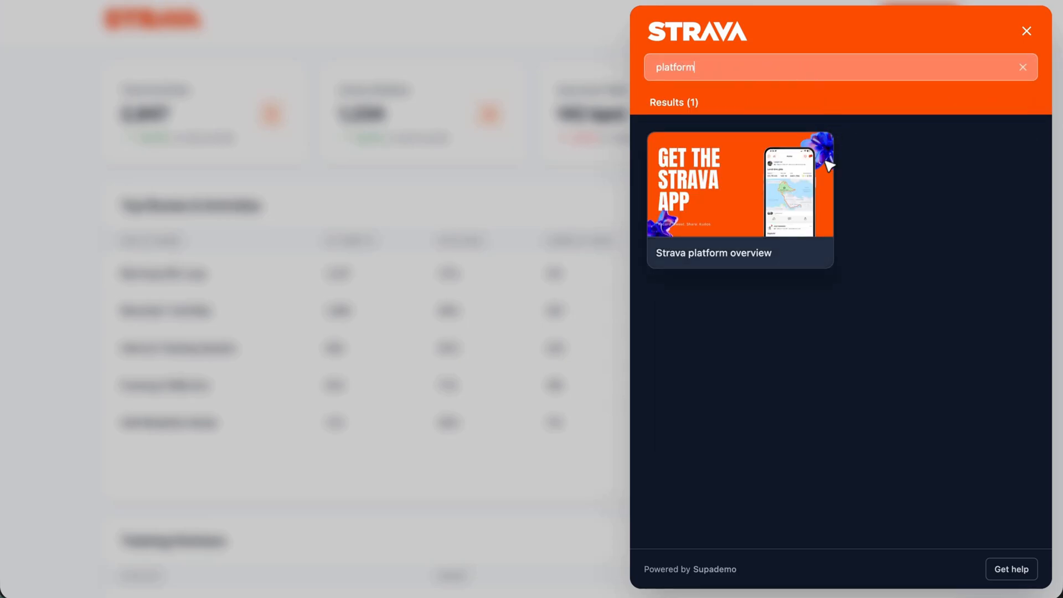
pyautogui.click(1026, 31)
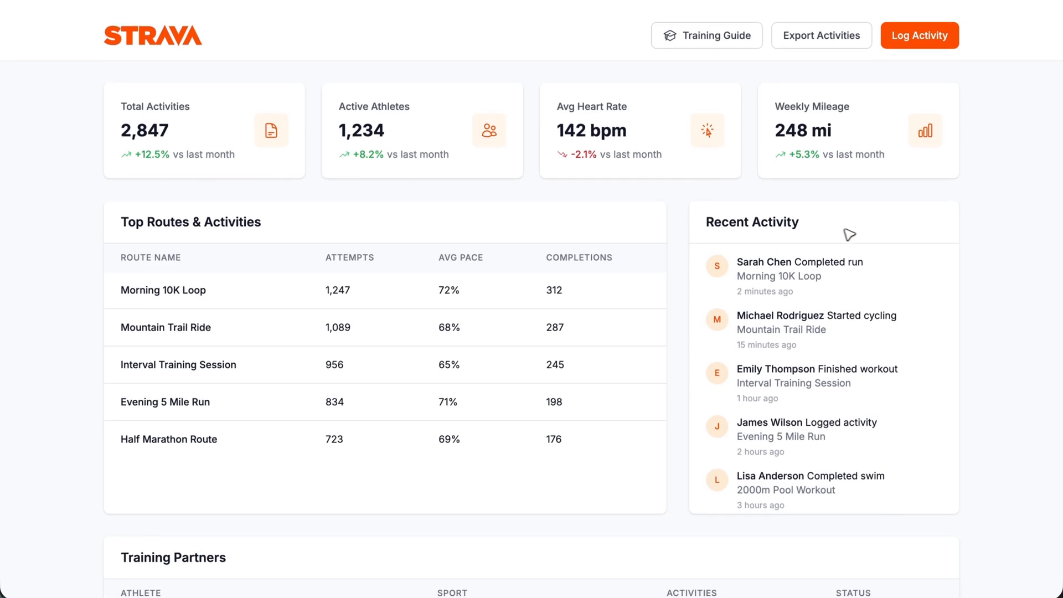